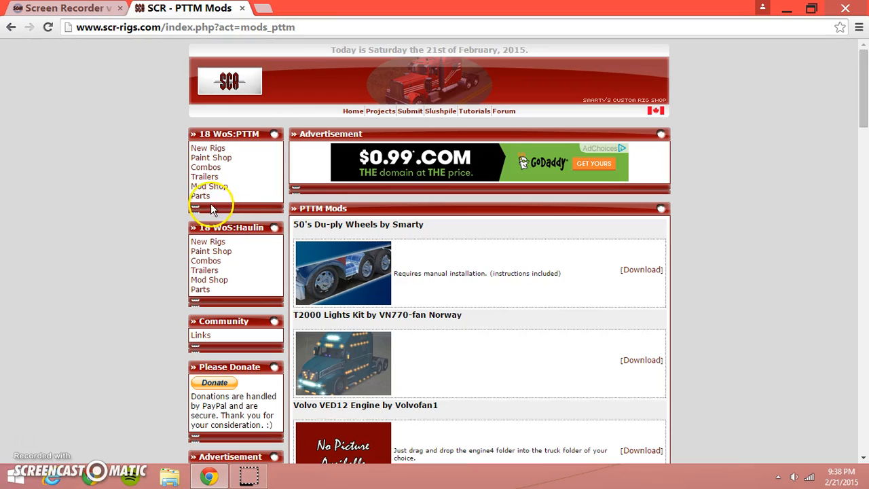
mouse_move(180, 186)
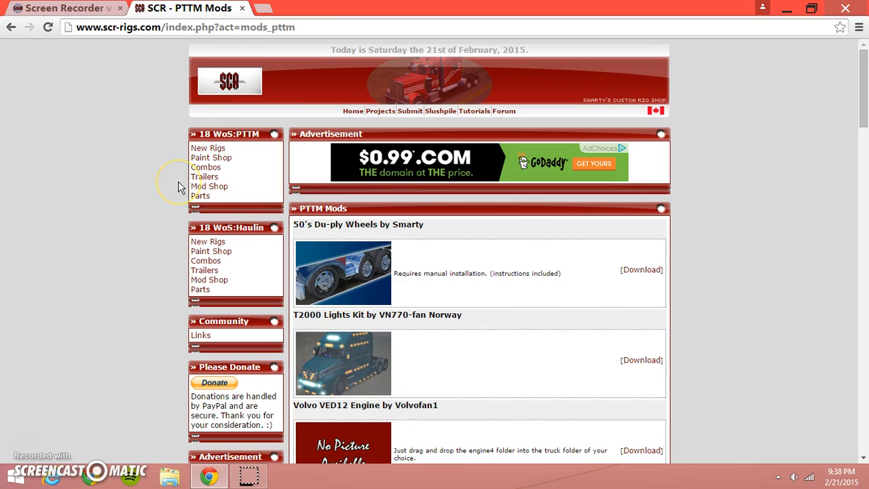
mouse_move(180, 186)
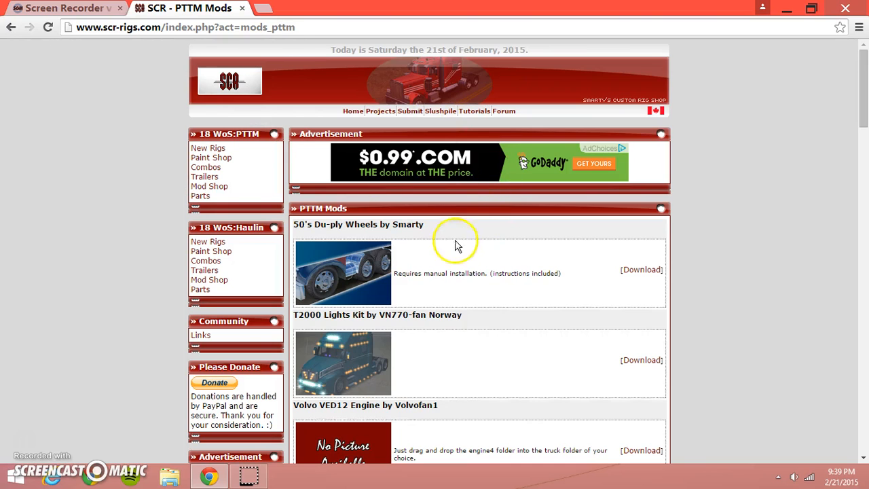
mouse_move(209, 279)
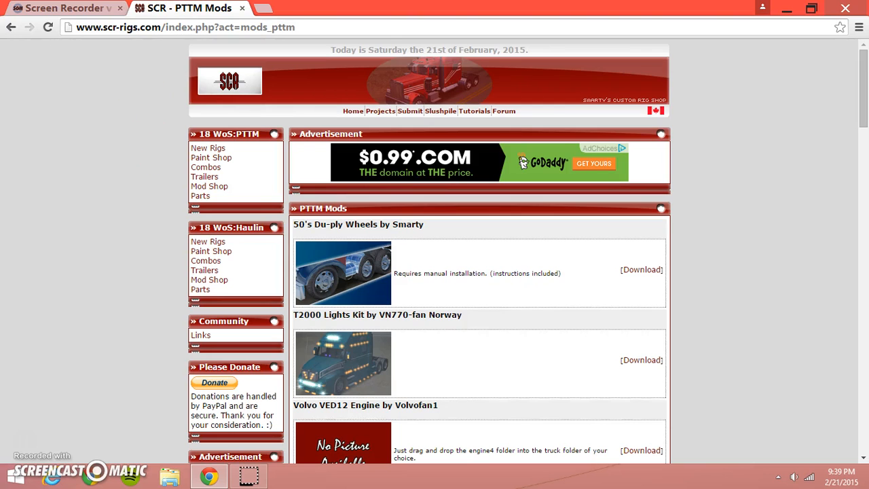
Scroll the SCR Rigs page and open the PTTM Standalone Trailers & Skins listing
scroll("down", 3)
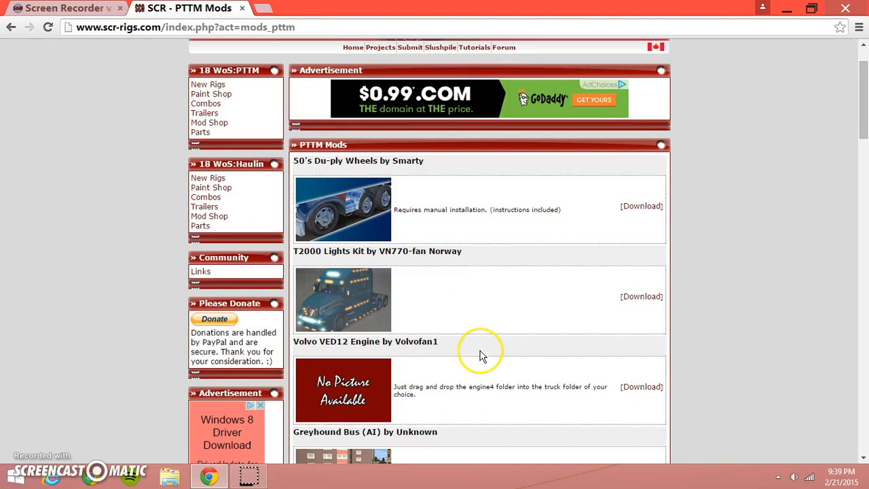
mouse_move(411, 229)
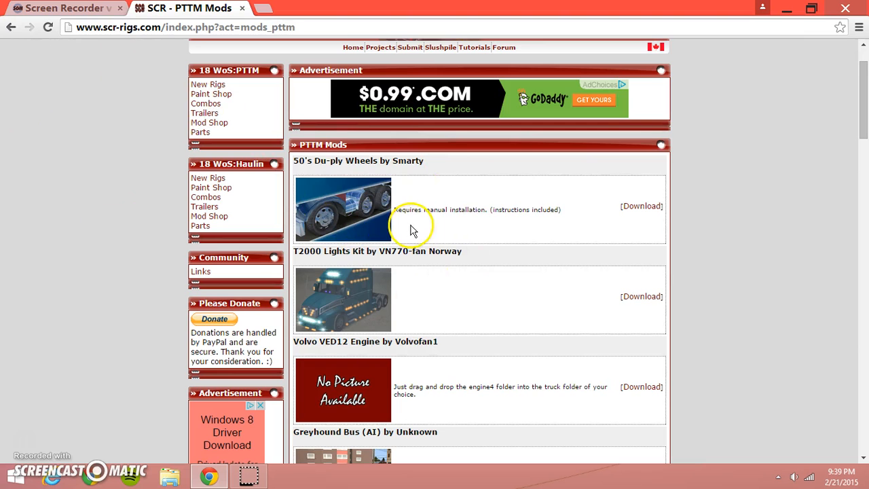
scroll("down", 3)
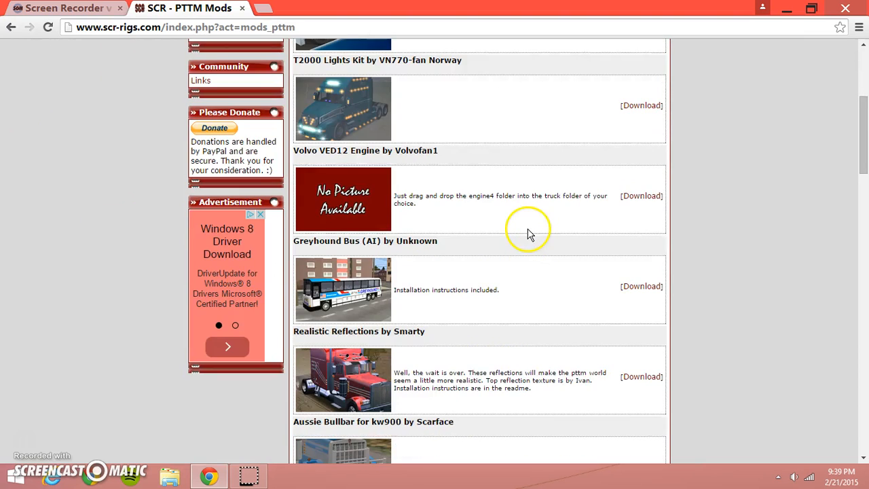
scroll("down", 3)
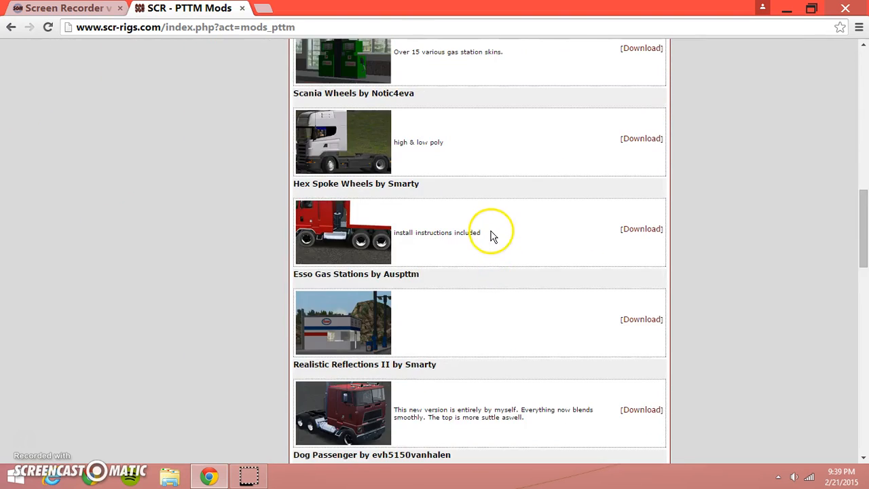
scroll("down", 3)
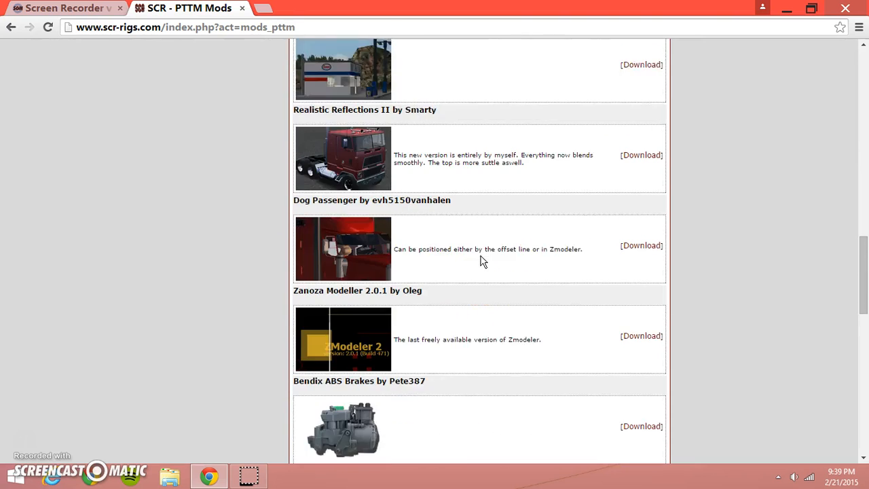
scroll("down", 3)
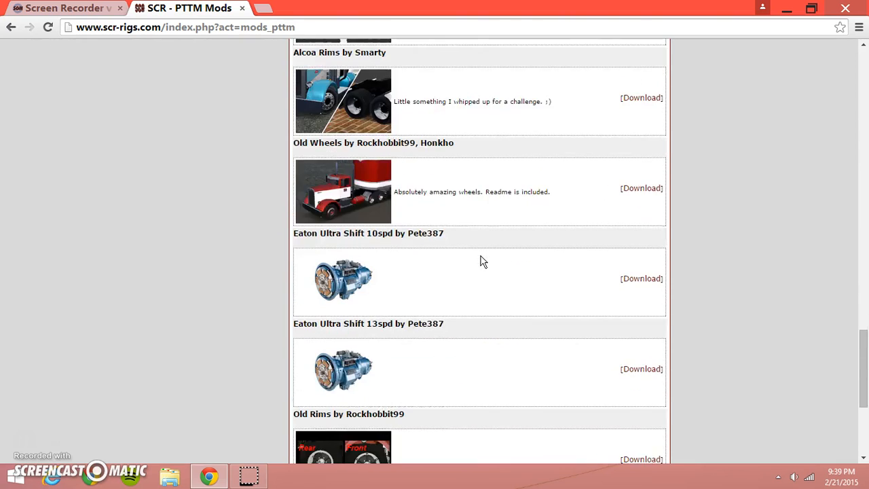
scroll("down", 3)
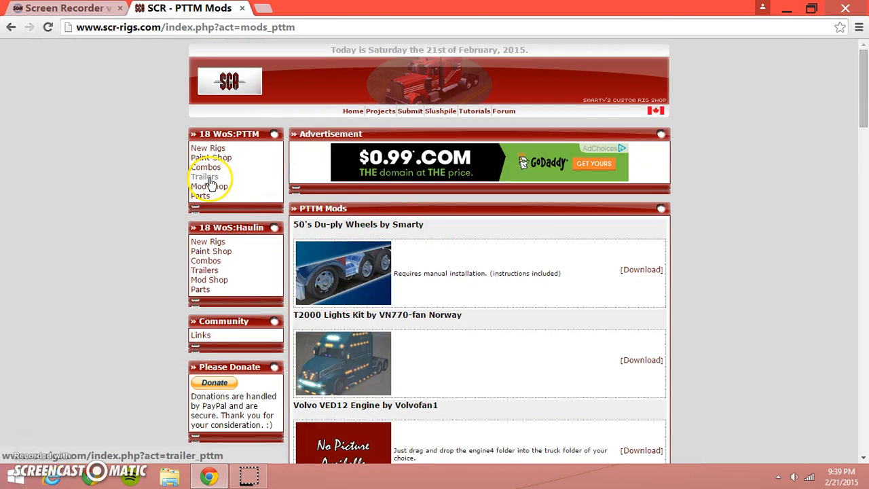
left_click(203, 176)
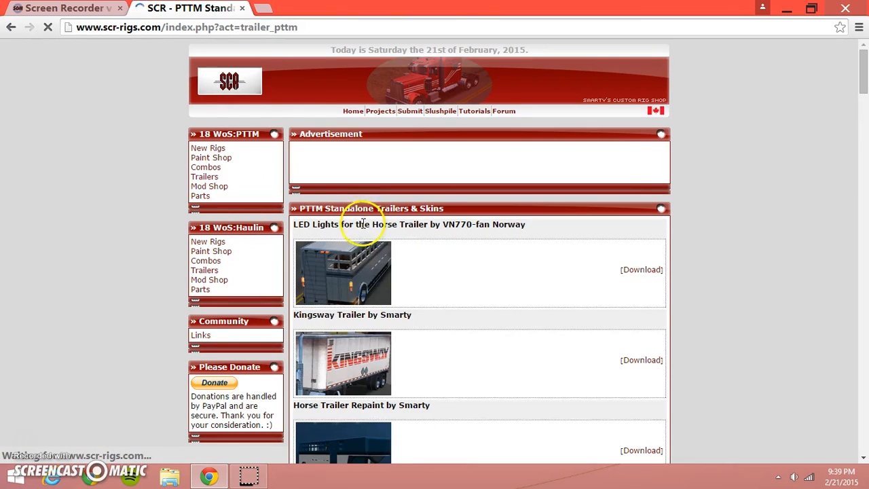
Scroll the standalone trailers list down to the Wabash 48 and 53' Containers entry
scroll("down", 3)
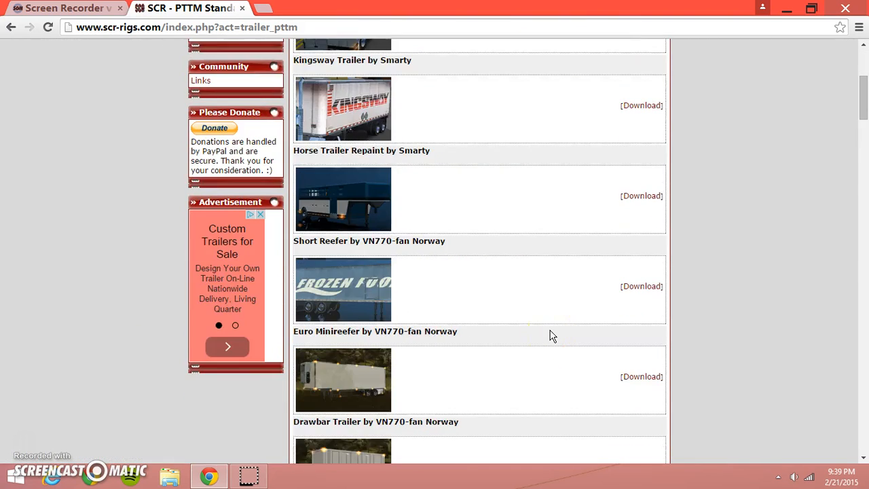
scroll("down", 3)
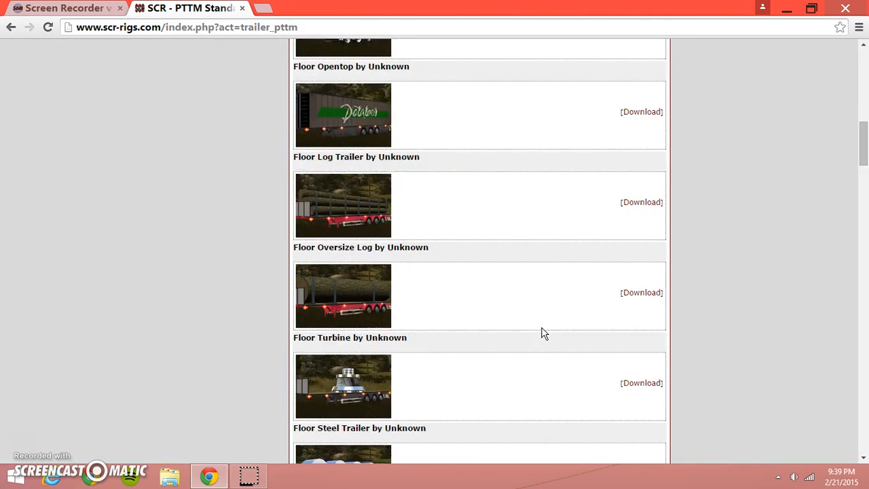
scroll("down", 3)
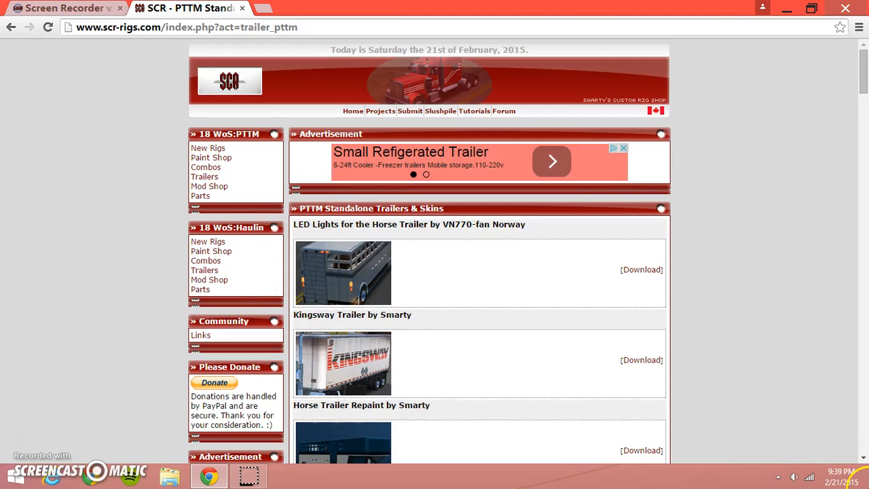
mouse_move(211, 251)
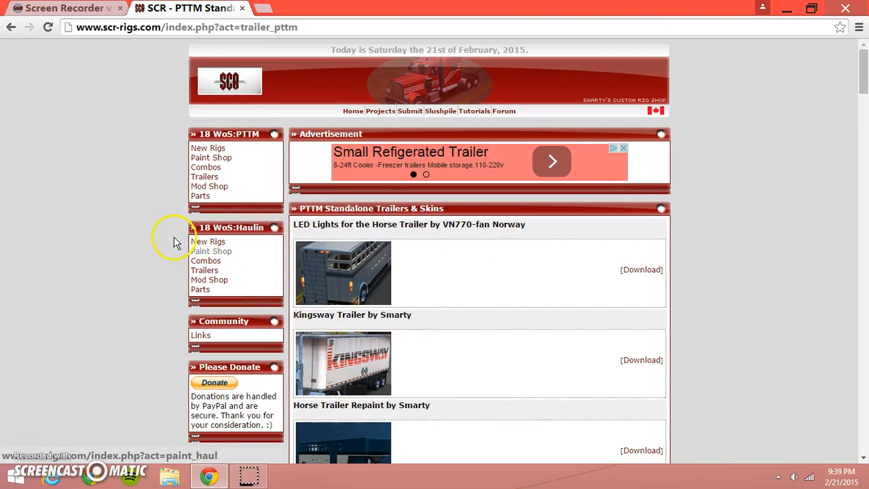
mouse_move(372, 344)
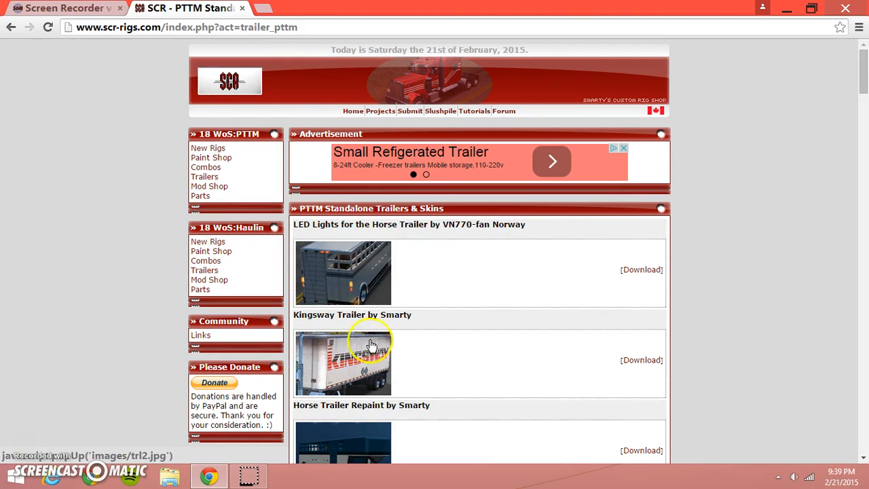
mouse_move(549, 288)
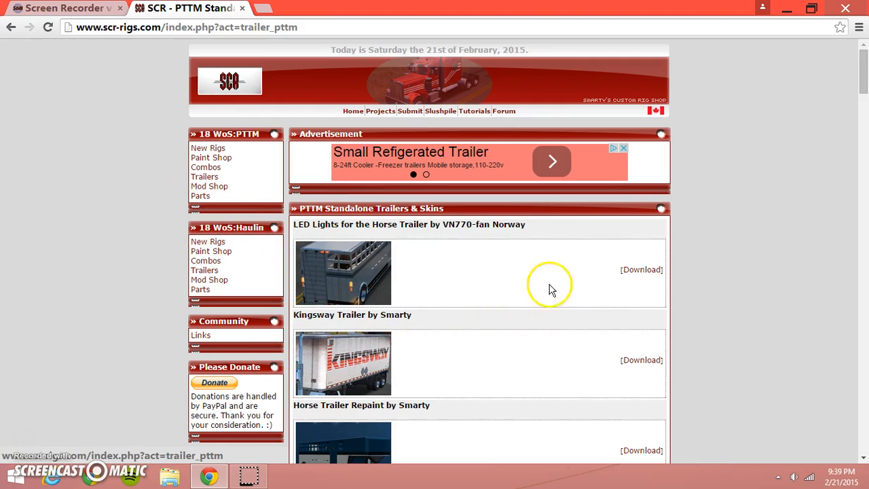
scroll("down", 3)
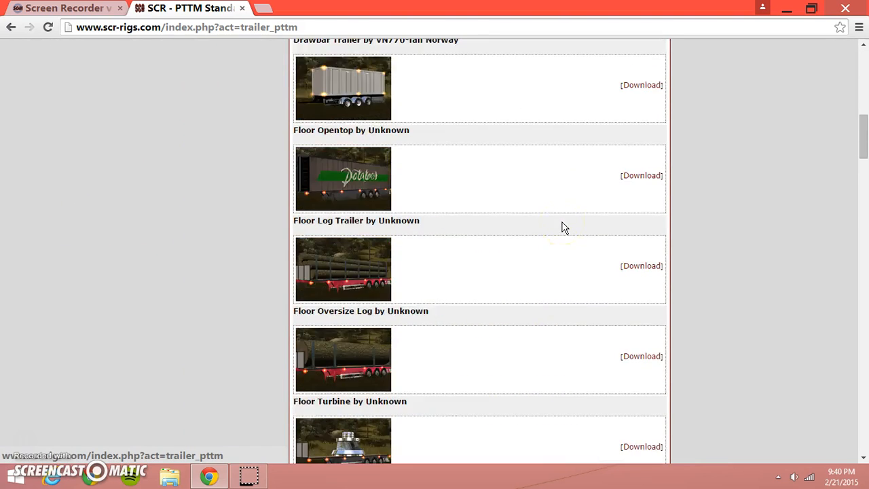
scroll("down", 3)
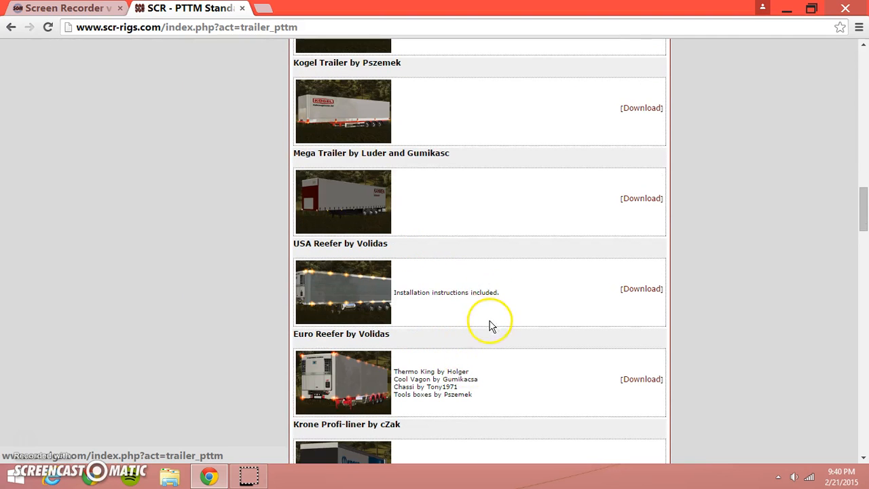
scroll("down", 3)
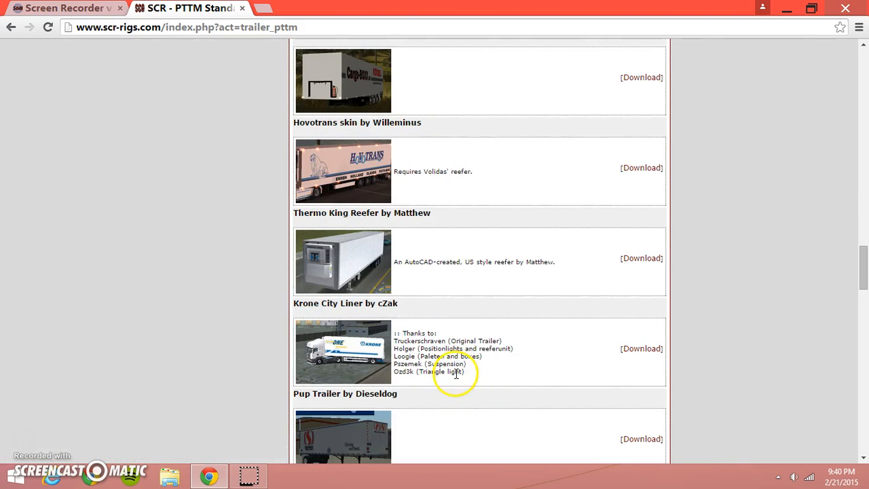
scroll("down", 3)
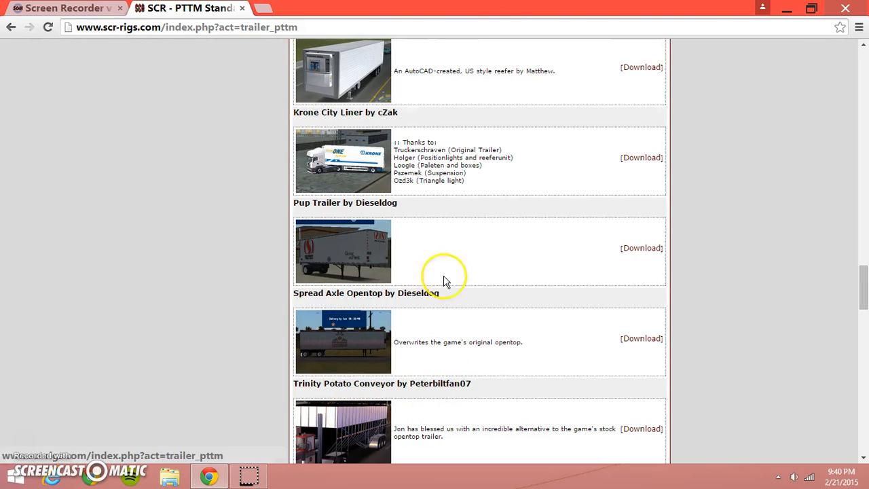
scroll("down", 3)
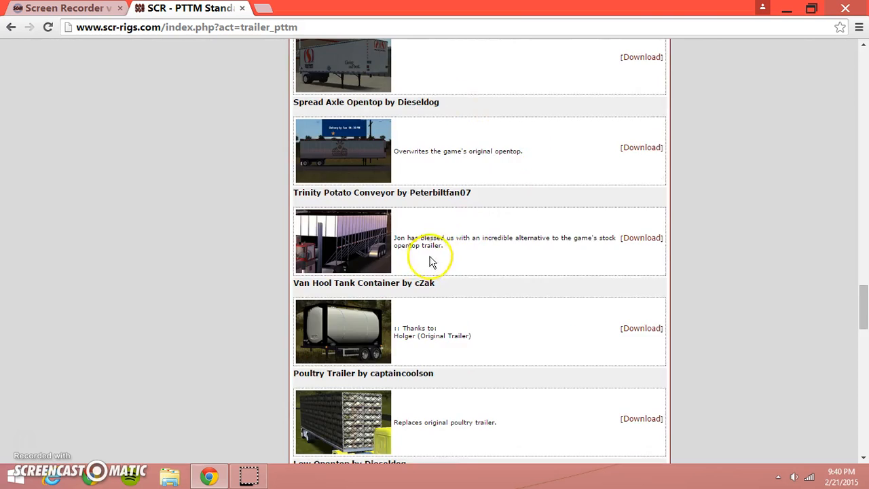
scroll("down", 3)
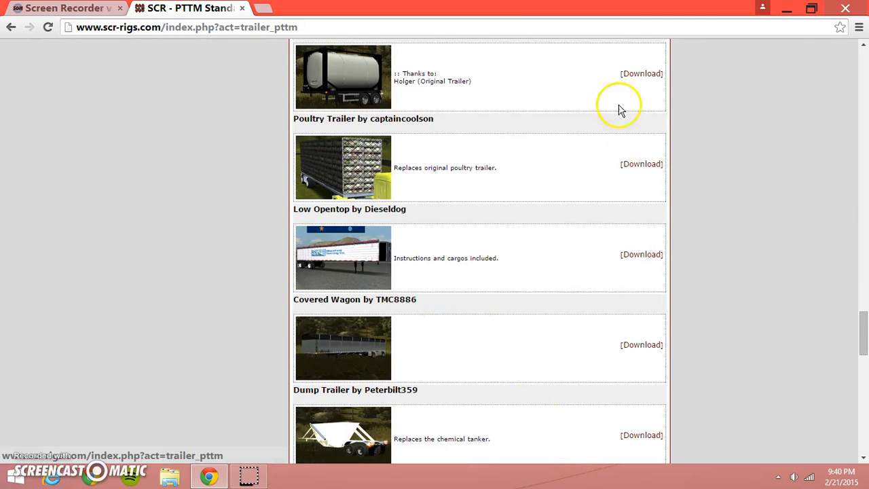
scroll("down", 3)
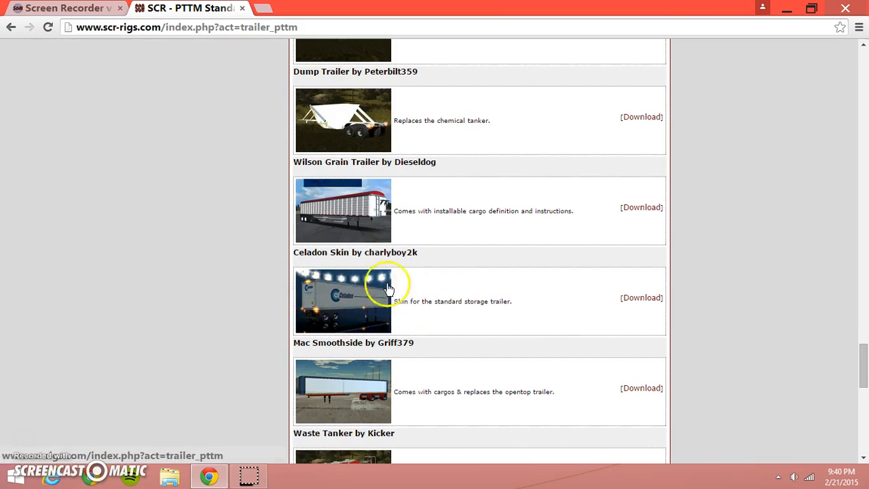
scroll("down", 3)
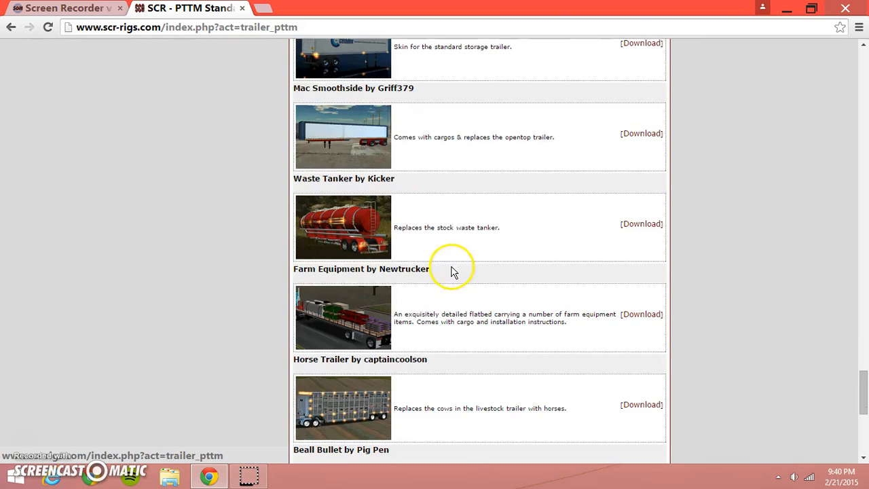
scroll("down", 3)
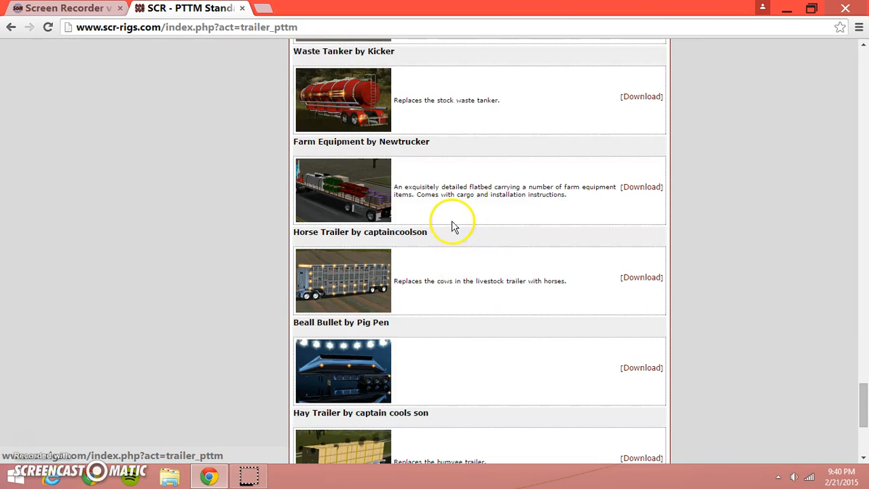
mouse_move(641, 187)
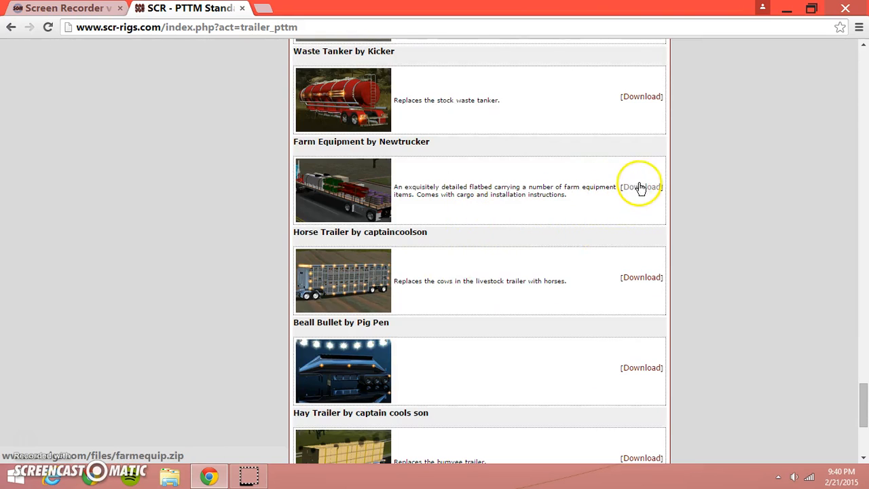
scroll("down", 3)
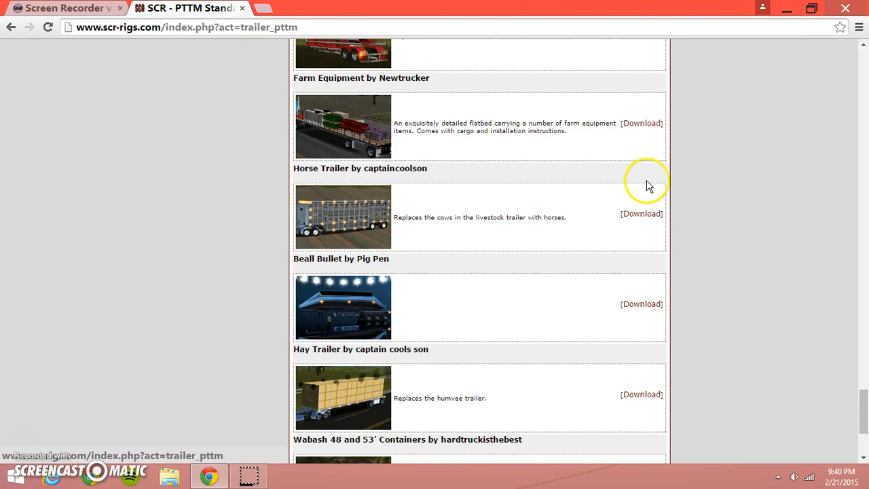
mouse_move(638, 188)
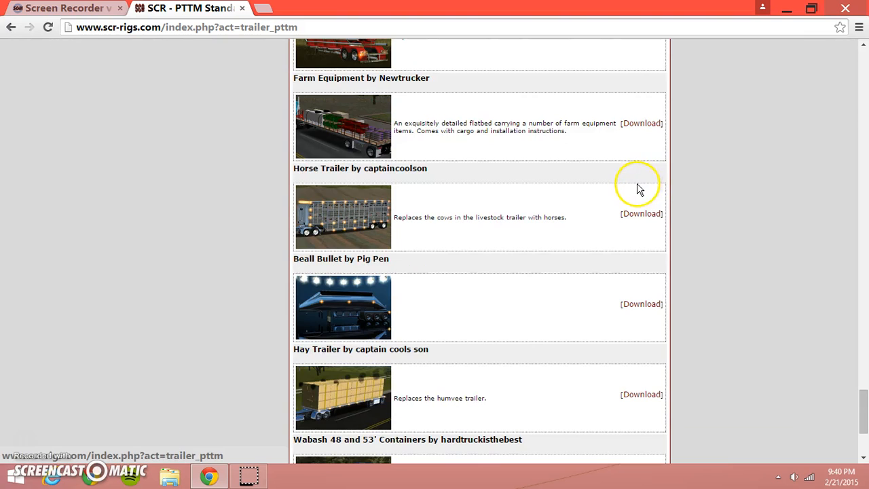
scroll("down", 3)
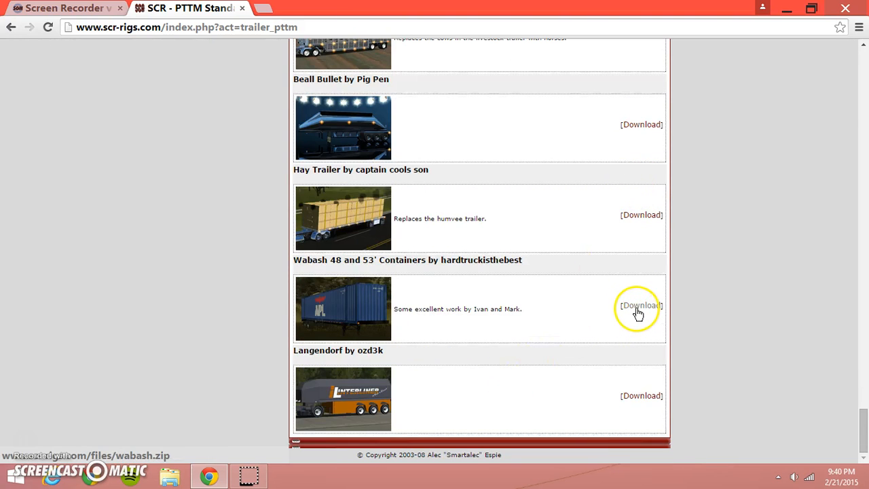
Download the Wabash 48 and 53' Containers and Farm Equipment trailer mod zips
left_click(640, 304)
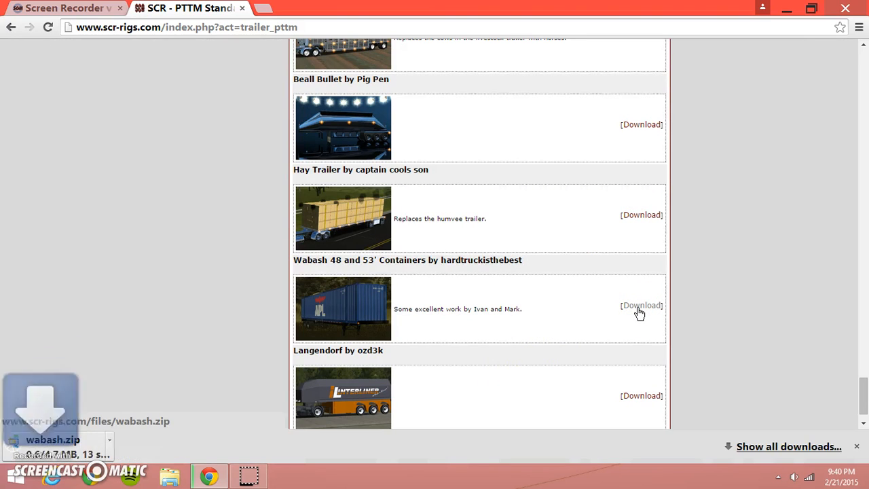
mouse_move(658, 343)
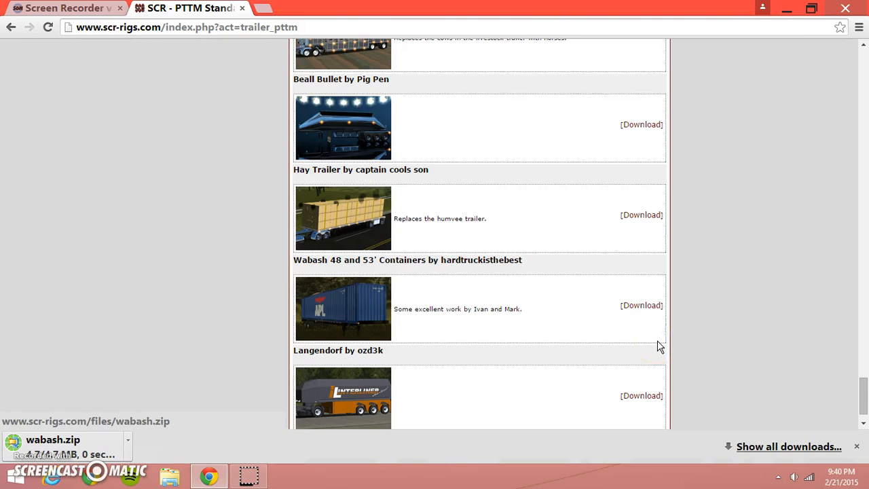
scroll("up", 3)
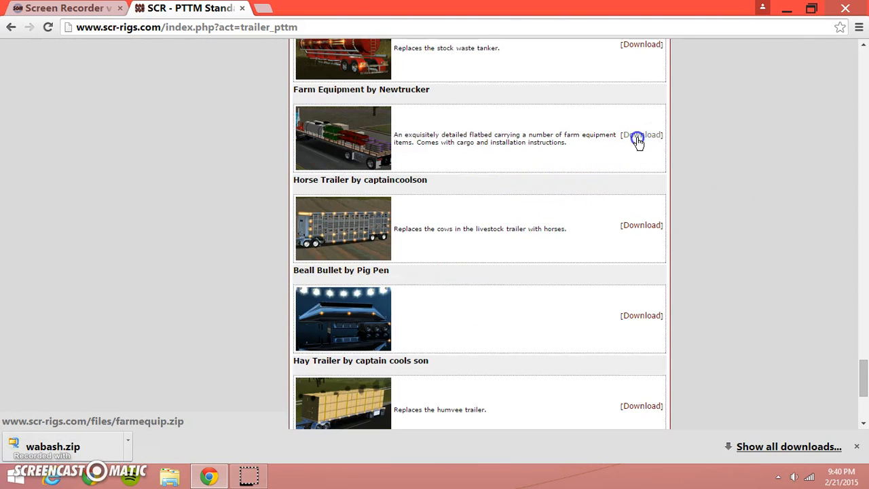
left_click(641, 135)
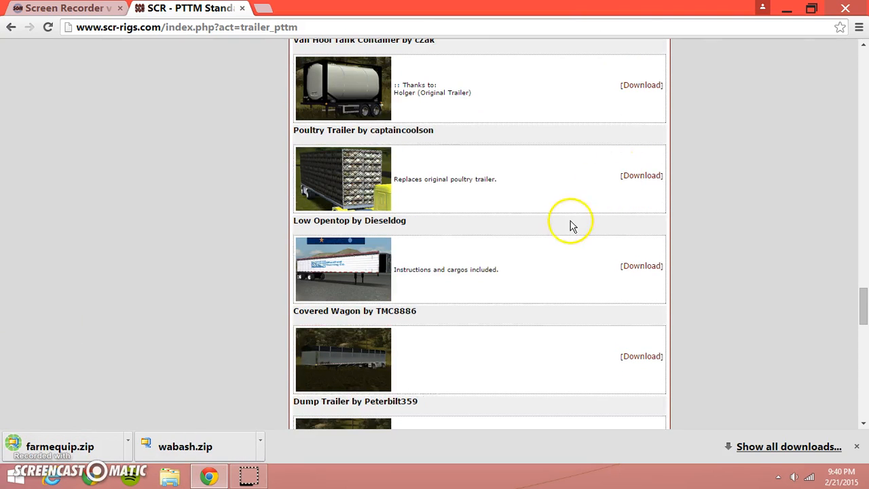
mouse_move(614, 218)
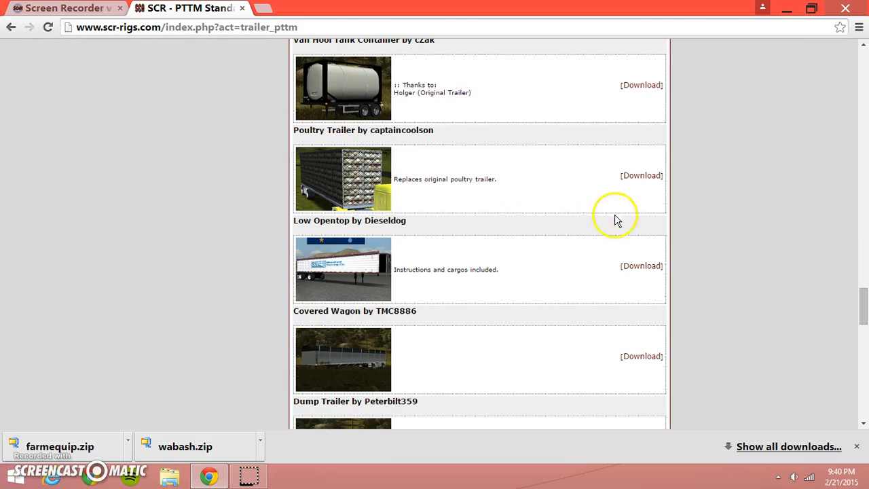
Scroll up, then back down through the PTTM Standalone Trailers list
scroll("up", 3)
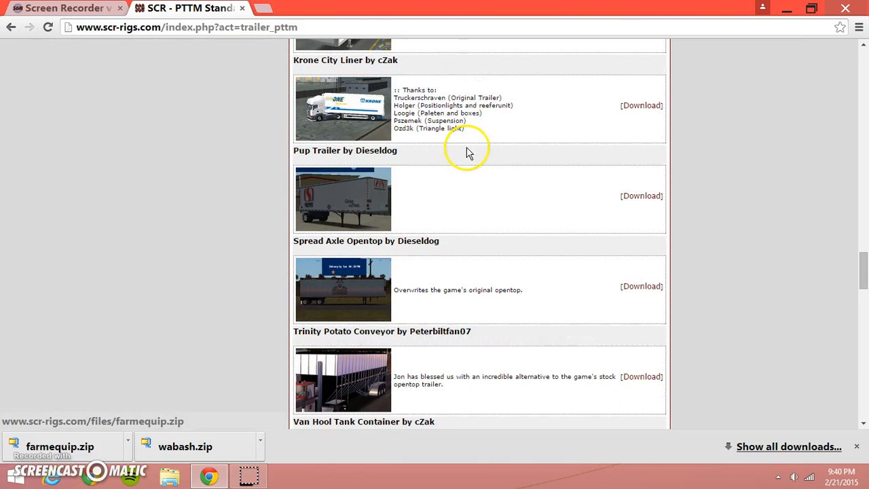
mouse_move(522, 214)
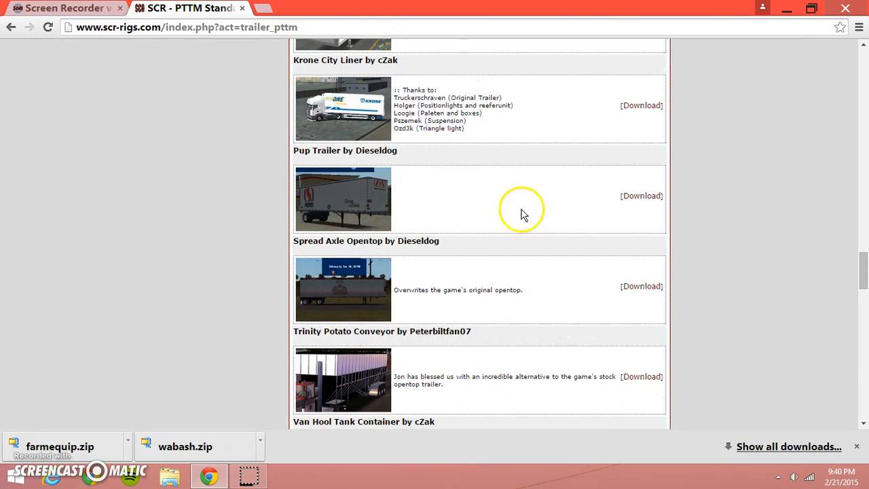
scroll("up", 3)
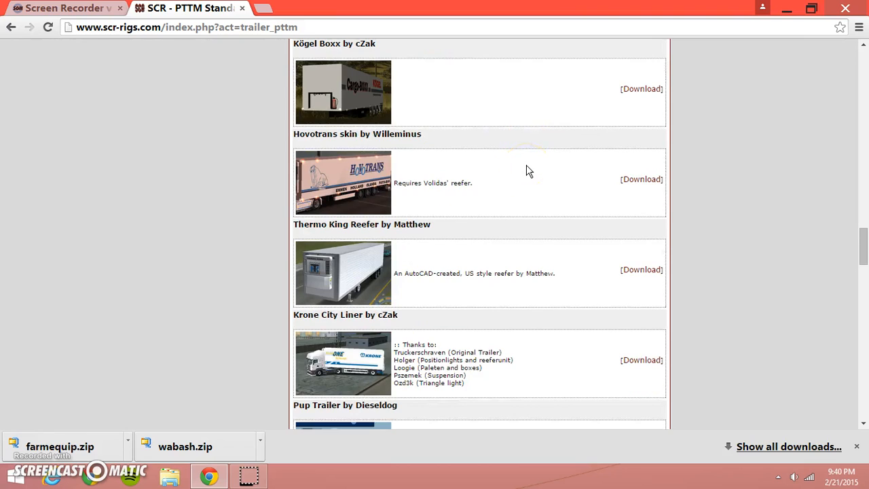
scroll("up", 3)
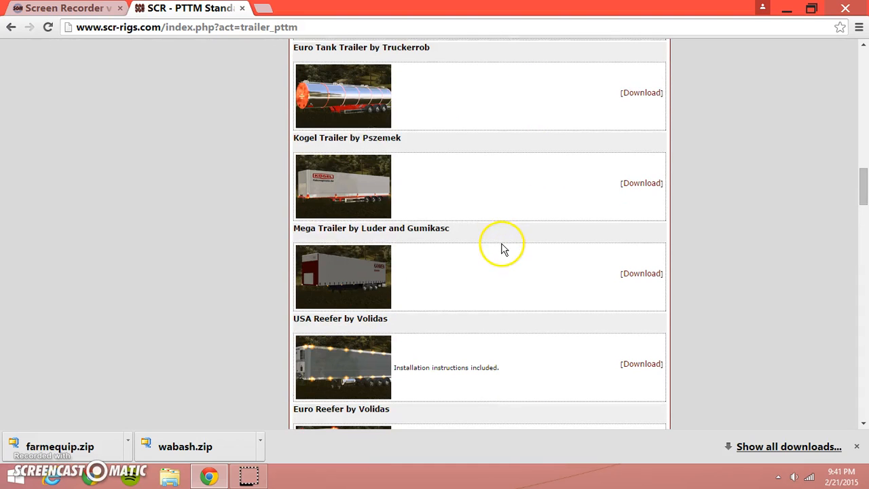
scroll("down", 3)
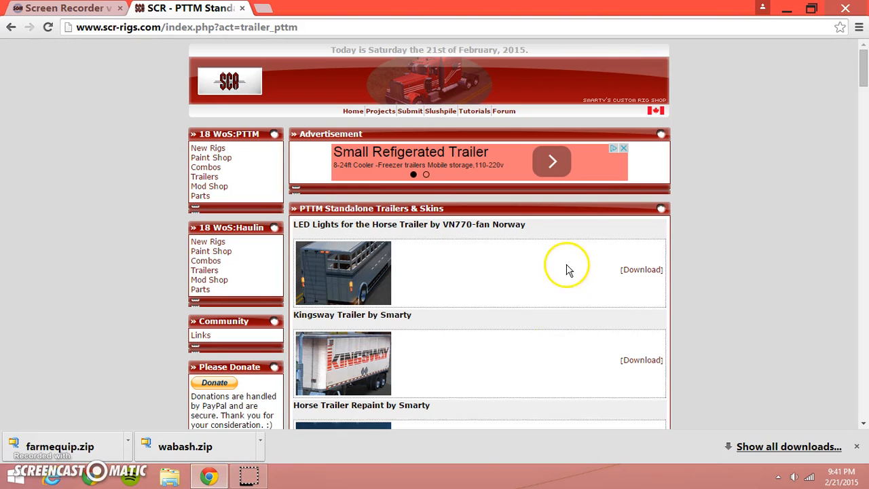
scroll("down", 3)
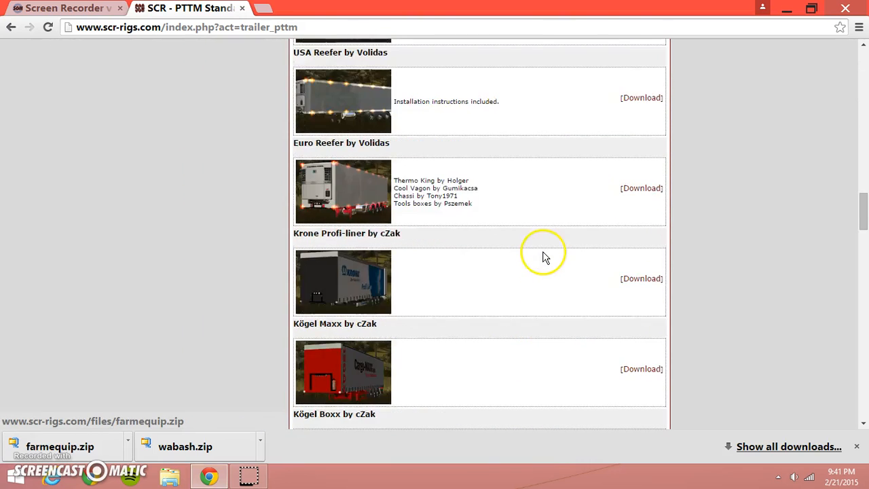
scroll("down", 3)
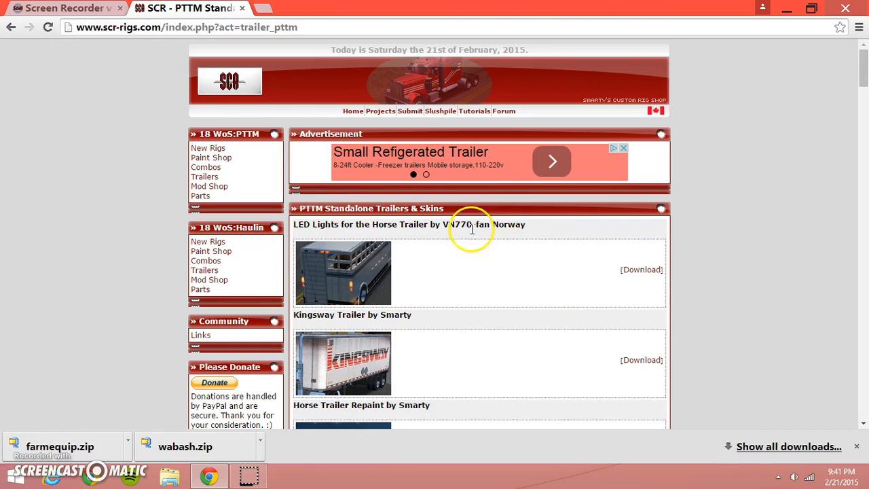
scroll("down", 3)
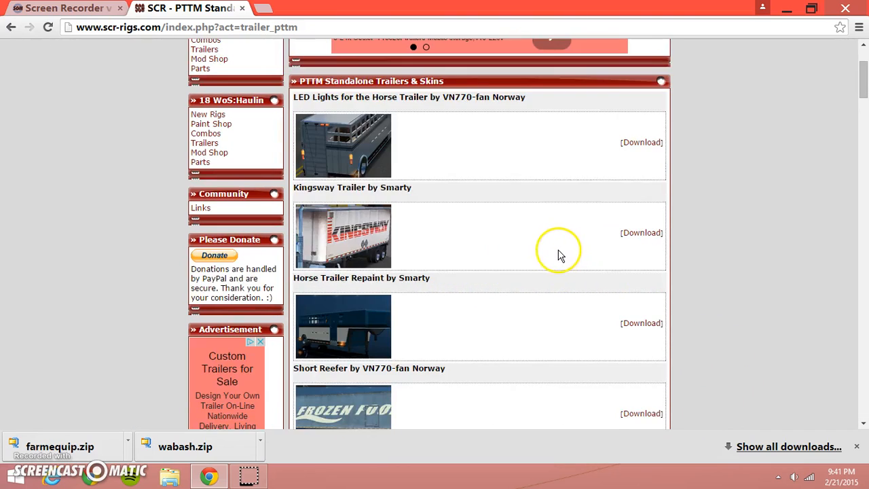
scroll("down", 3)
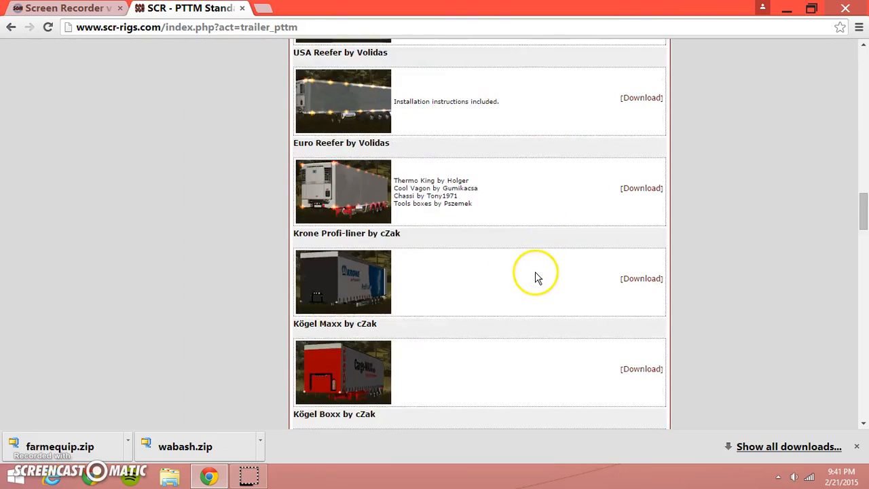
scroll("down", 3)
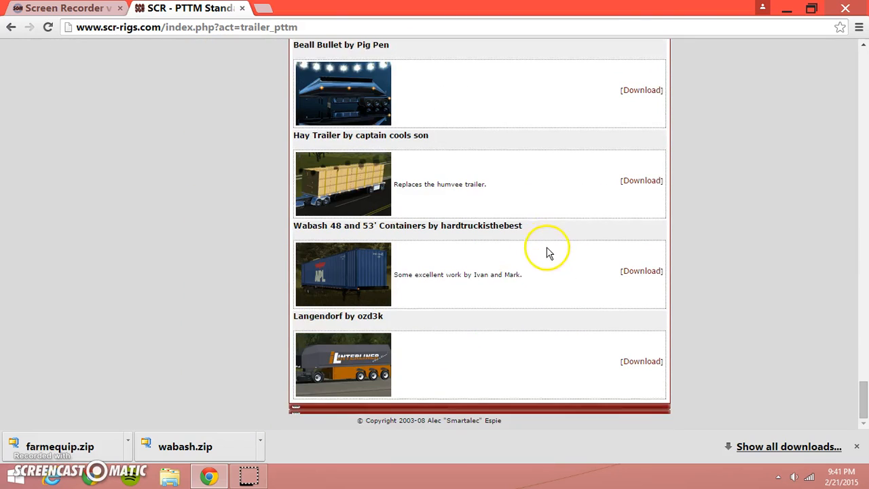
scroll("down", 3)
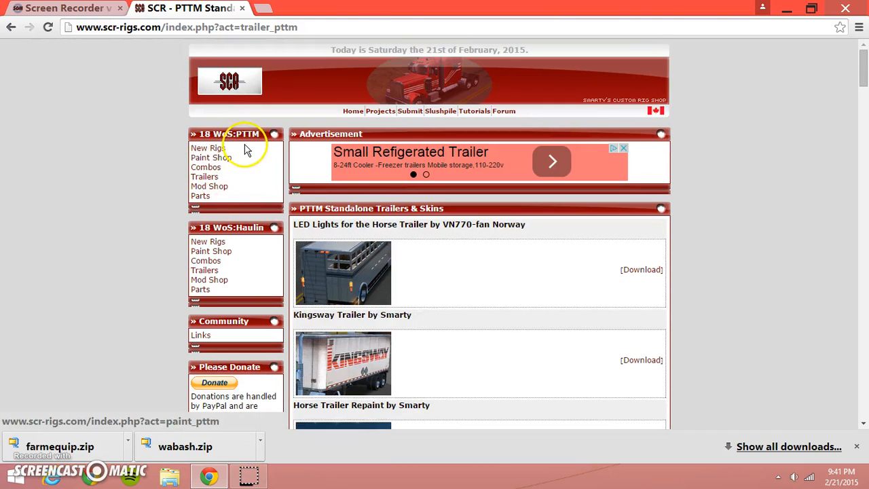
Open the new PTTM rigs list and scroll down through its entries
left_click(207, 148)
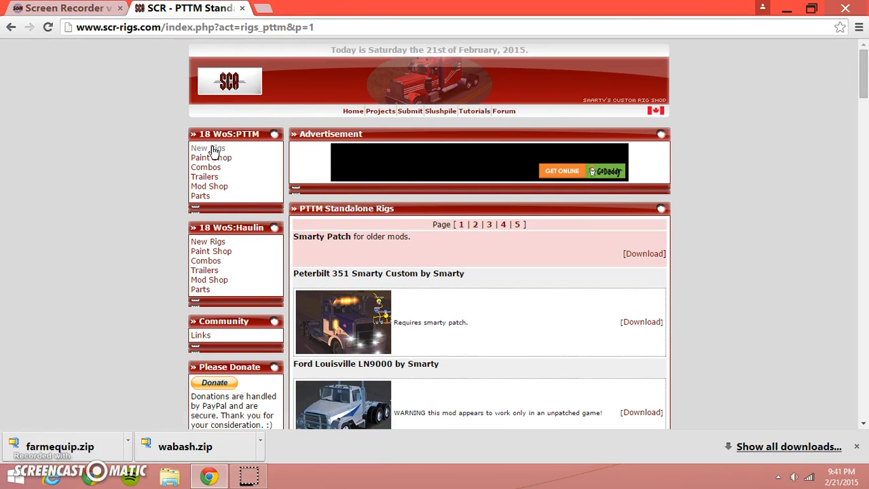
scroll("down", 3)
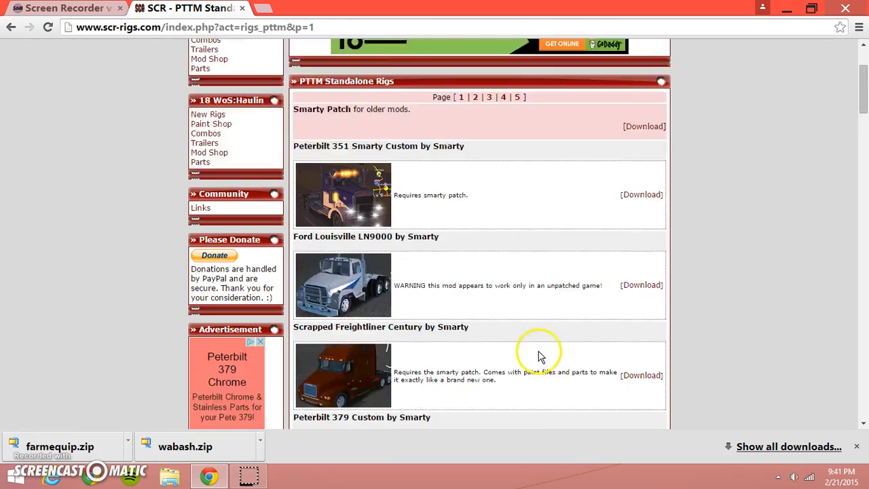
scroll("down", 3)
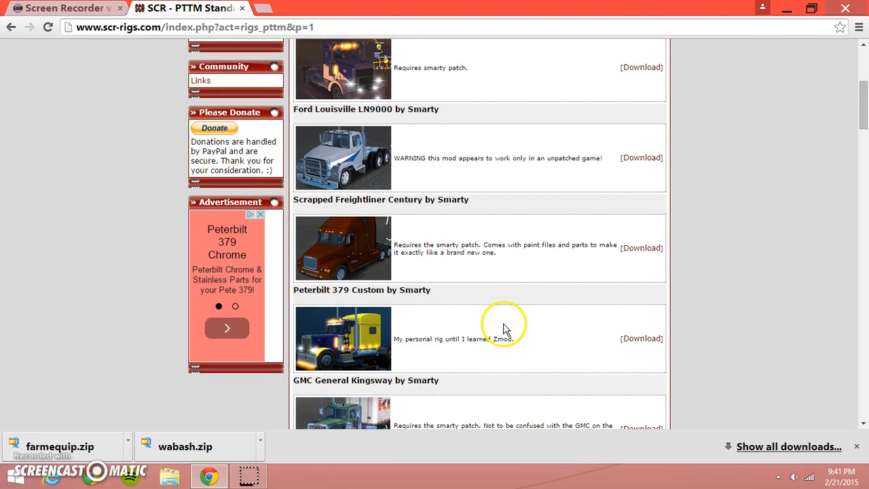
scroll("down", 3)
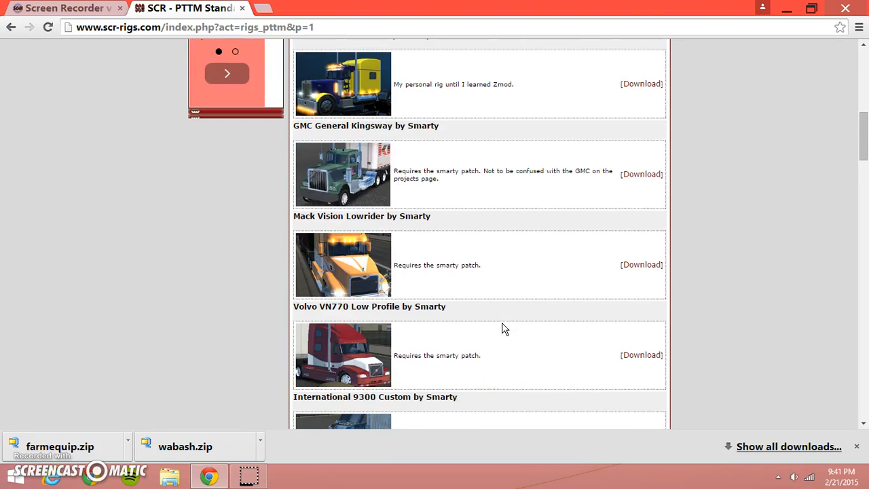
scroll("down", 3)
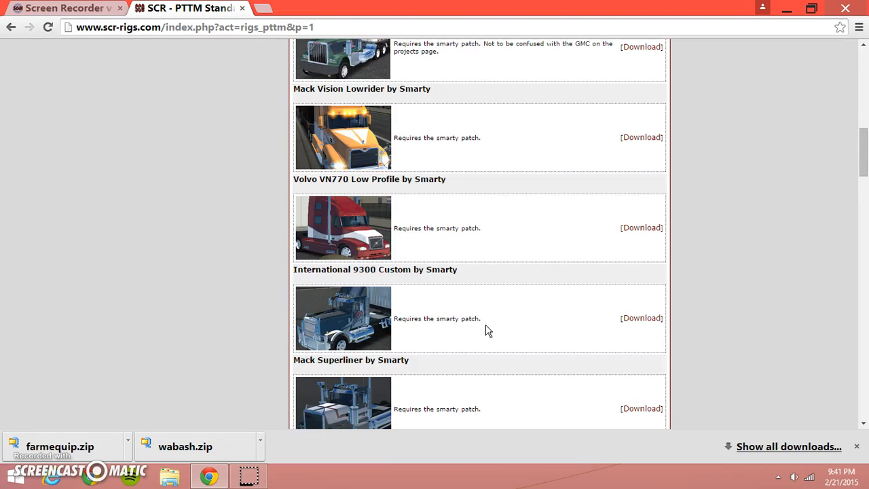
scroll("down", 3)
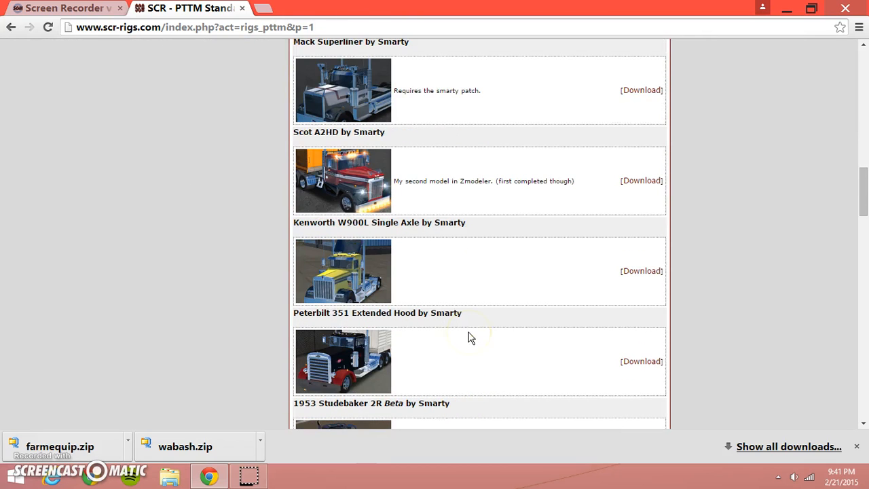
scroll("down", 3)
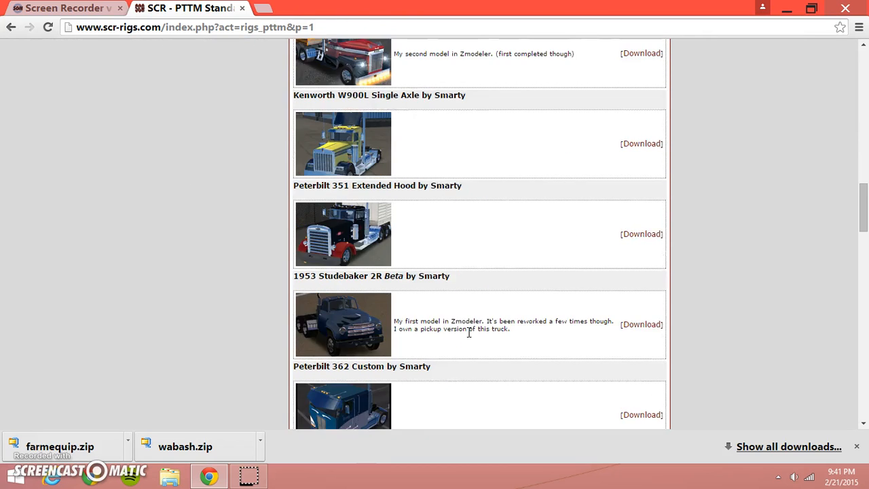
scroll("down", 3)
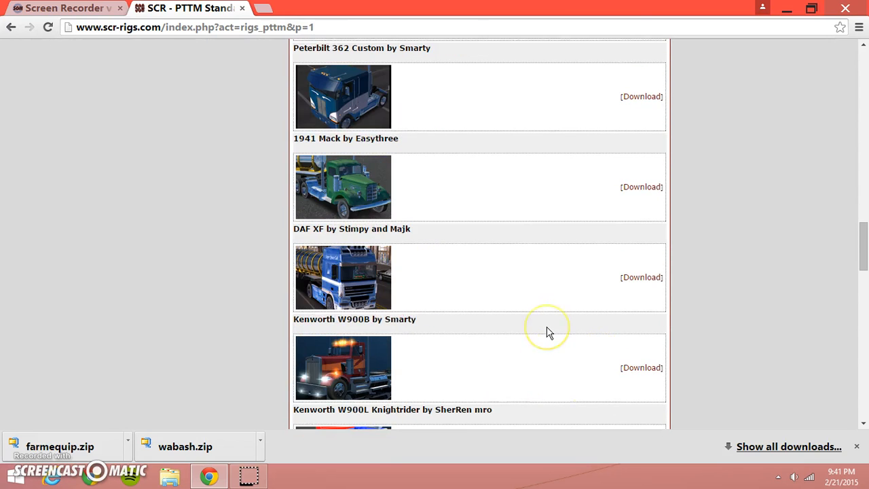
scroll("down", 3)
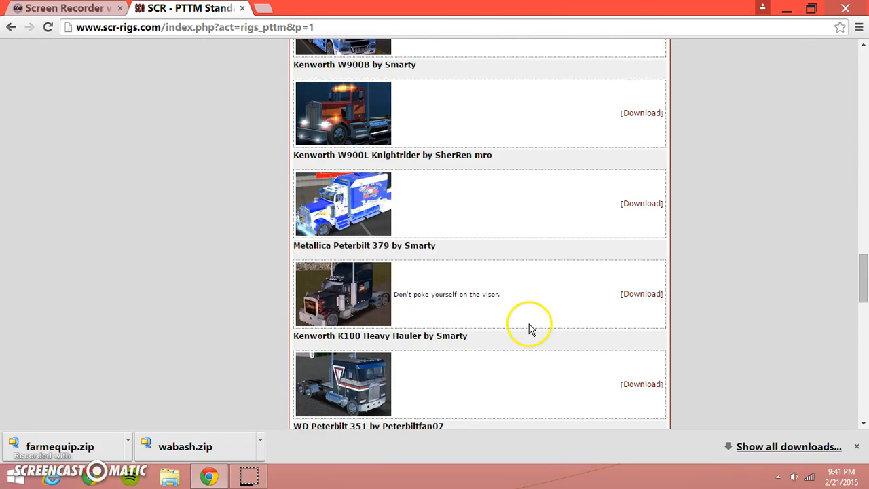
scroll("down", 3)
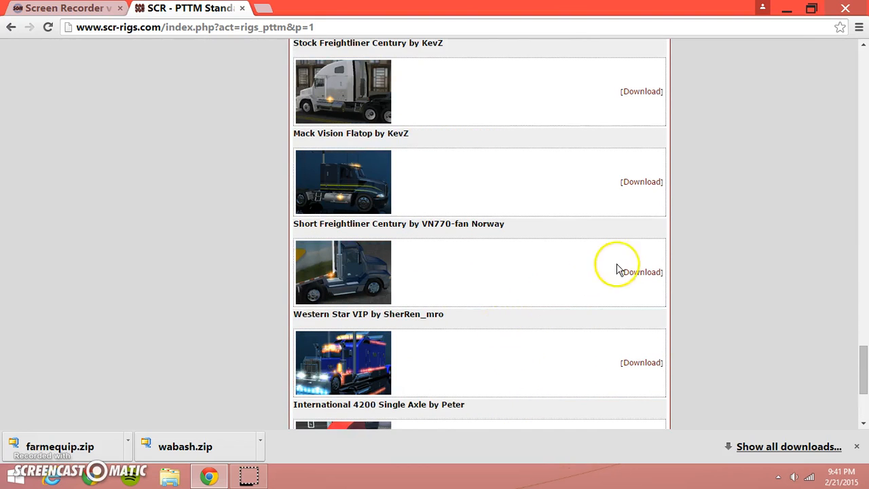
Download the vnfcentury, flccs and p351western rig zips from page one
left_click(640, 272)
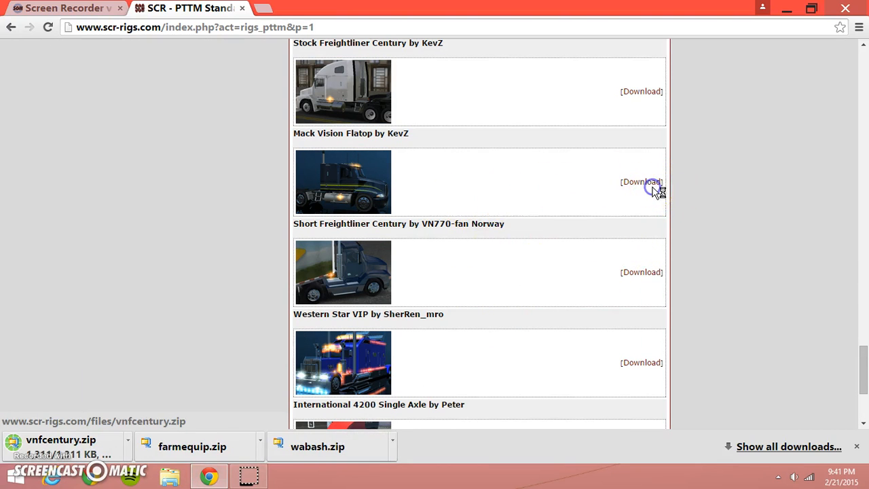
left_click(641, 182)
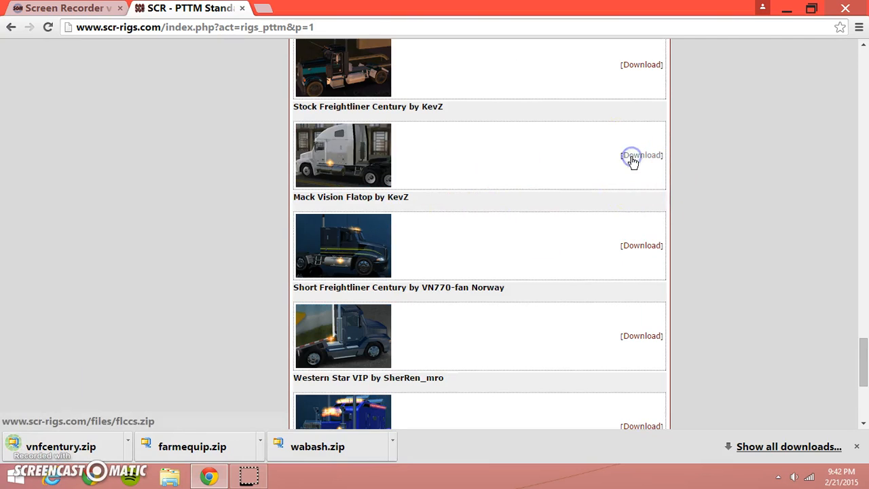
left_click(642, 155)
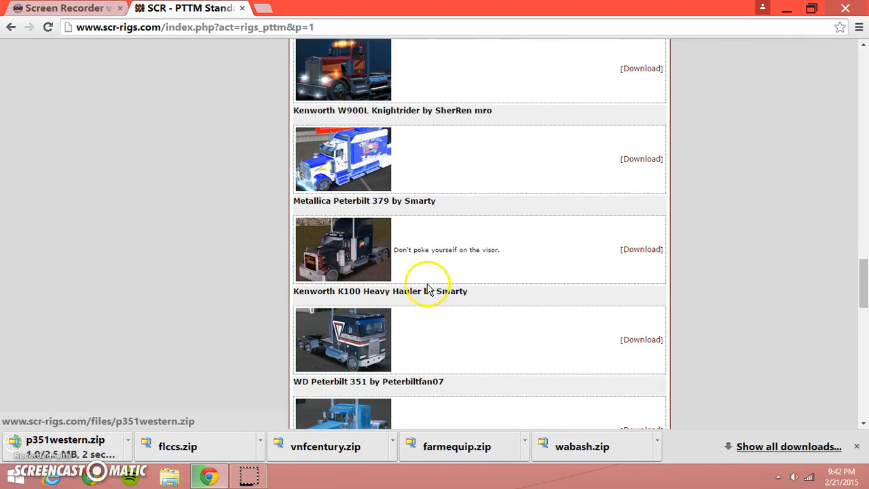
scroll("down", 3)
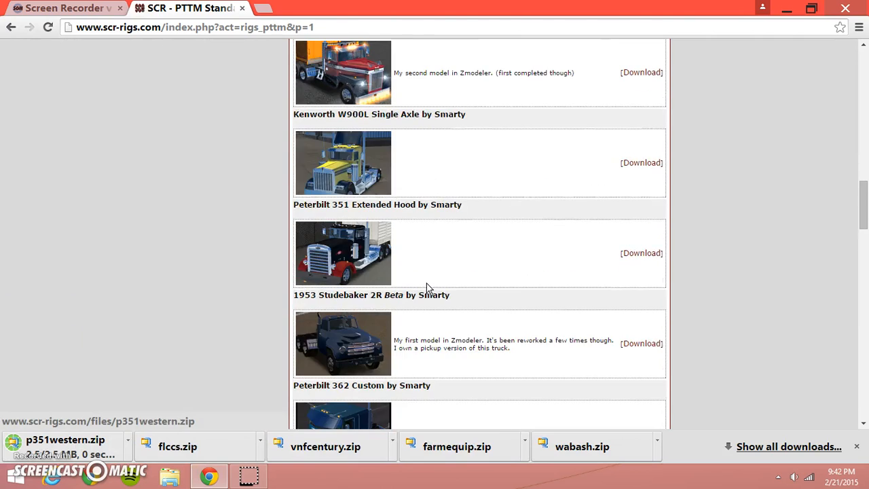
scroll("down", 3)
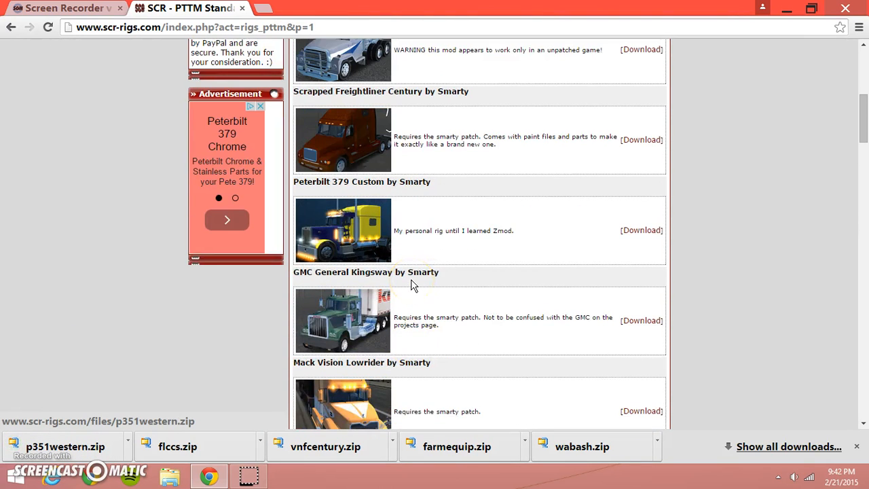
scroll("down", 3)
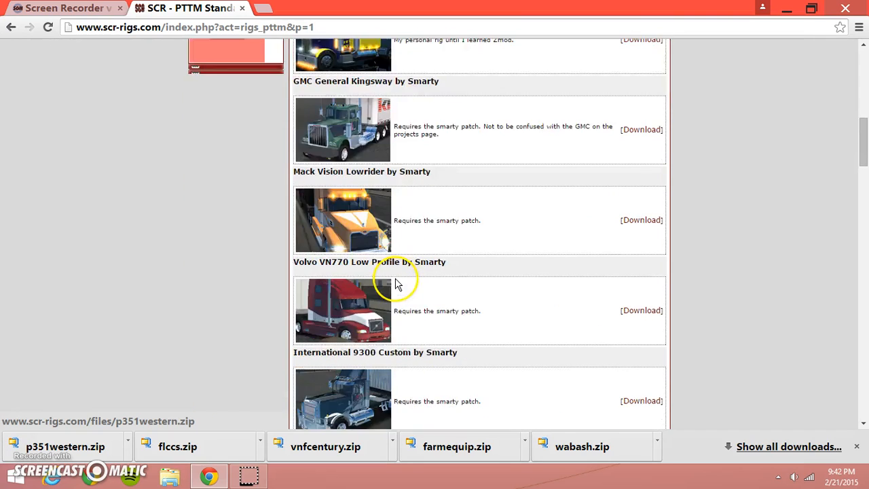
scroll("down", 3)
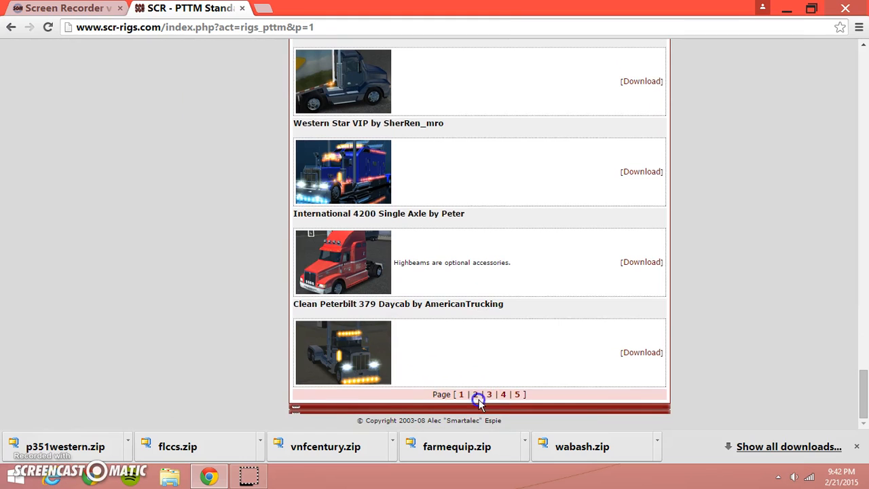
Go to page 2 of the PTTM rigs list and scroll through its trucks
left_click(475, 393)
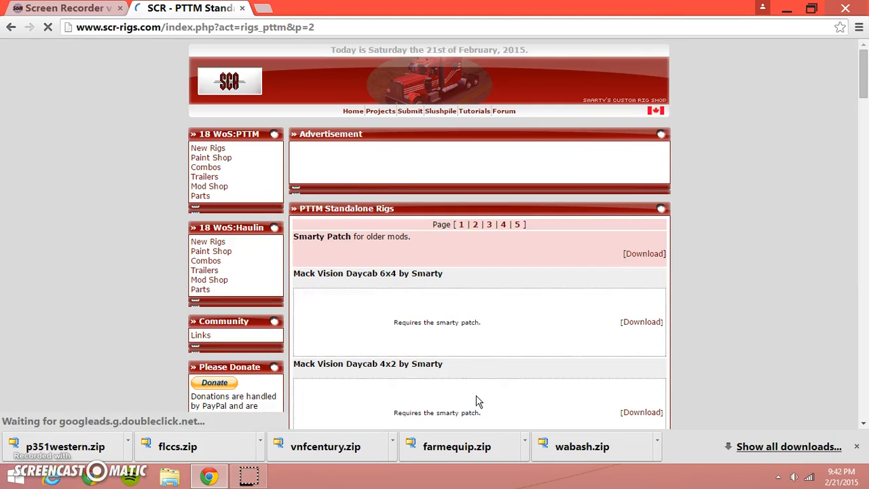
scroll("down", 3)
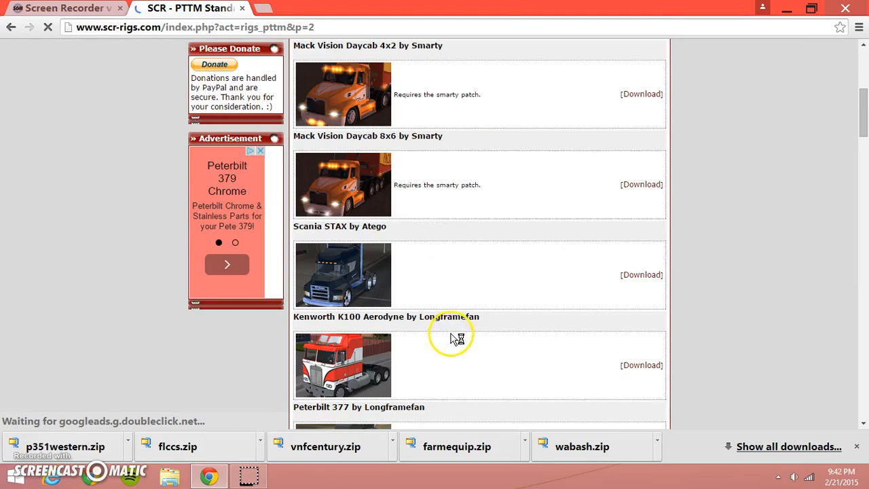
scroll("down", 3)
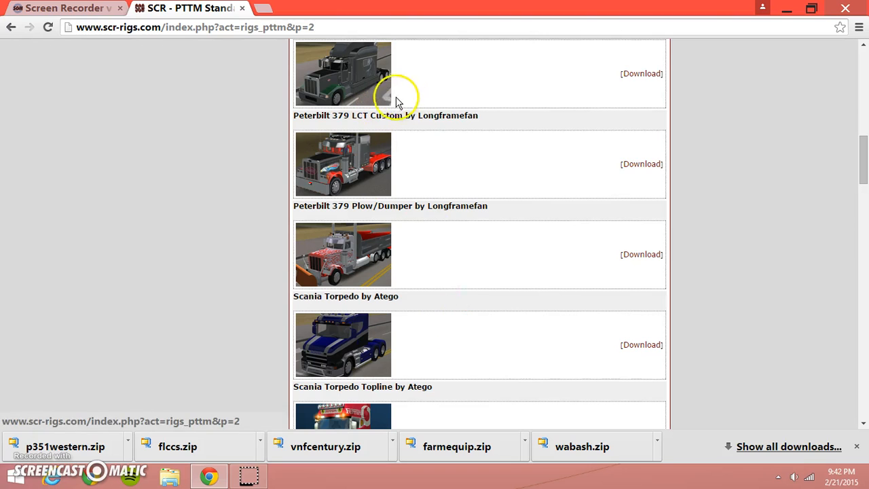
scroll("down", 3)
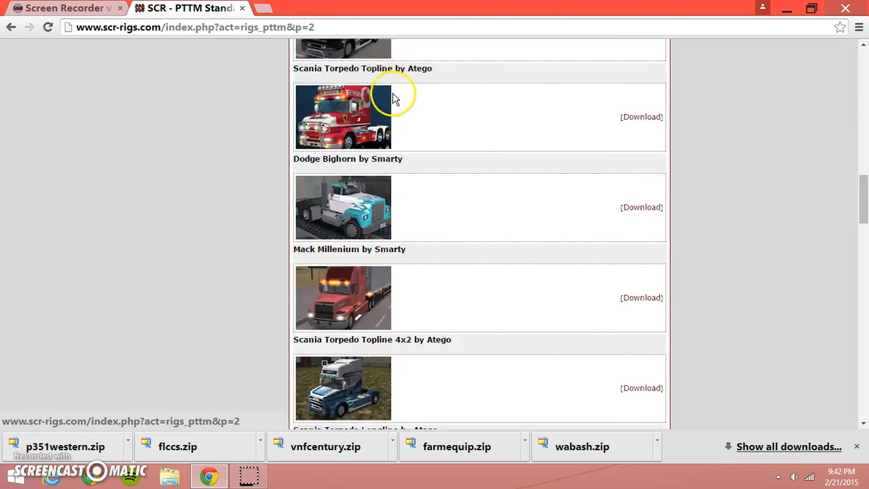
scroll("down", 3)
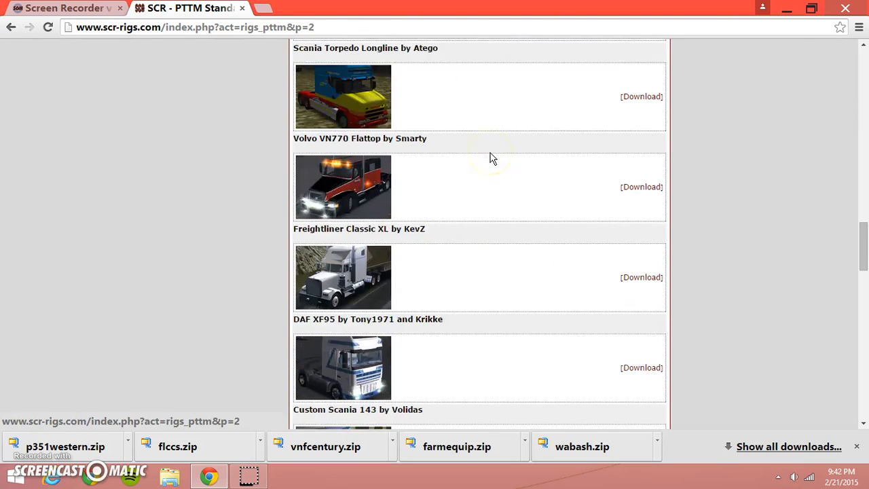
scroll("down", 3)
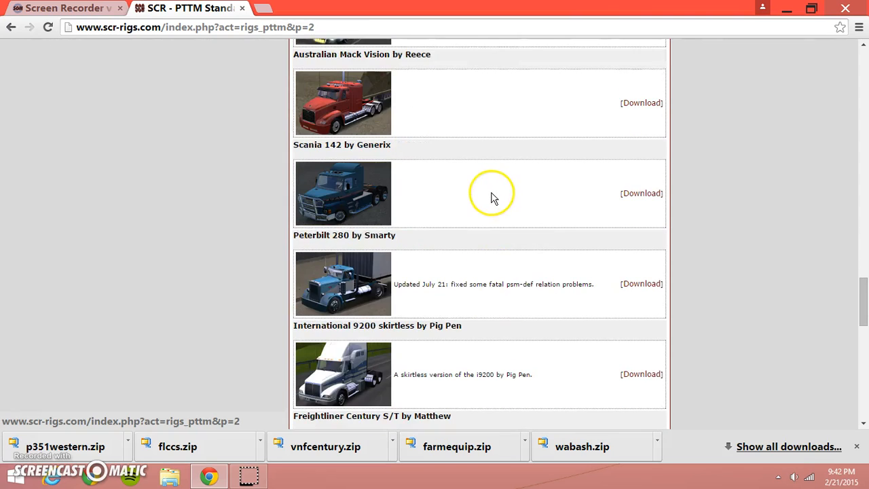
scroll("down", 3)
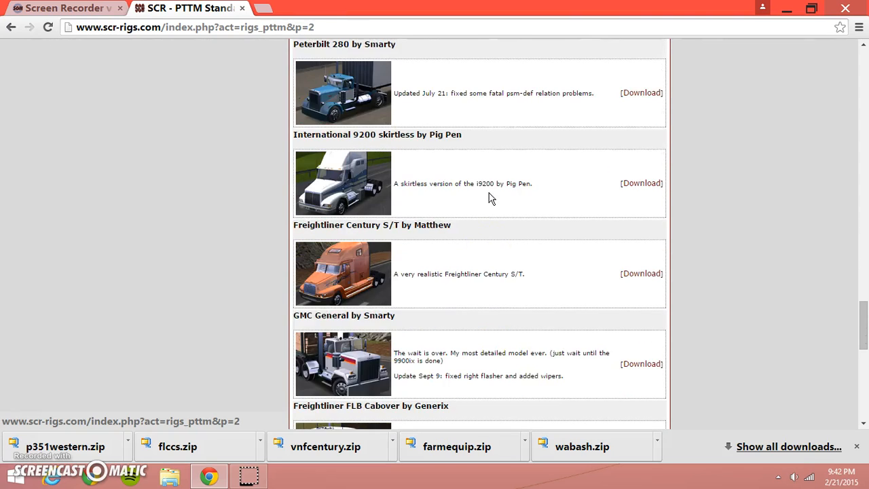
scroll("down", 3)
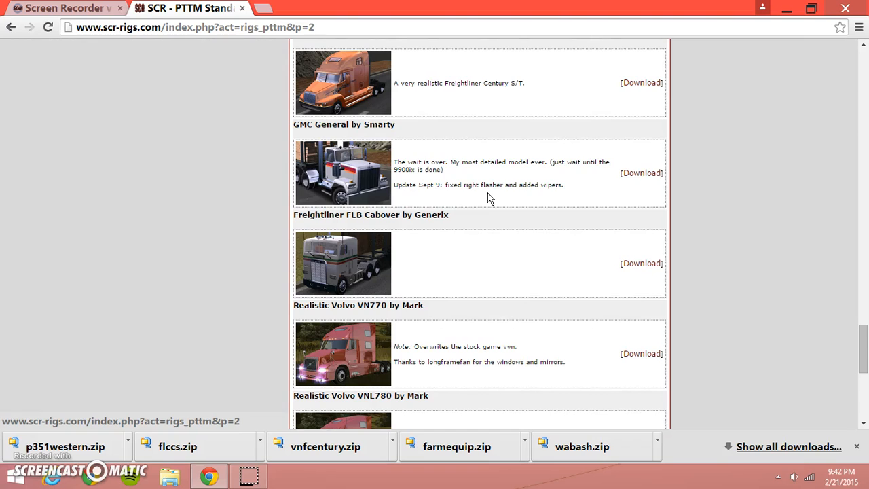
scroll("down", 3)
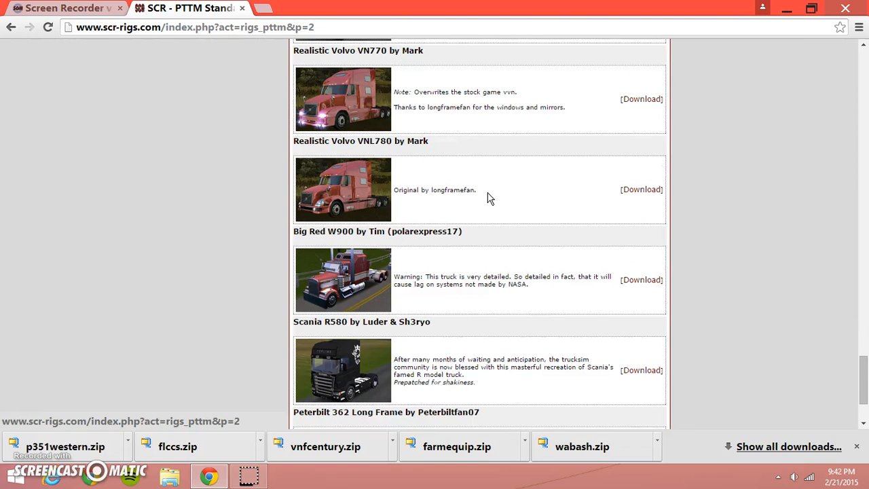
scroll("down", 3)
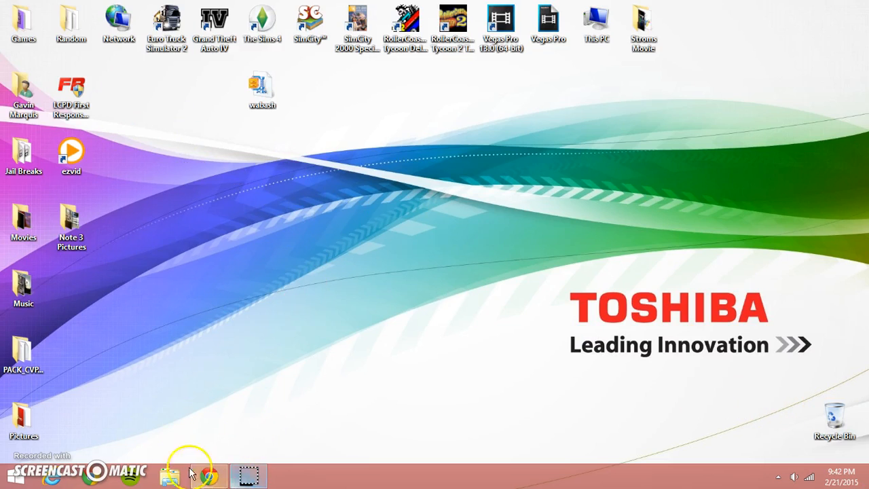
Drag the farmequip and vnfcentury zips from Chrome's downloads bar onto the desktop
left_click(207, 473)
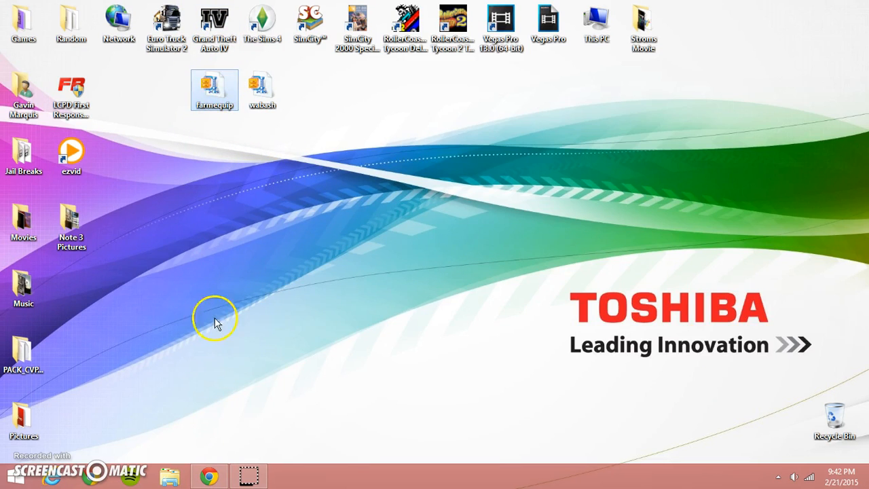
left_click(209, 475)
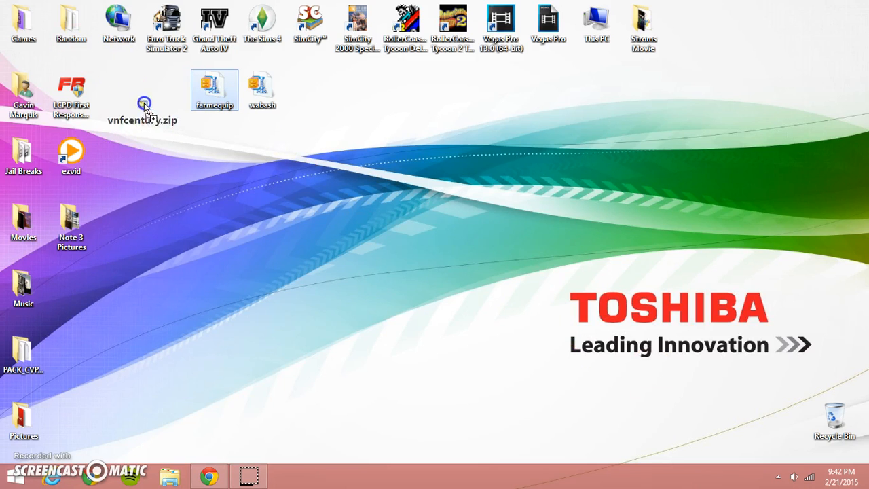
left_click(208, 475)
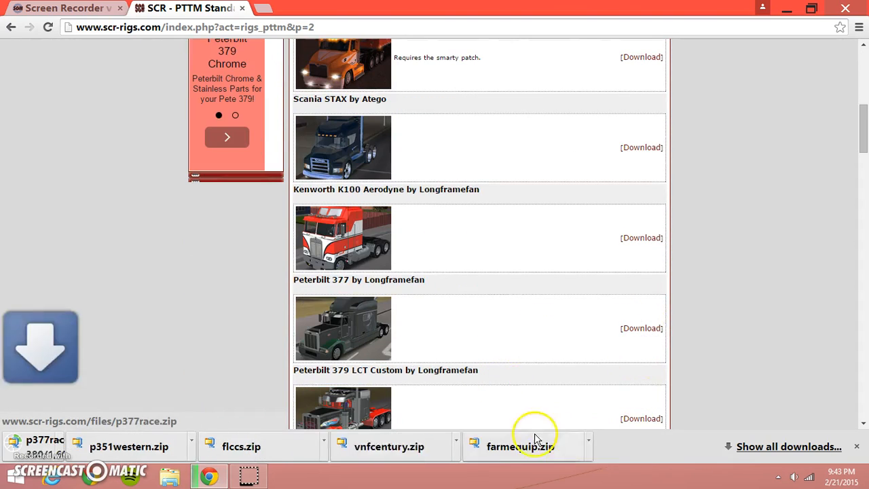
Scroll to Realistic Volvo VNL780 by Mark and download real_vnl780.zip
scroll("down", 3)
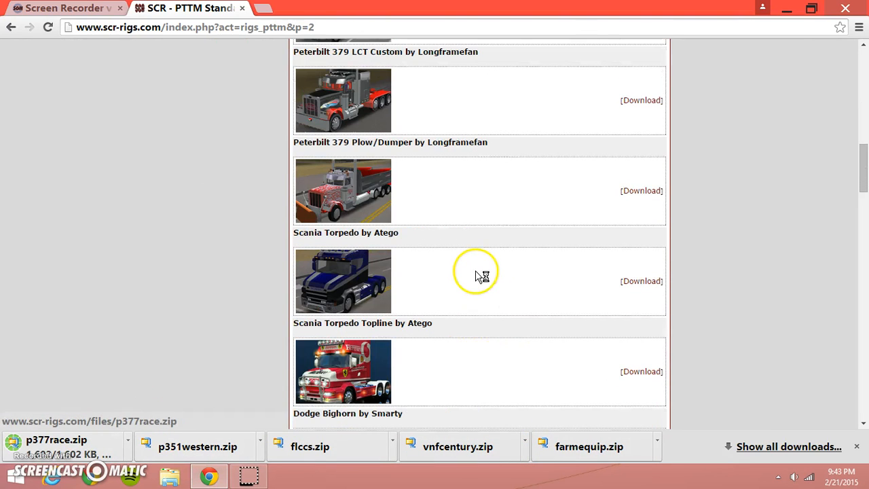
scroll("down", 3)
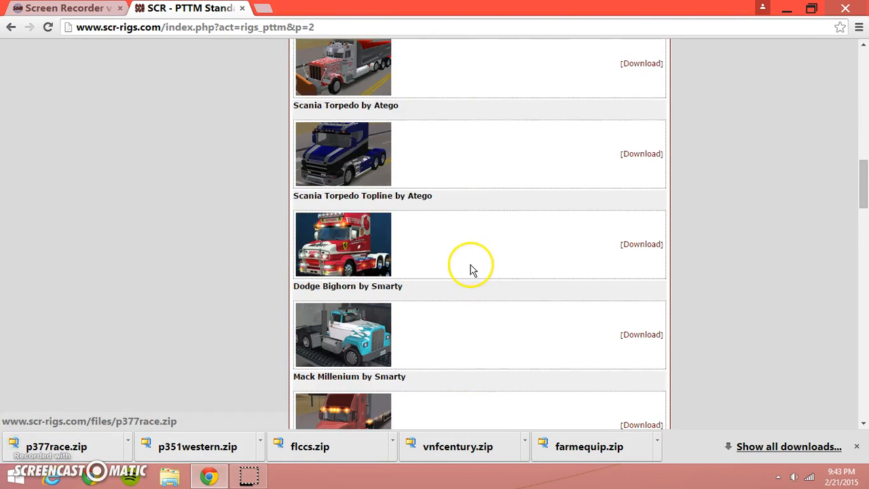
scroll("down", 3)
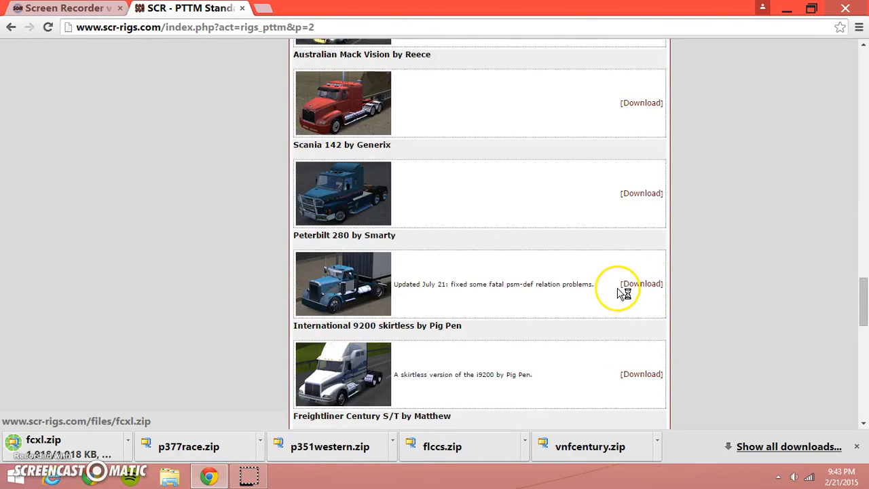
scroll("down", 3)
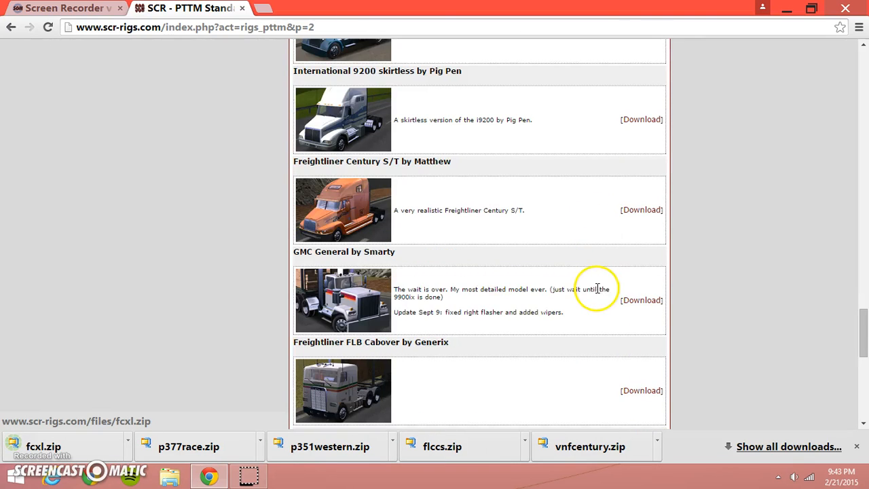
scroll("down", 3)
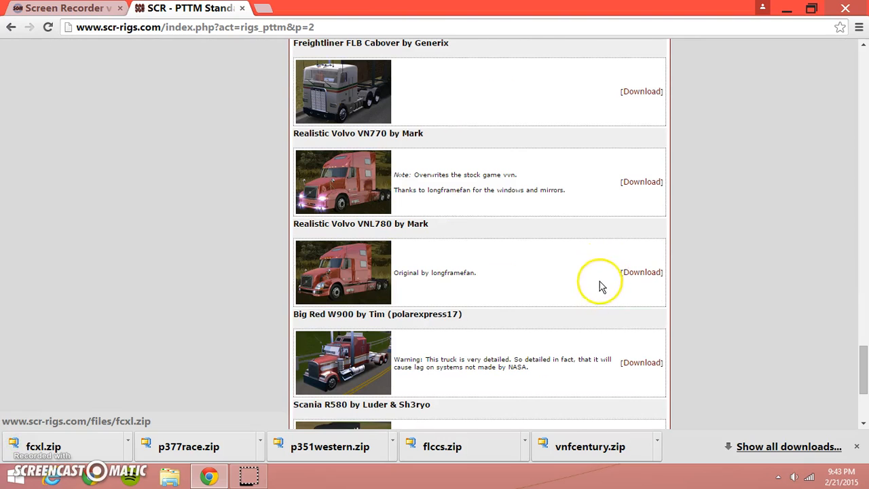
mouse_move(627, 288)
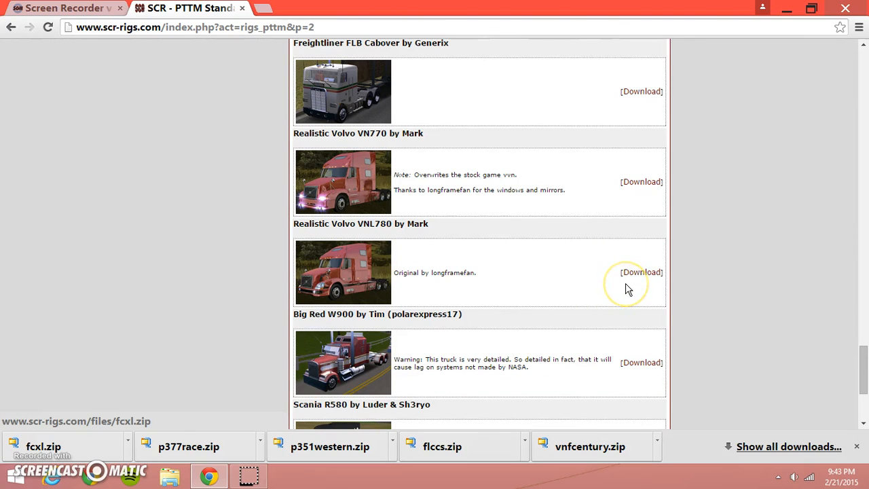
left_click(640, 272)
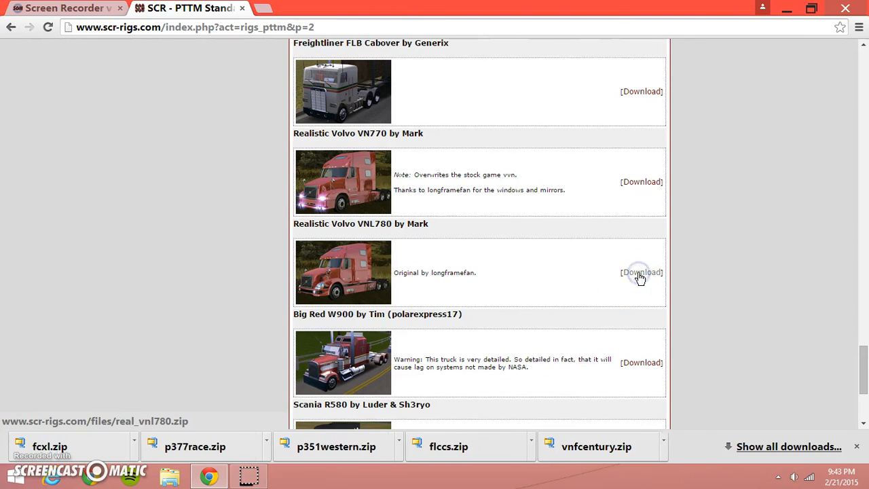
left_click(640, 272)
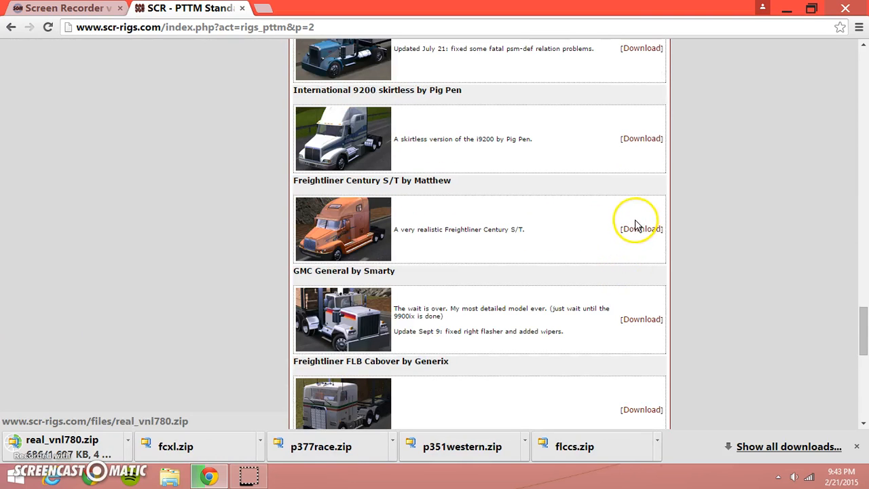
scroll("up", 3)
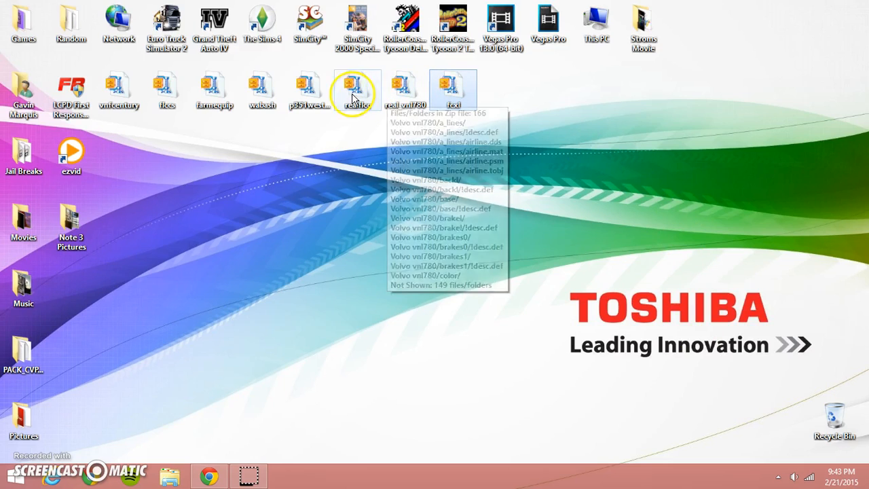
mouse_move(166, 91)
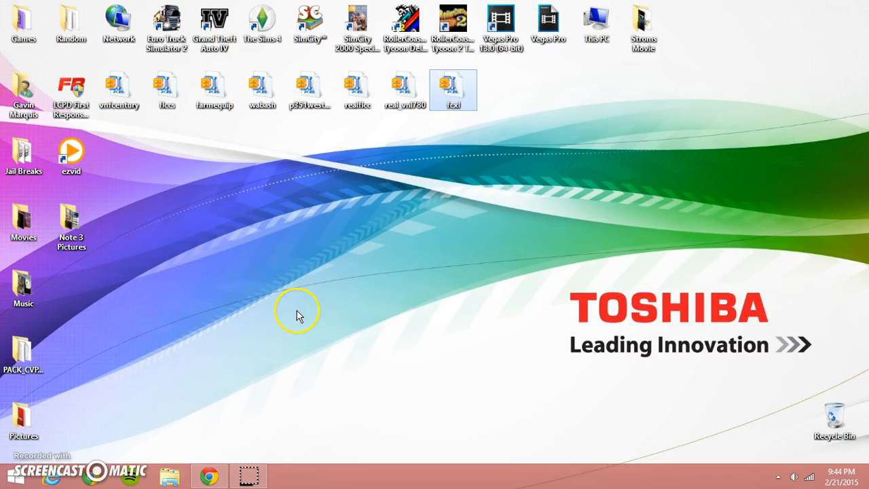
mouse_move(265, 396)
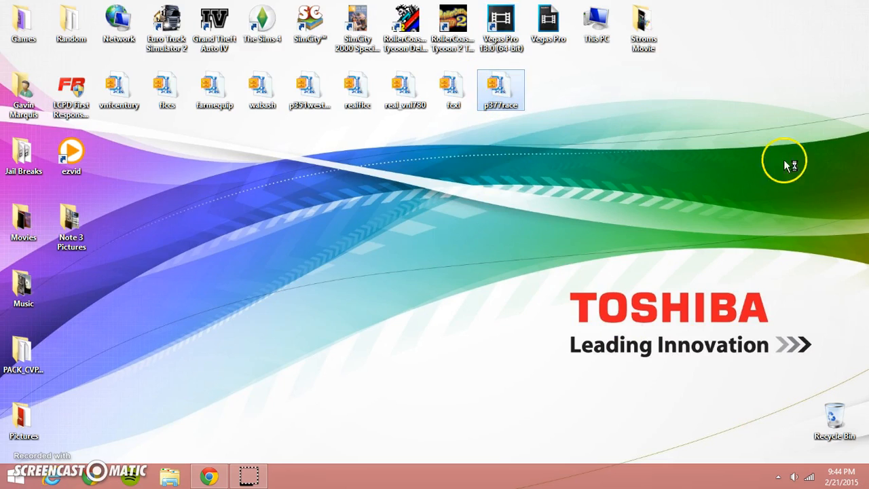
Open p377race.zip, inspect its p377race folder, and right-click the archive in the Folders tree
double_click(501, 90)
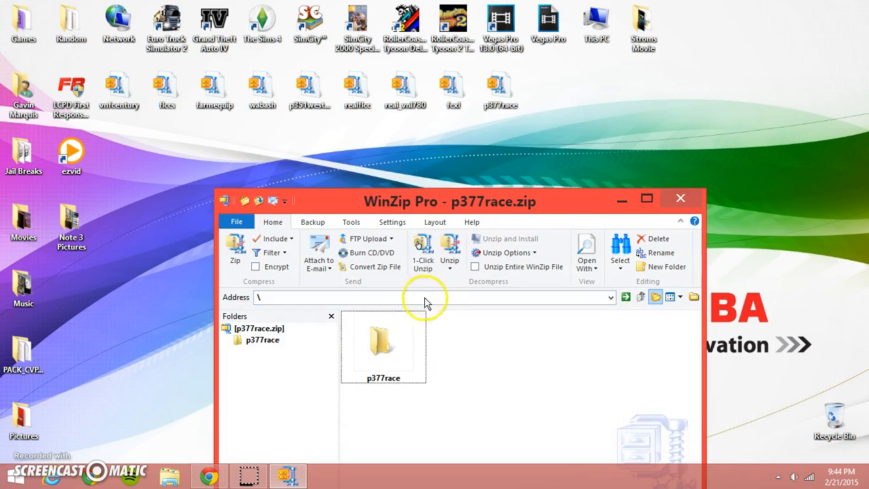
double_click(382, 343)
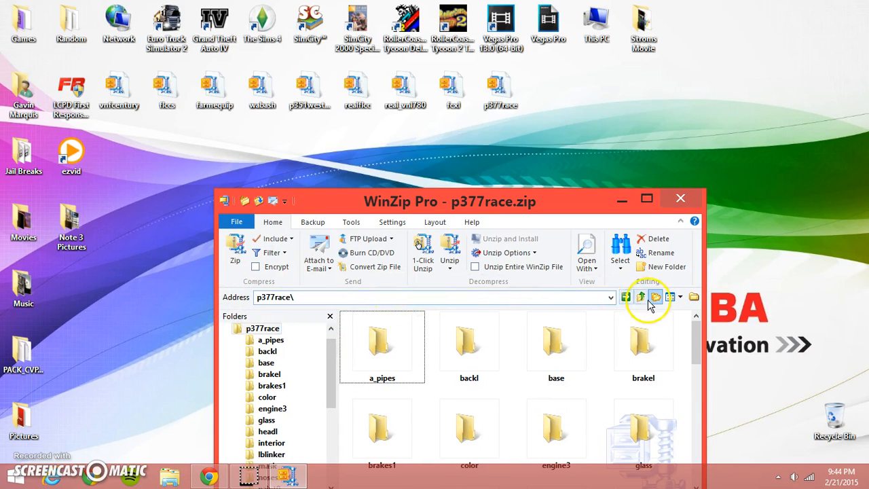
left_click(641, 296)
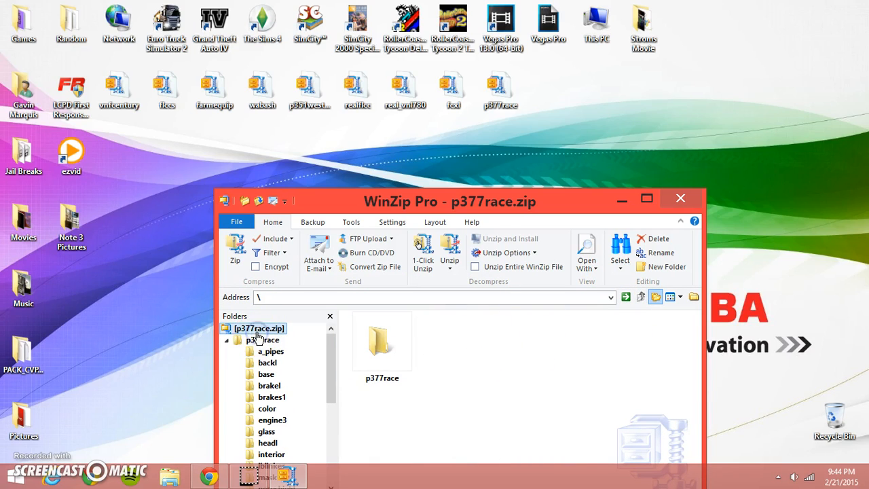
right_click(381, 343)
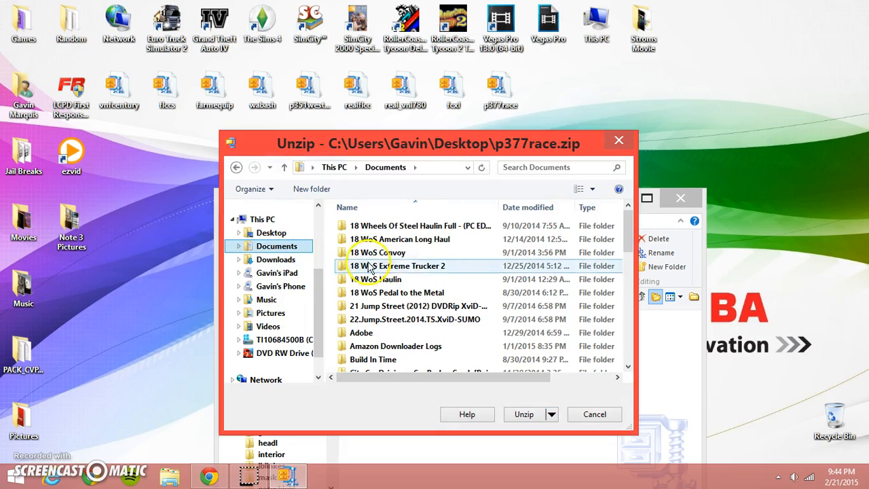
Unzip p377race.zip into Documents > 18 WoS Pedal to the Metal > Mods
left_click(376, 279)
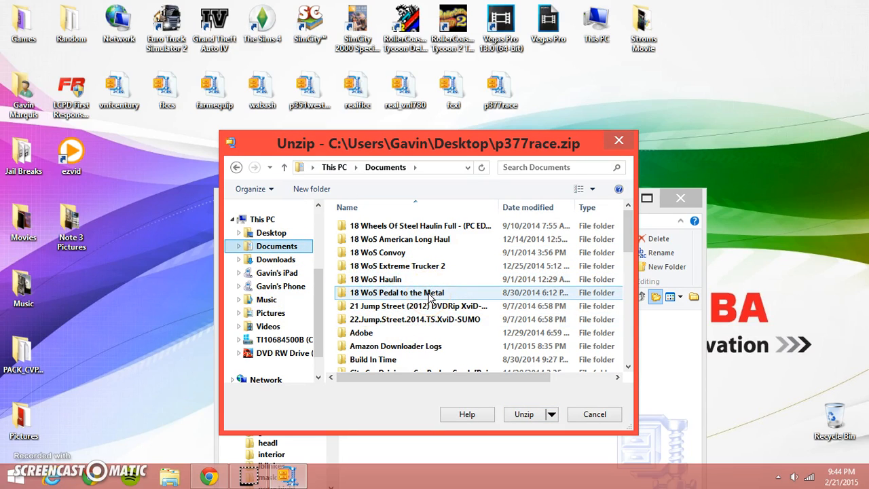
double_click(397, 292)
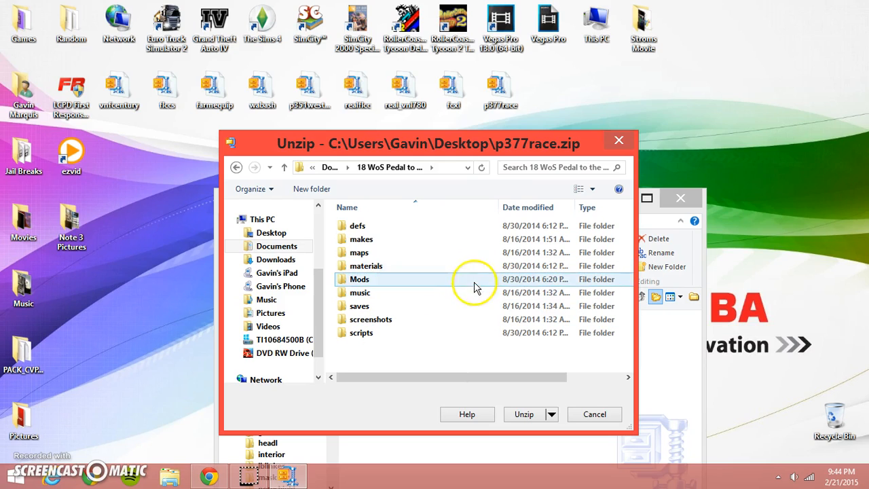
double_click(359, 279)
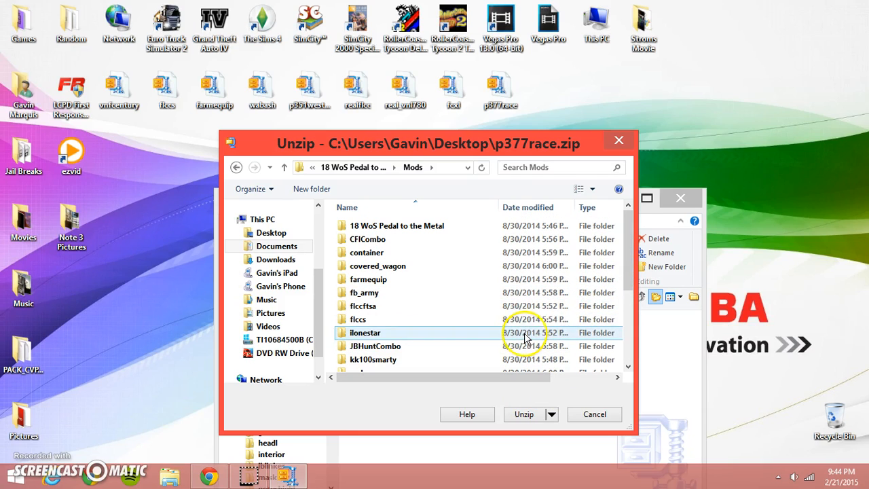
right_click(468, 312)
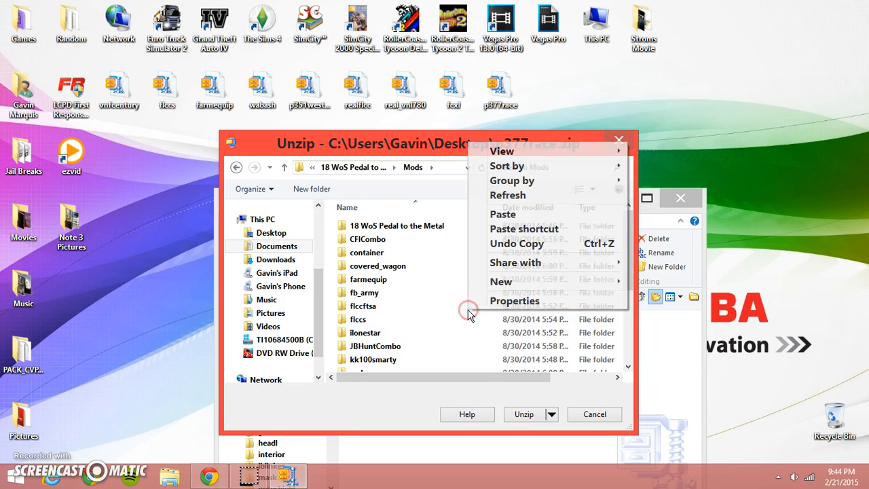
mouse_move(516, 214)
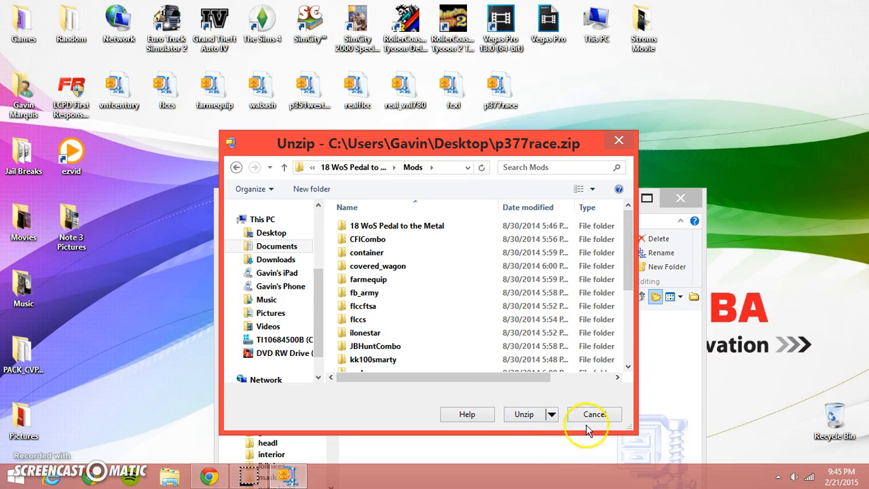
left_click(524, 414)
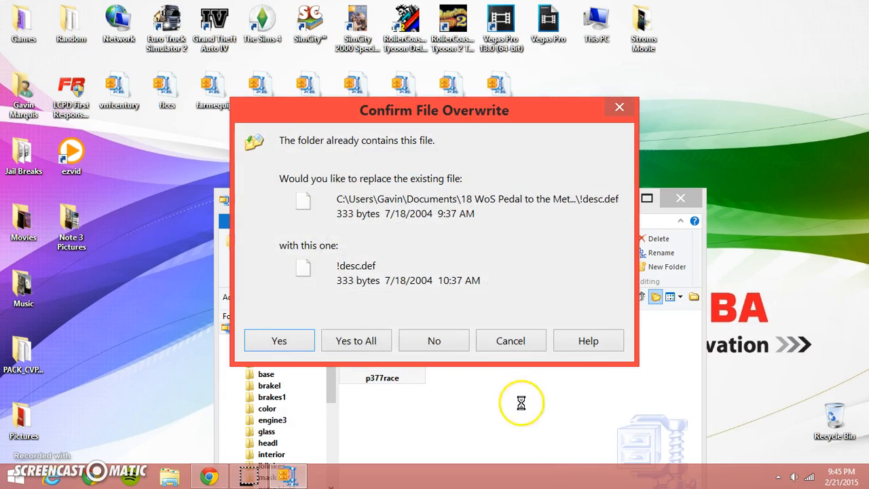
Confirm overwriting !desc.def and then all remaining existing files
left_click(278, 340)
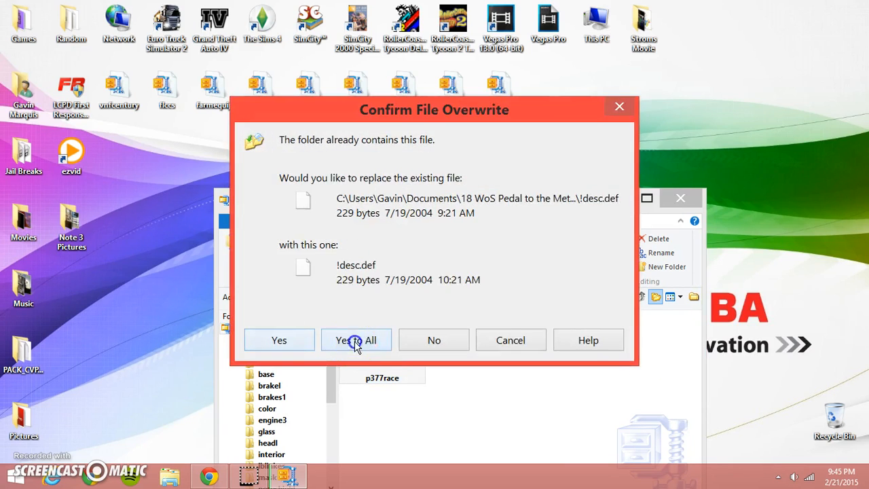
left_click(356, 340)
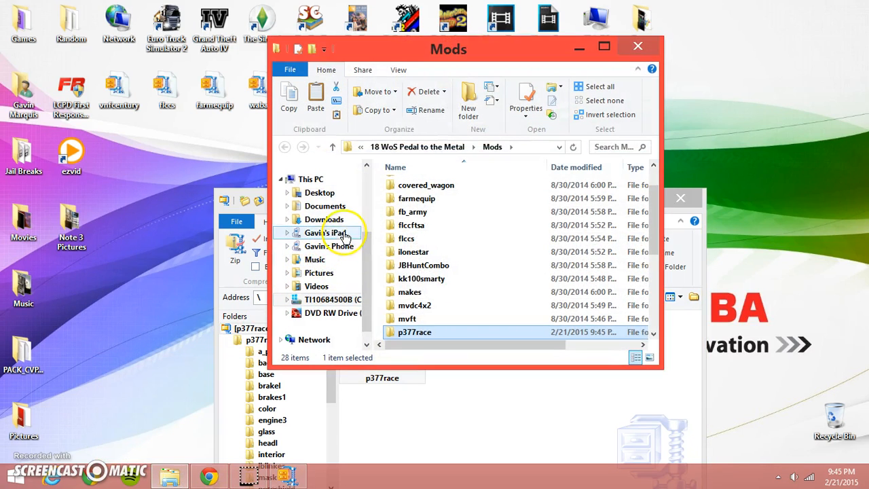
Browse from Documents into the Rigs of Rods 0.38 terrains folder, then close File Explorer
left_click(324, 179)
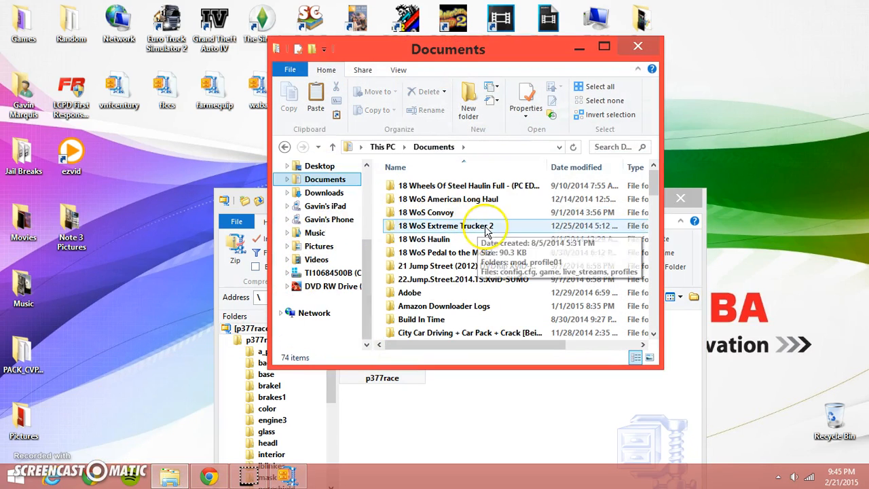
scroll("down", 3)
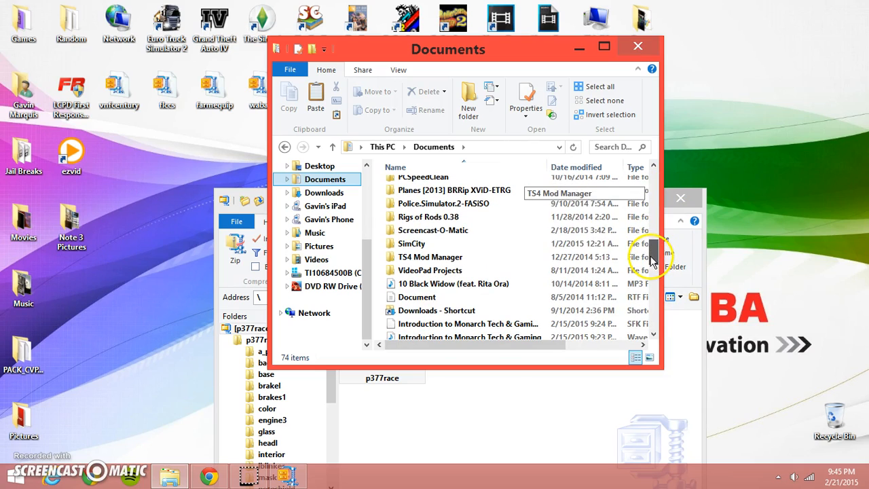
double_click(428, 216)
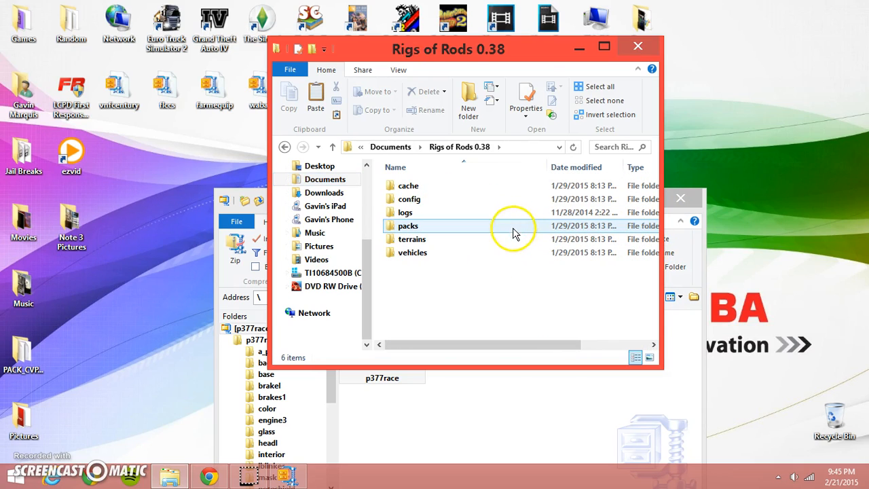
mouse_move(462, 252)
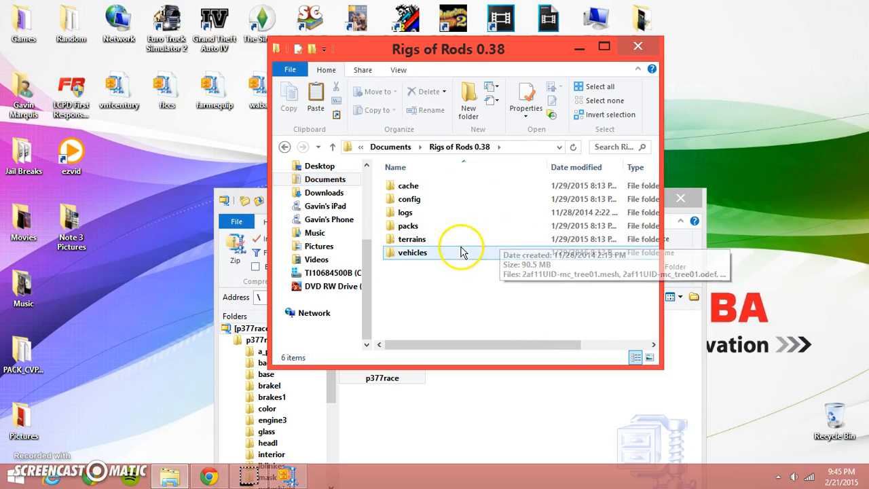
mouse_move(522, 187)
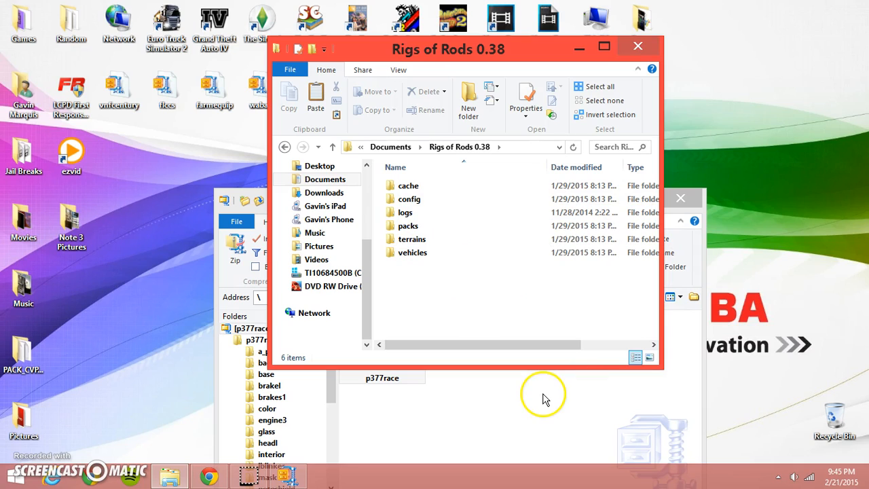
mouse_move(560, 287)
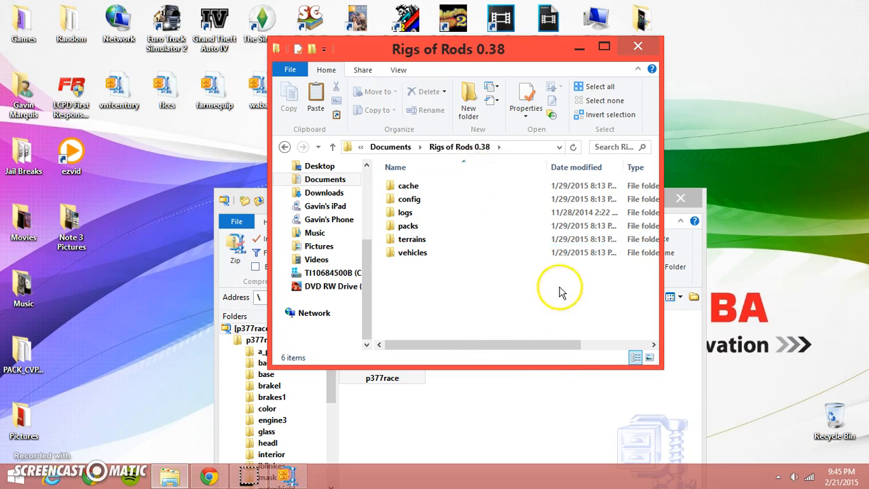
left_click(412, 239)
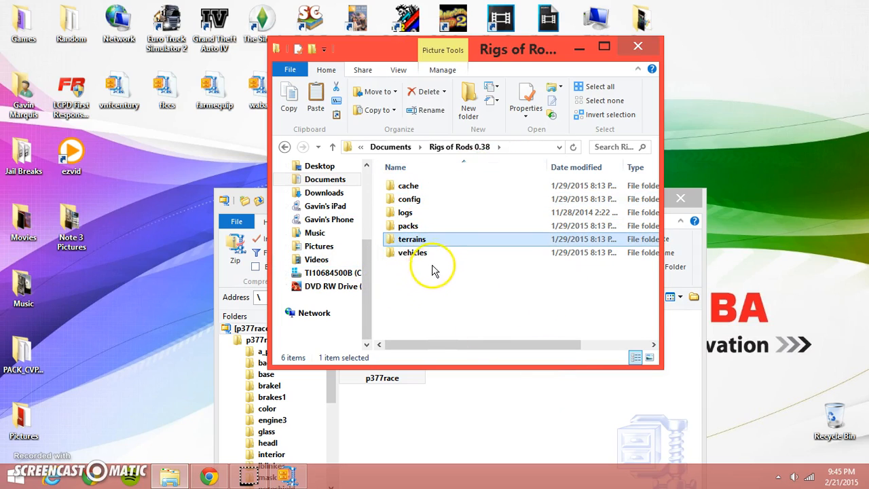
double_click(413, 252)
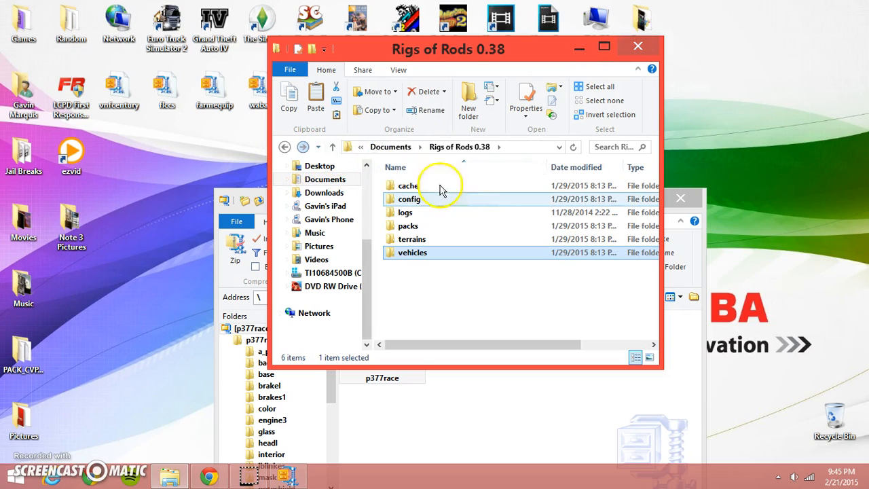
mouse_move(479, 285)
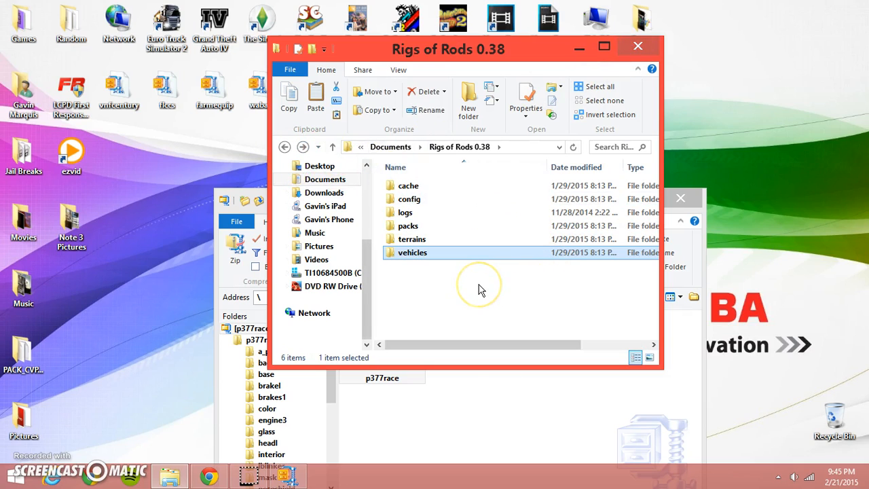
mouse_move(503, 251)
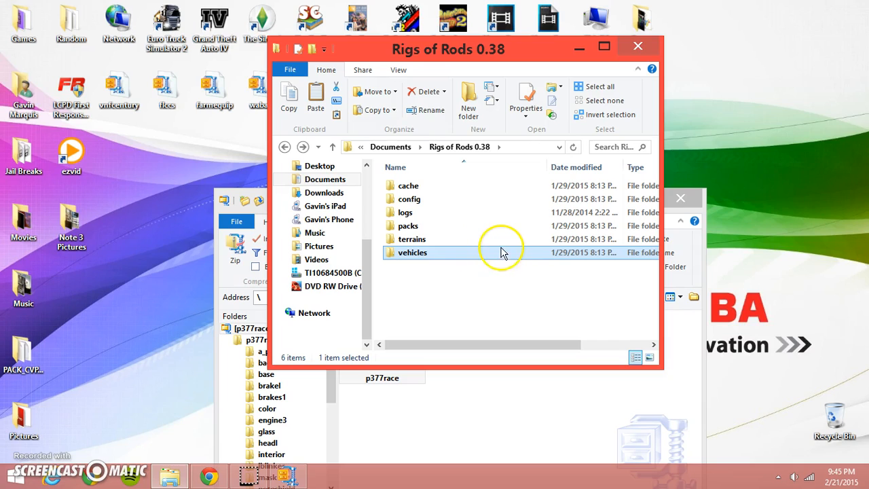
mouse_move(470, 256)
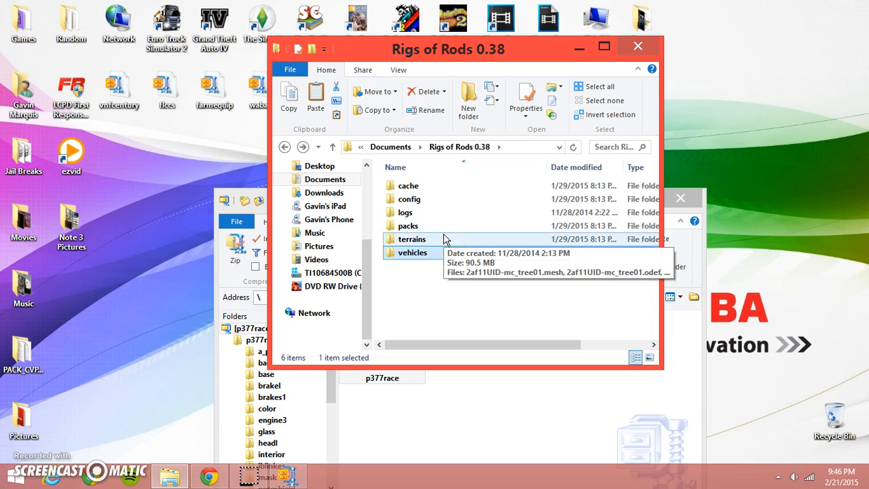
double_click(411, 239)
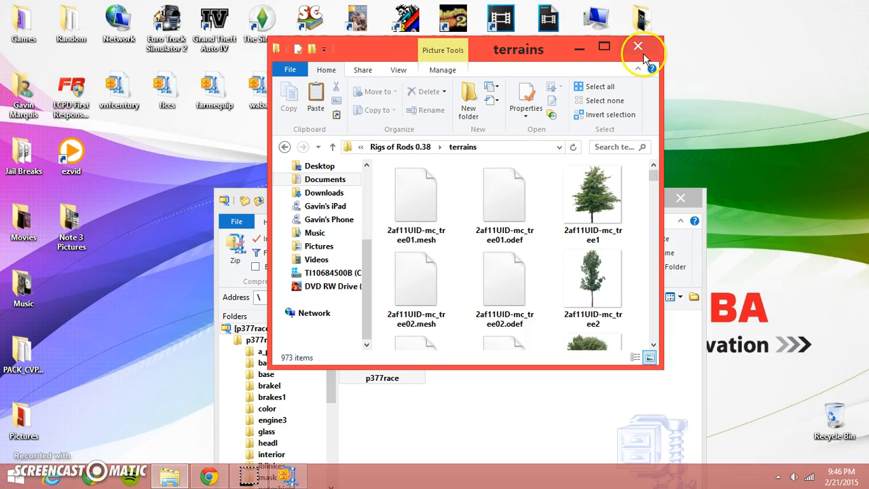
left_click(637, 46)
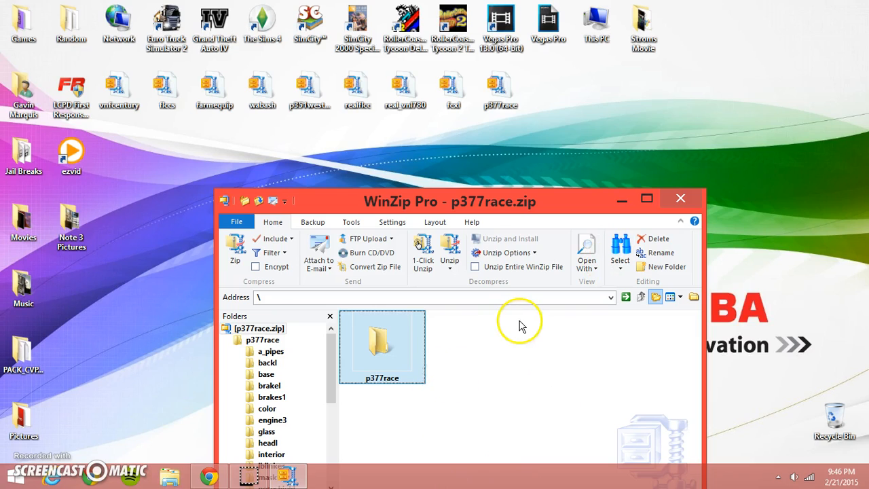
mouse_move(738, 182)
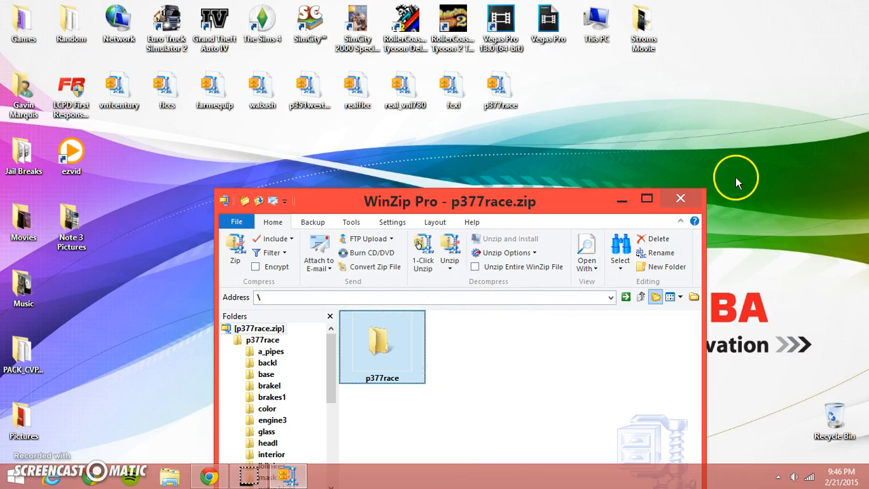
Close p377race.zip and open fcxl.zip from the desktop
left_click(680, 198)
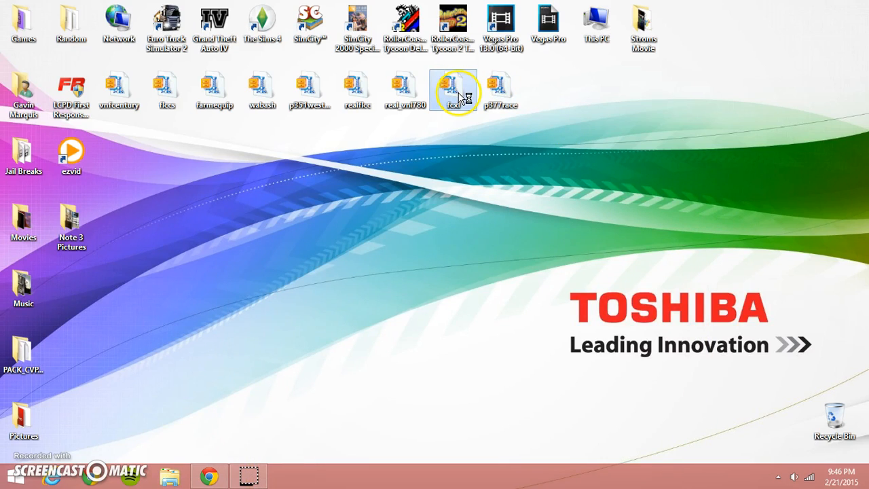
double_click(452, 90)
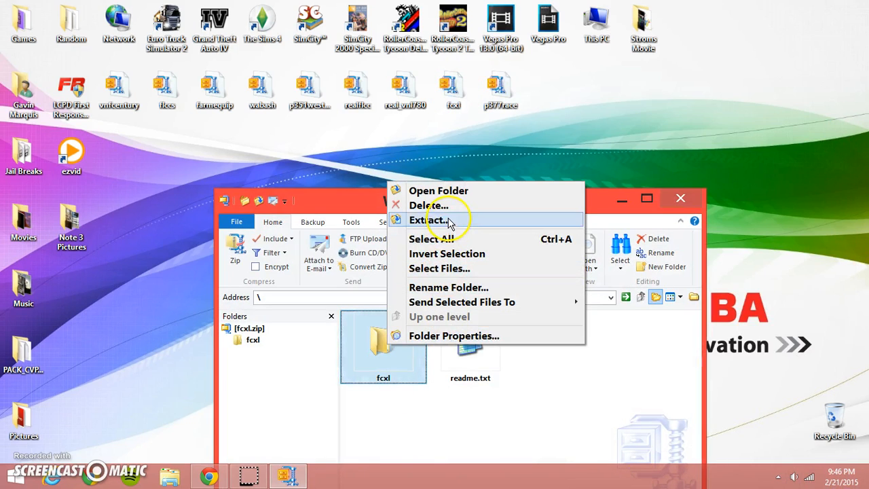
Extract fcxl, browsing to Documents > 18 WoS Pedal to the Metal > Mods as destination
left_click(427, 219)
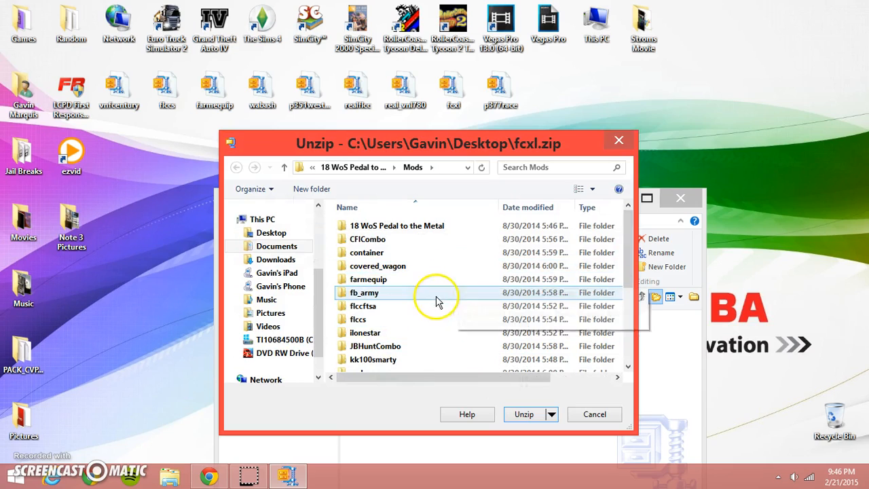
double_click(396, 226)
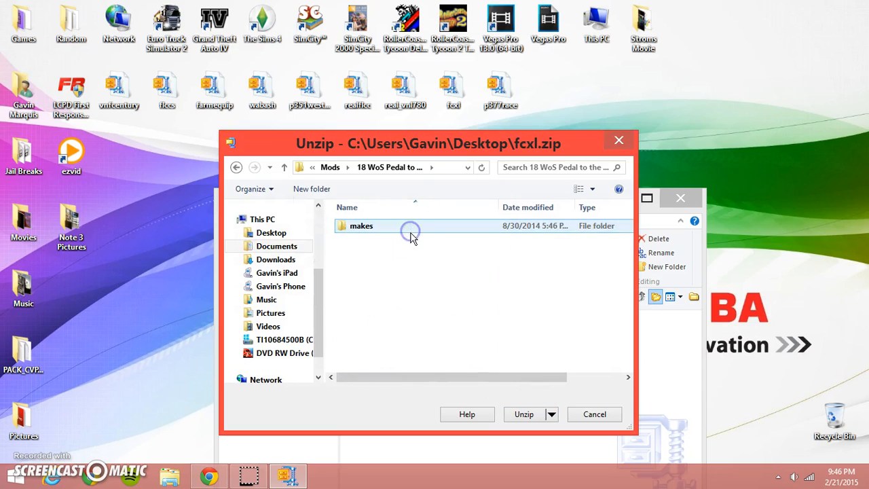
left_click(278, 246)
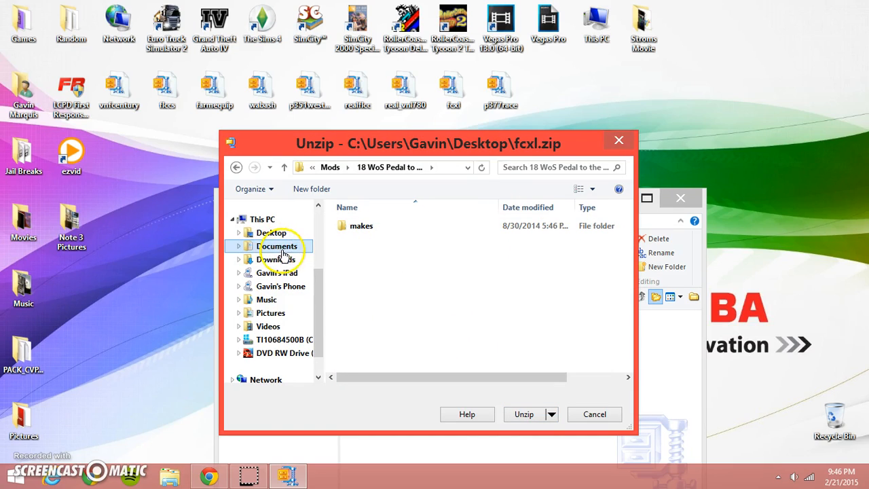
left_click(277, 246)
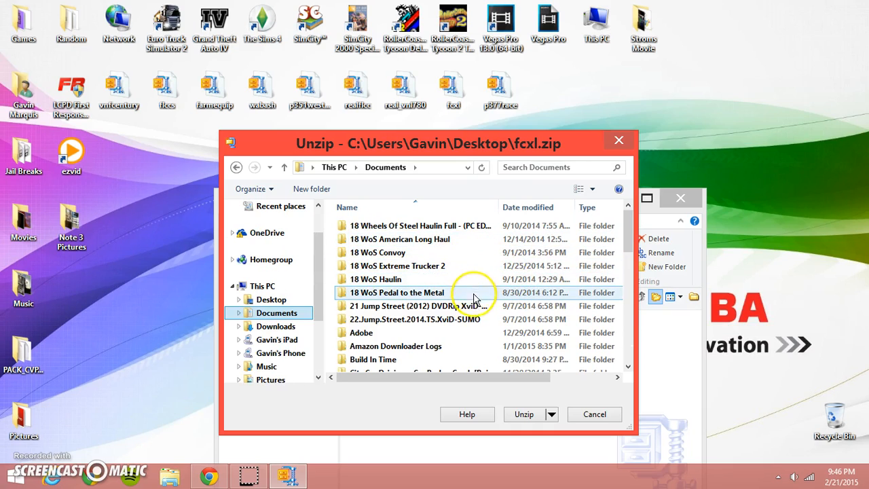
double_click(397, 292)
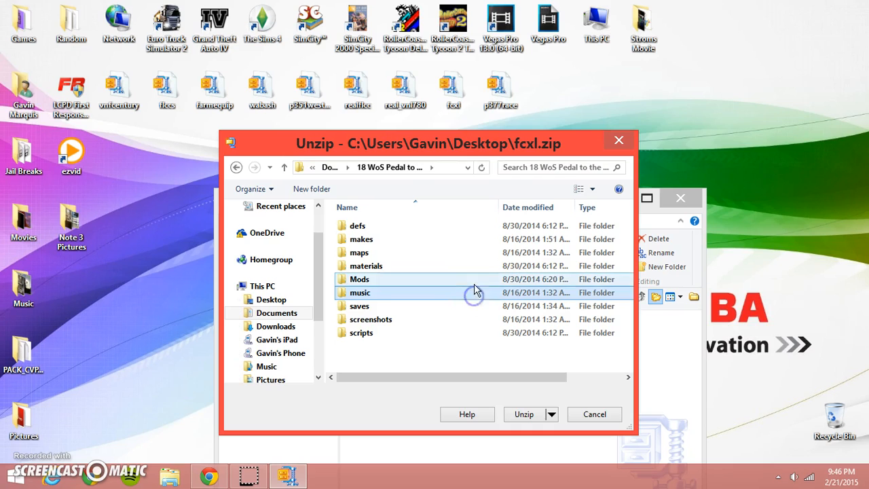
right_click(405, 396)
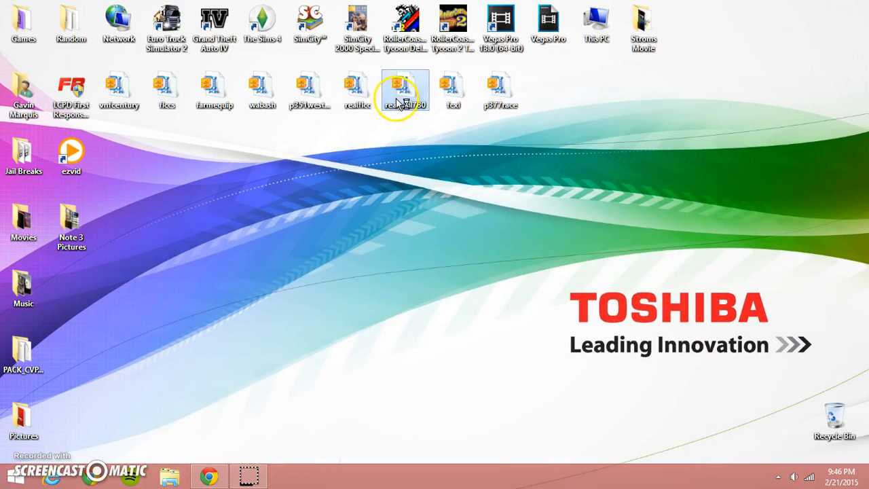
Unzip real_vnl780.zip into the Pedal to the Metal Mods folder, then close the archive
double_click(404, 90)
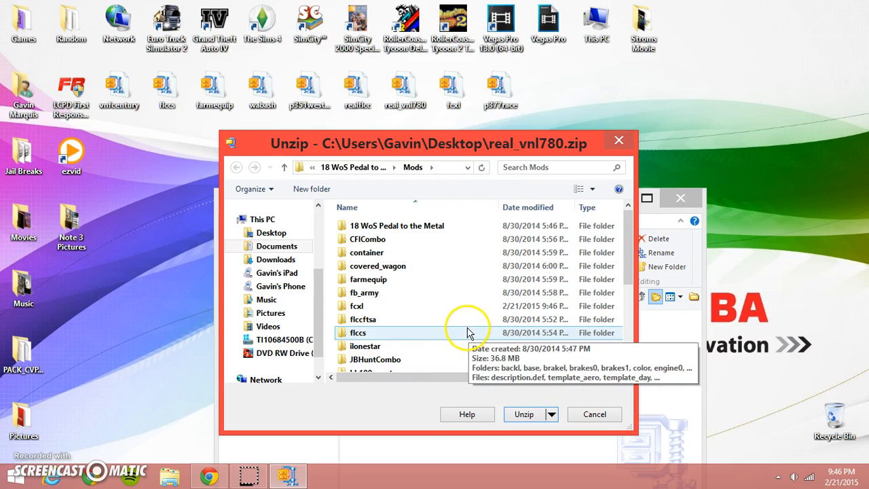
left_click(276, 245)
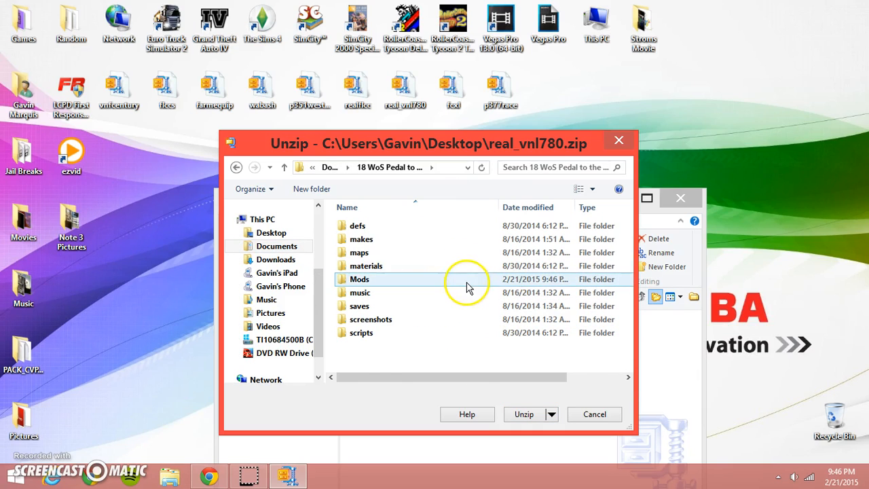
double_click(359, 279)
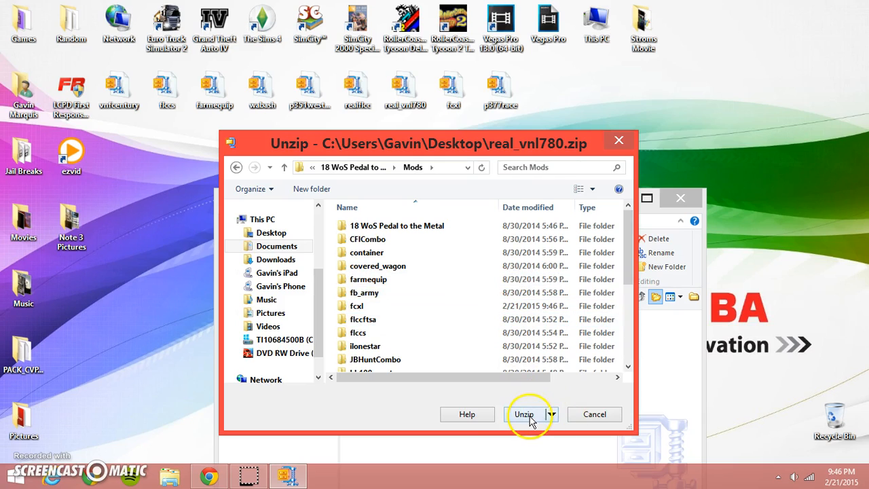
left_click(524, 414)
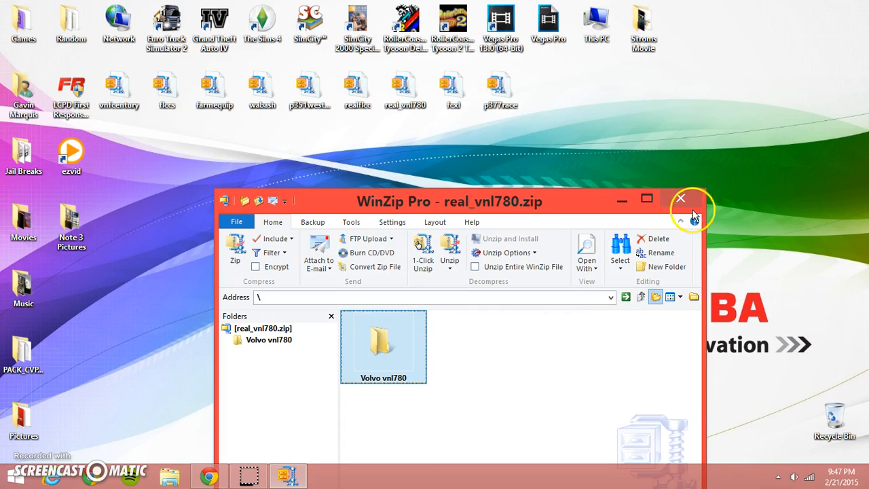
left_click(680, 198)
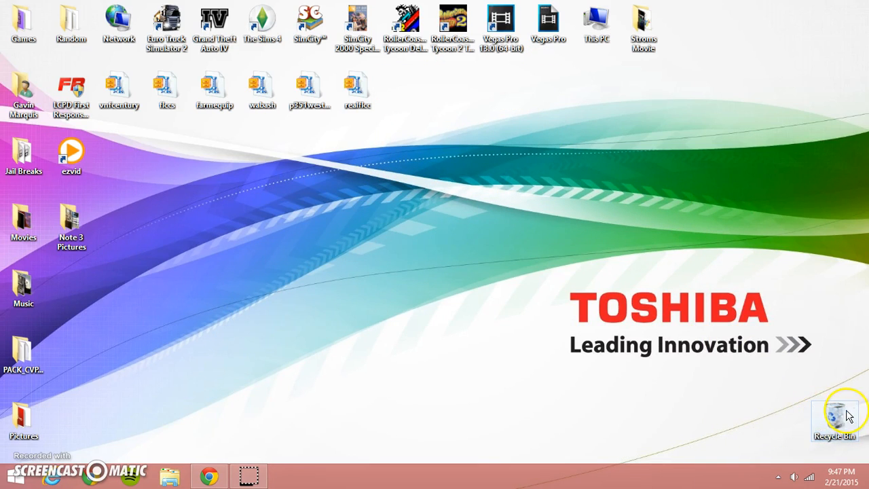
mouse_move(367, 197)
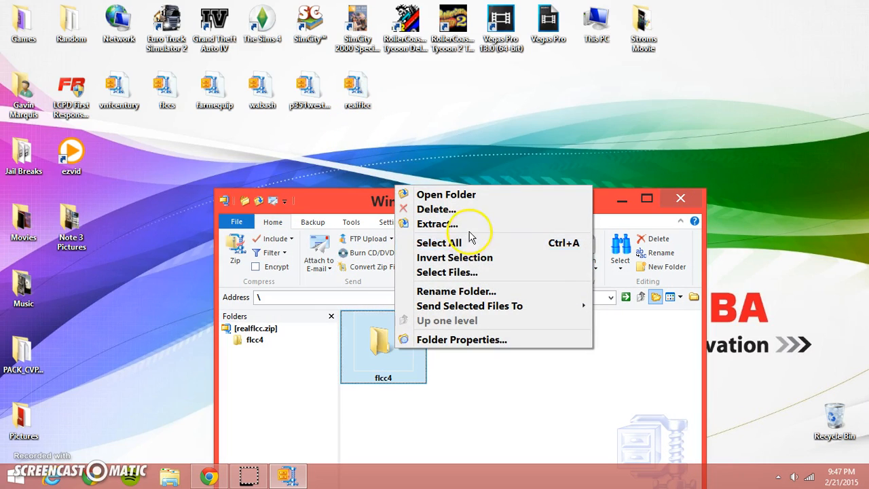
Extract the flcc4 folder into the Mods folder
left_click(436, 223)
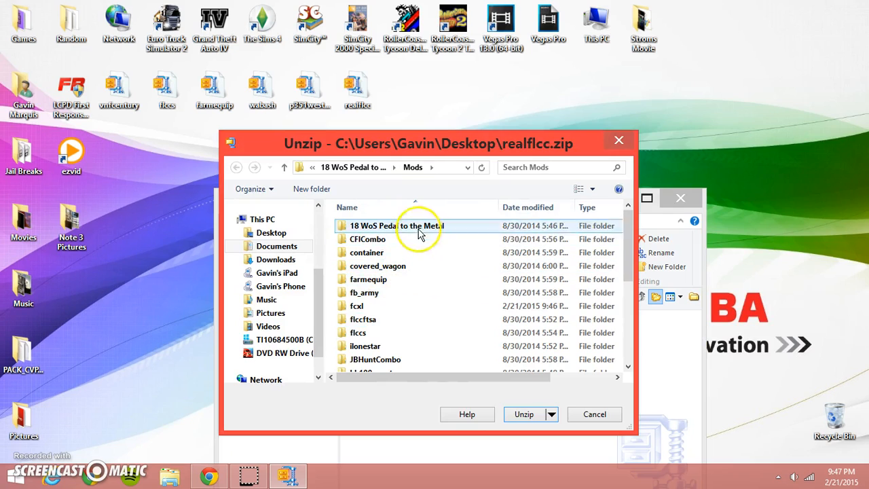
left_click(523, 414)
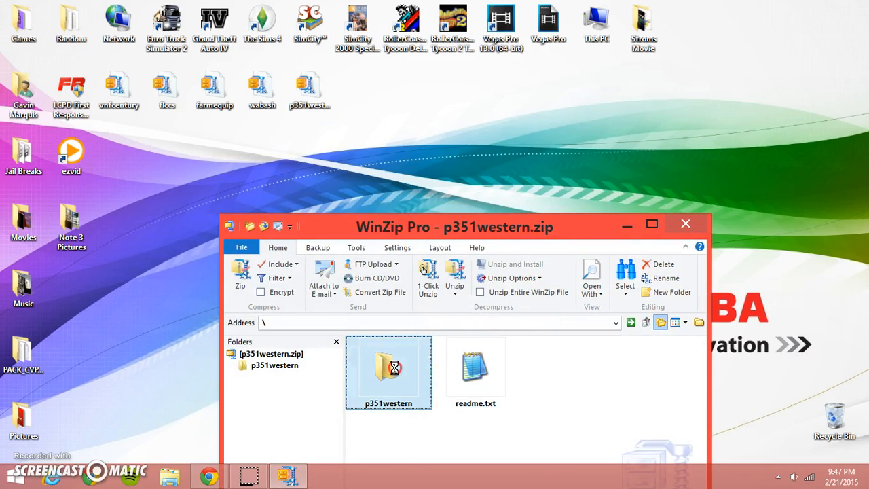
left_click(428, 277)
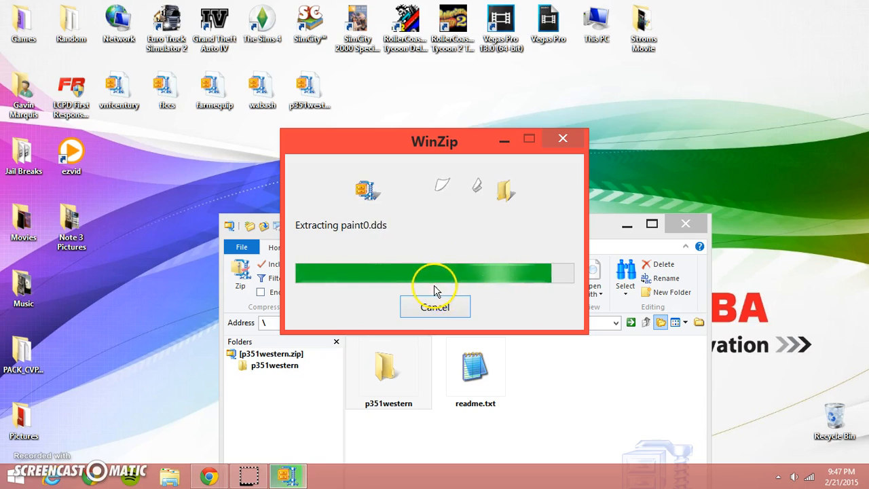
Extract the p351western folder into Documents > 18 WoS Pedal to the Metal > Mods
right_click(388, 367)
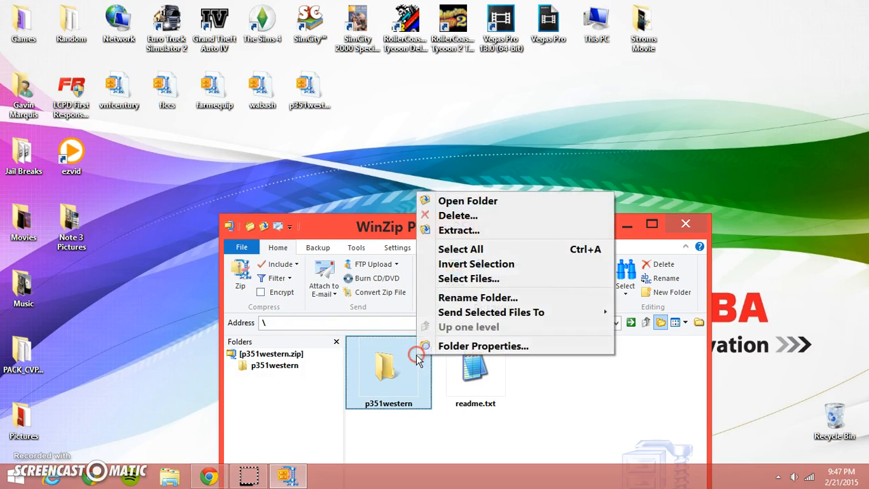
left_click(458, 229)
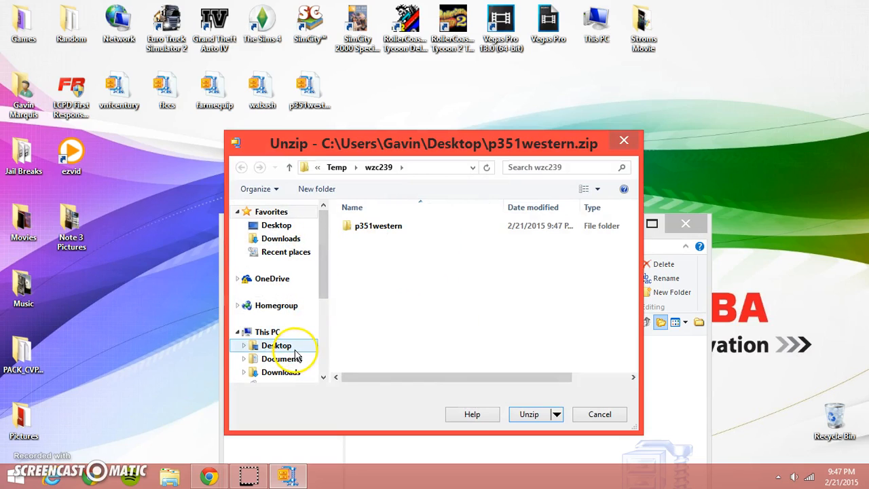
left_click(281, 358)
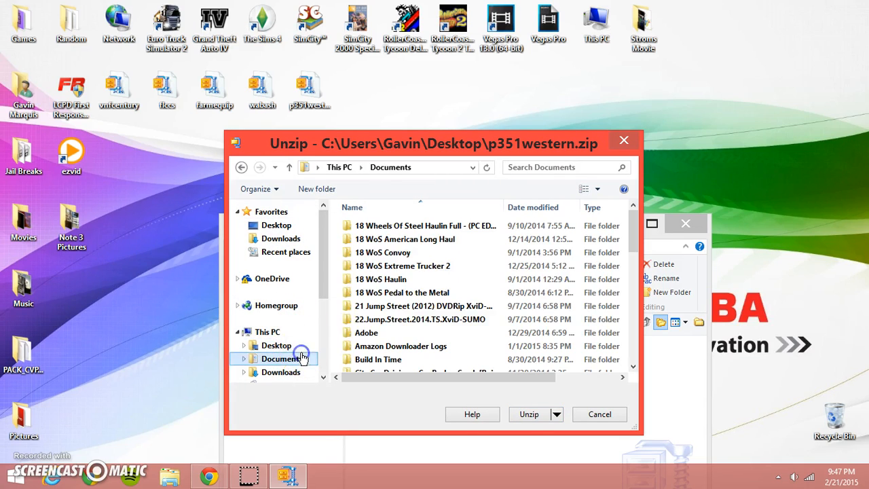
left_click(400, 291)
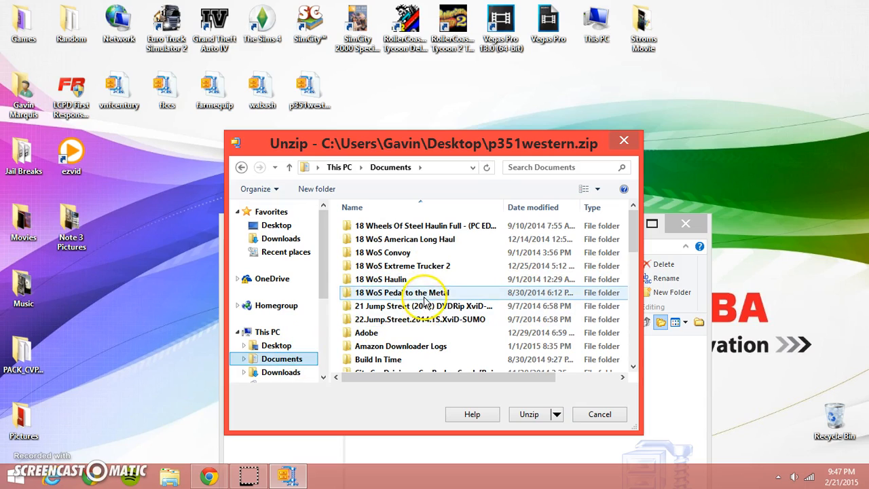
double_click(401, 292)
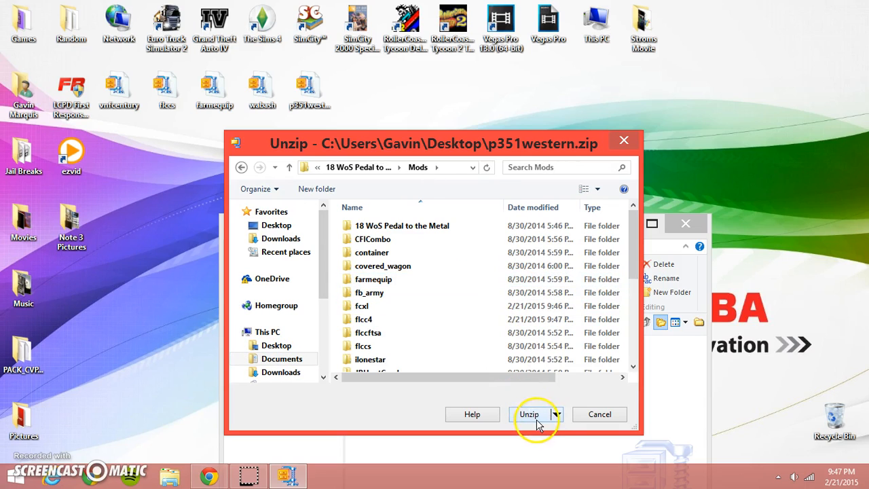
left_click(529, 414)
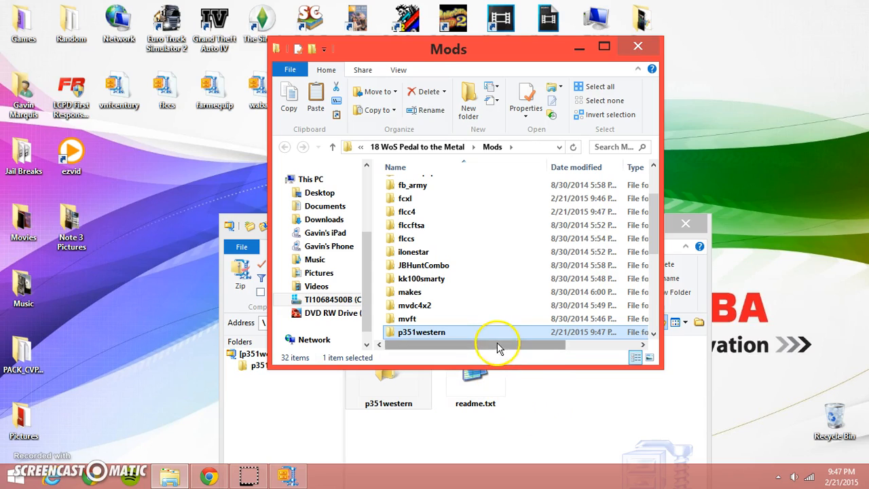
mouse_move(581, 46)
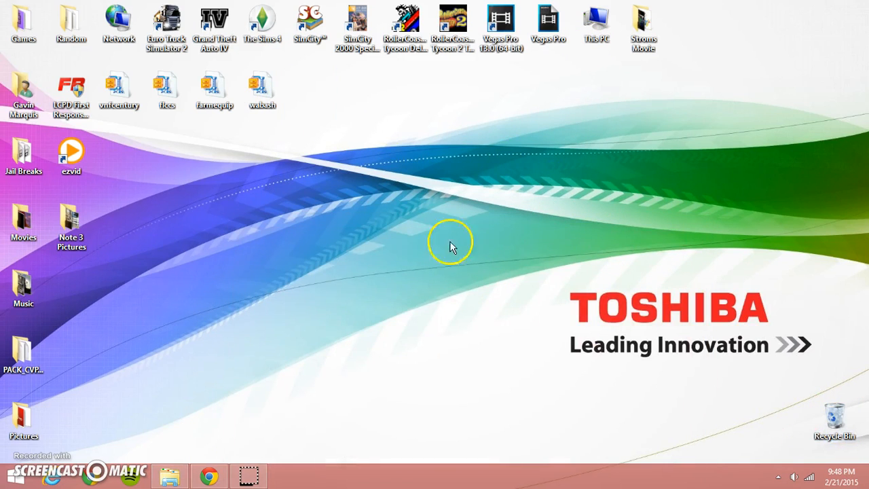
Unzip wabash.zip into Mods, replacing all existing files, and close it
double_click(262, 89)
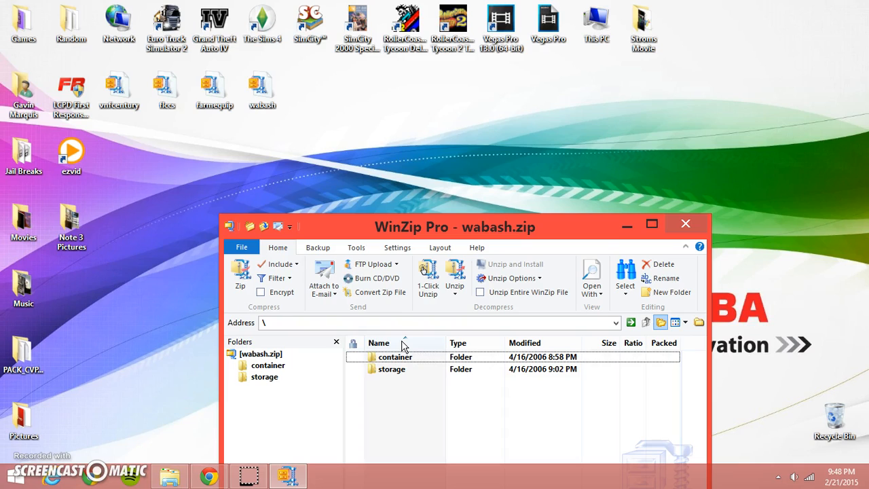
left_click(392, 368)
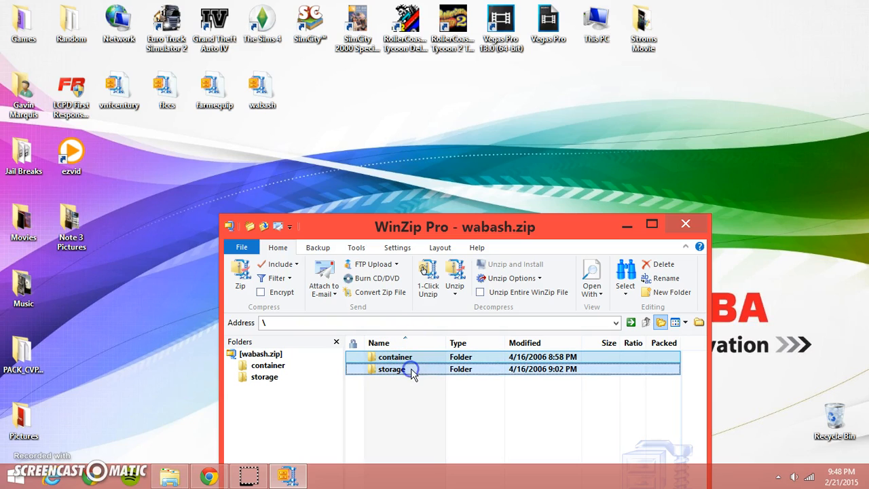
right_click(391, 368)
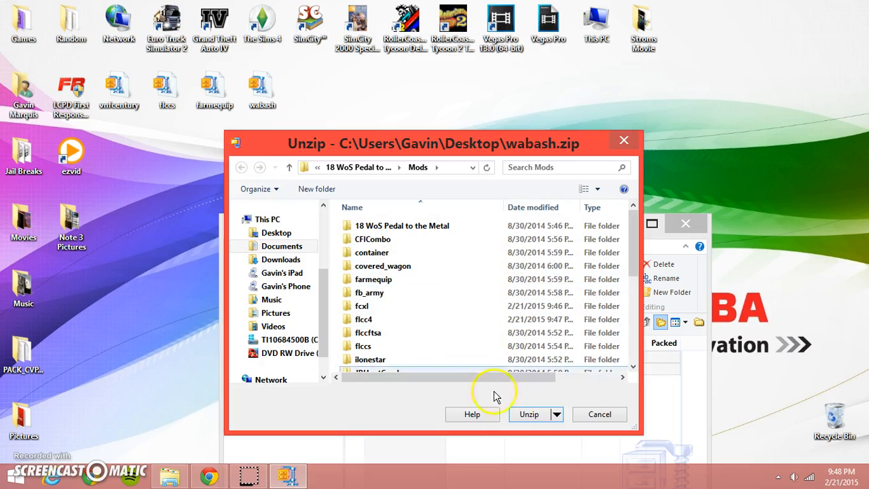
left_click(529, 413)
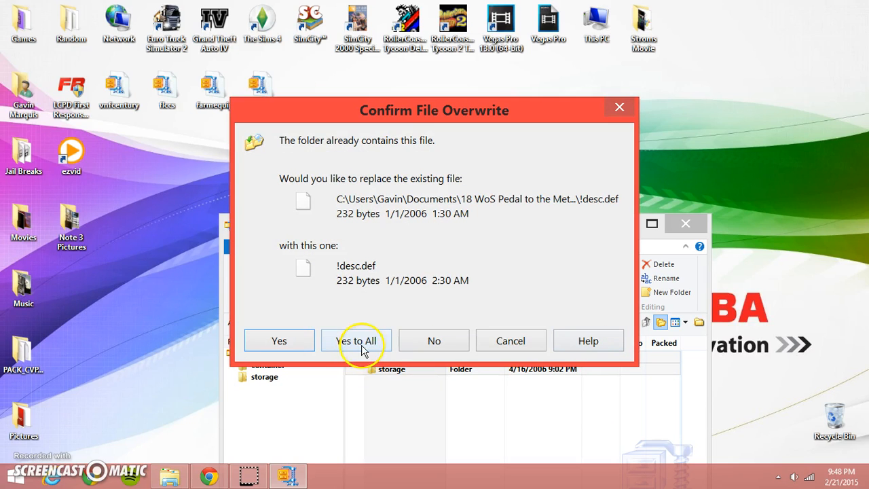
left_click(356, 340)
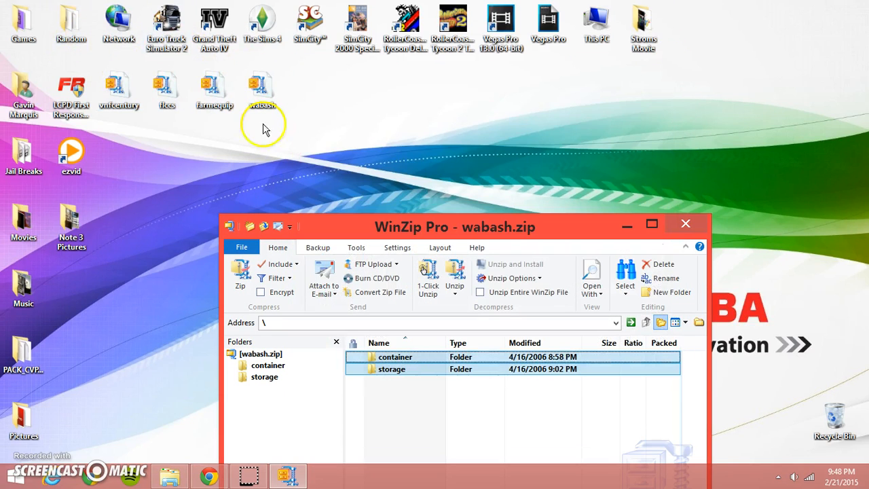
left_click(685, 224)
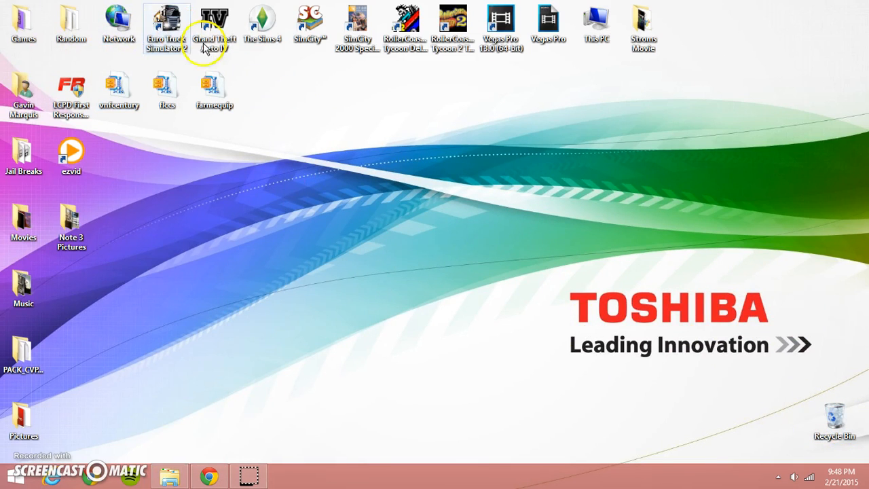
Unzip farmequip.zip into Mods, replacing all existing files, and close it
double_click(214, 88)
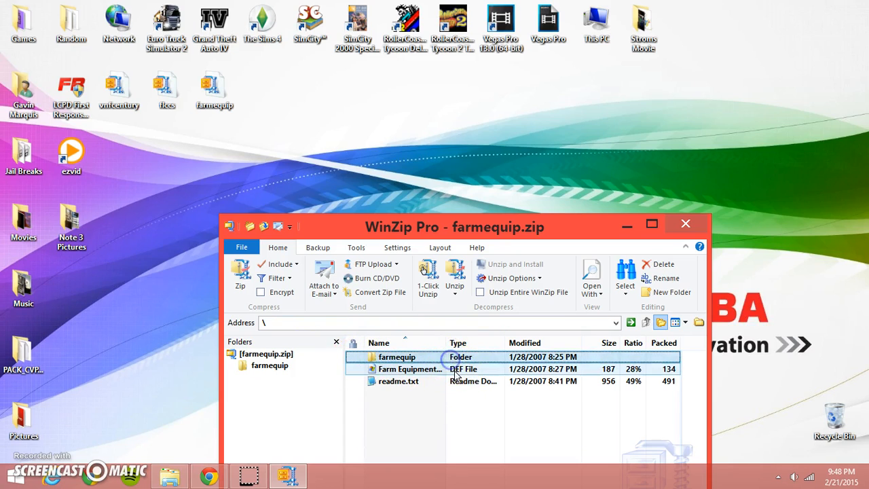
right_click(407, 369)
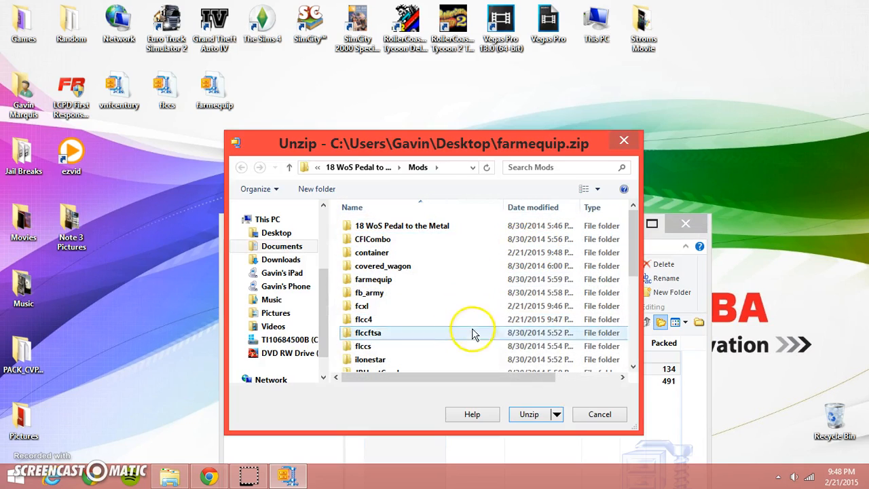
left_click(530, 414)
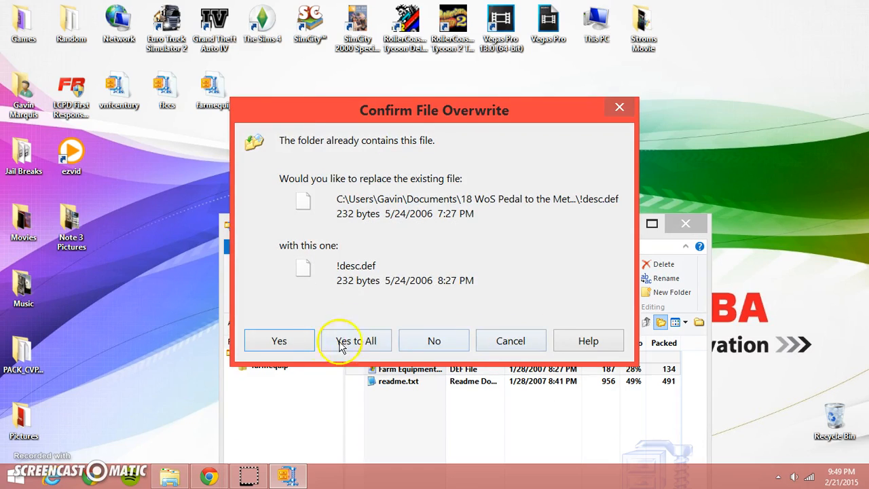
left_click(353, 340)
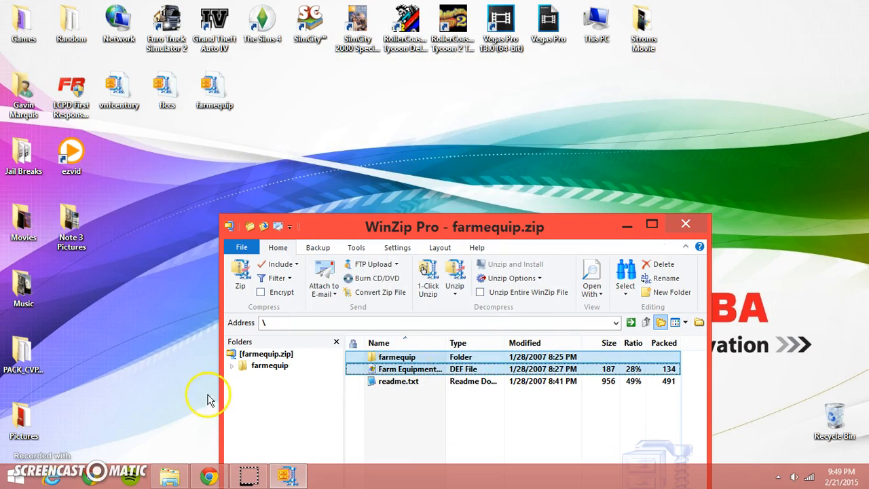
mouse_move(722, 233)
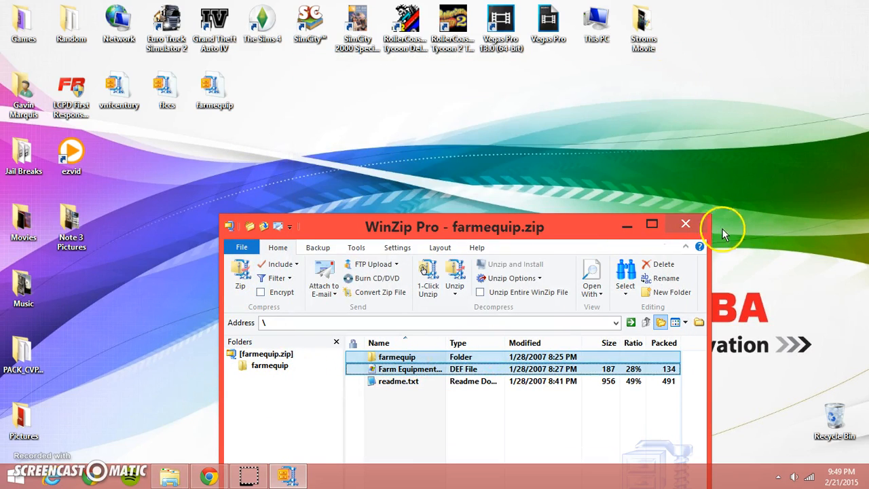
left_click(684, 224)
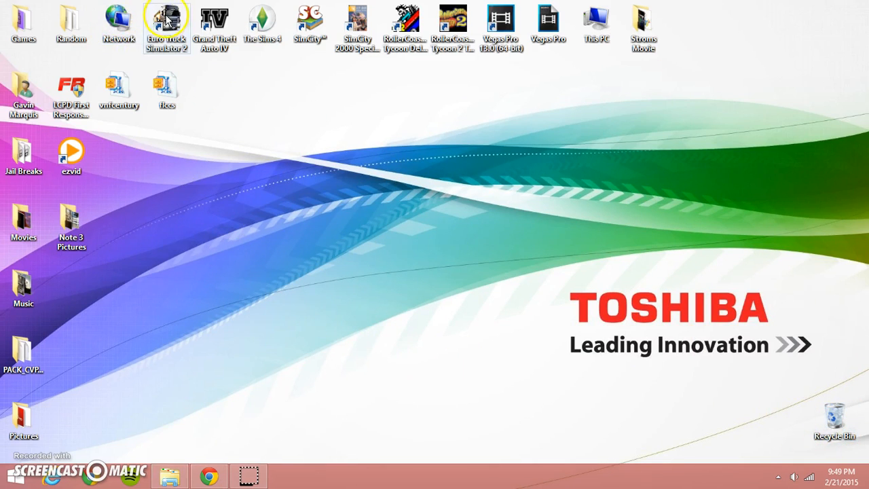
mouse_move(232, 150)
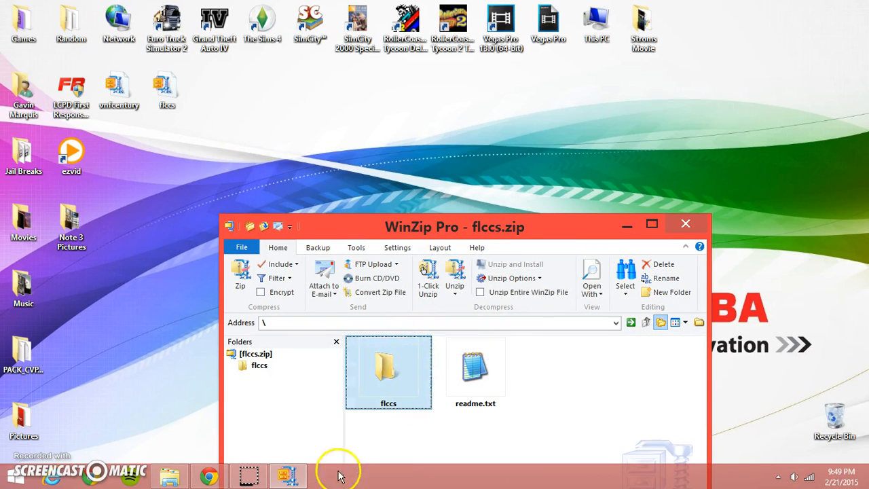
Unzip the flccs folder into Mods with Yes to All, then close the folder view
right_click(388, 371)
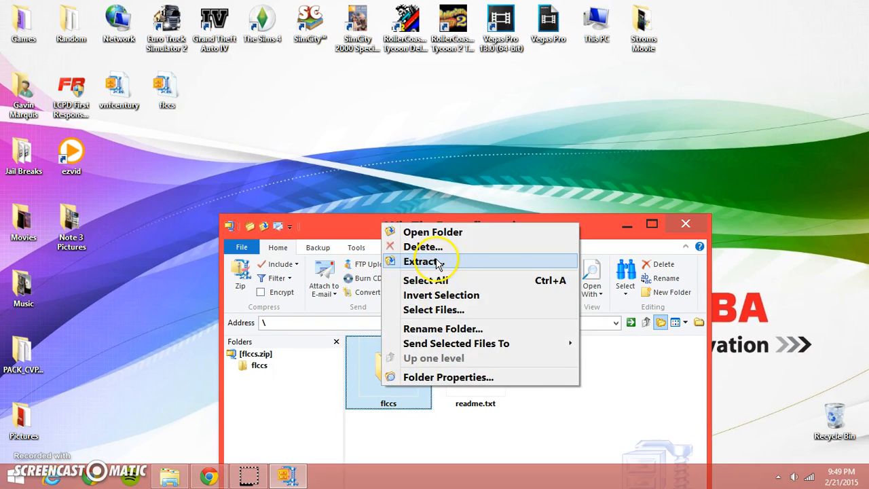
left_click(422, 262)
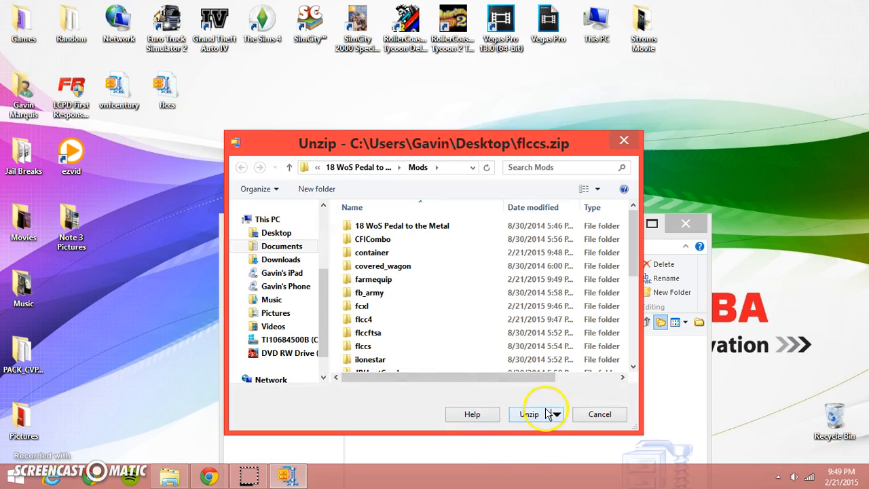
left_click(529, 414)
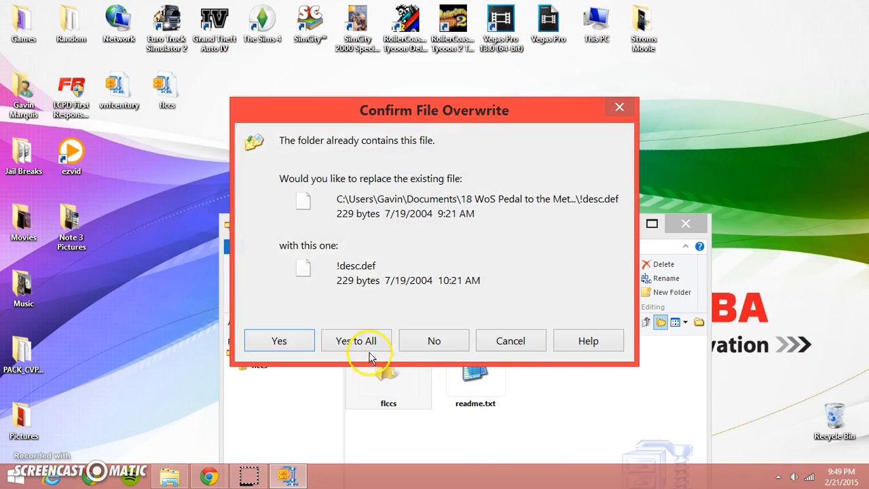
left_click(356, 340)
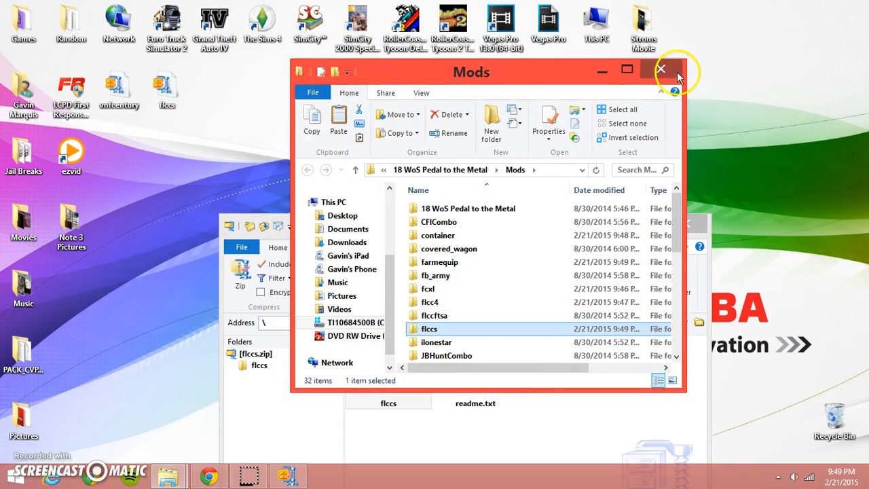
left_click(660, 69)
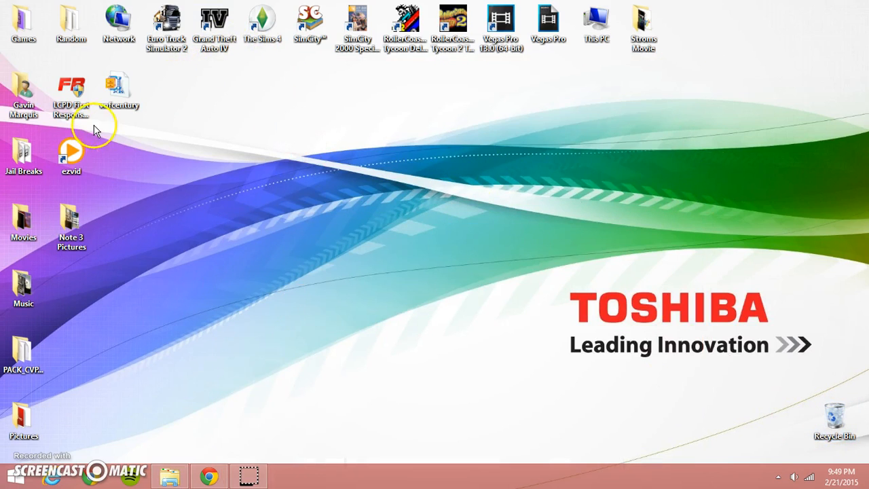
Open vnfcentury.zip and unzip its contents into Mods, then close the folder view
double_click(119, 88)
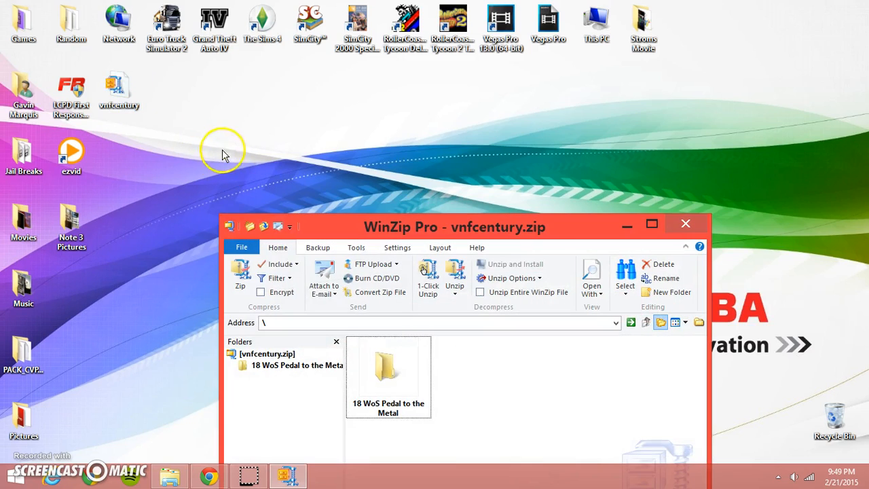
right_click(388, 370)
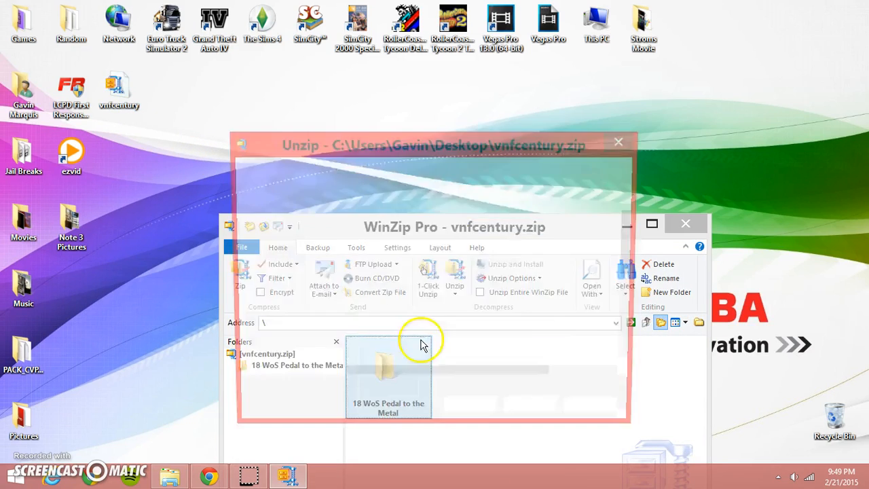
left_click(428, 278)
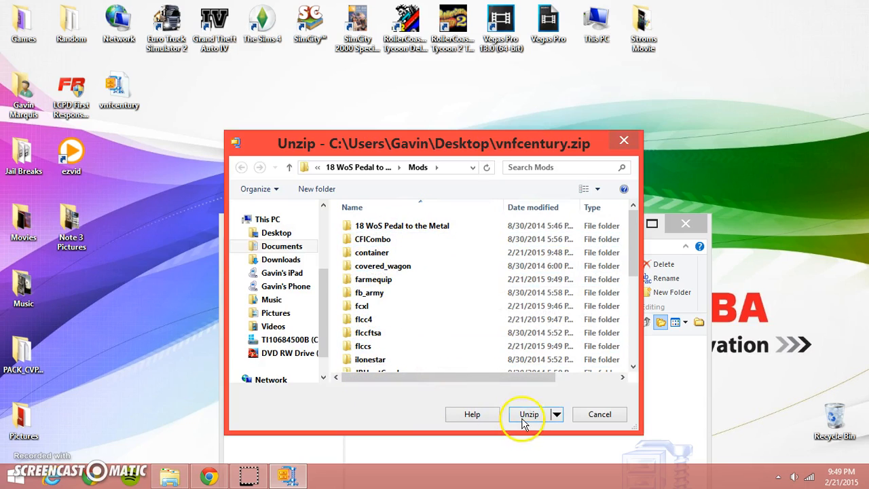
left_click(528, 414)
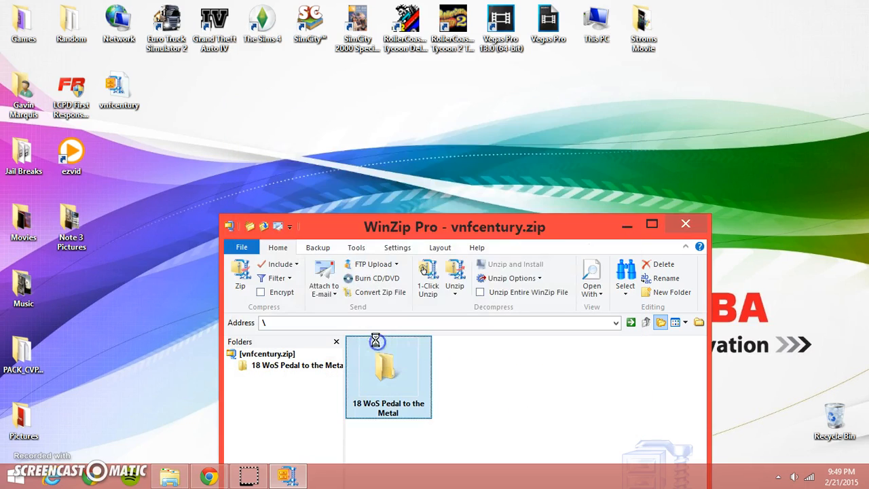
left_click(427, 276)
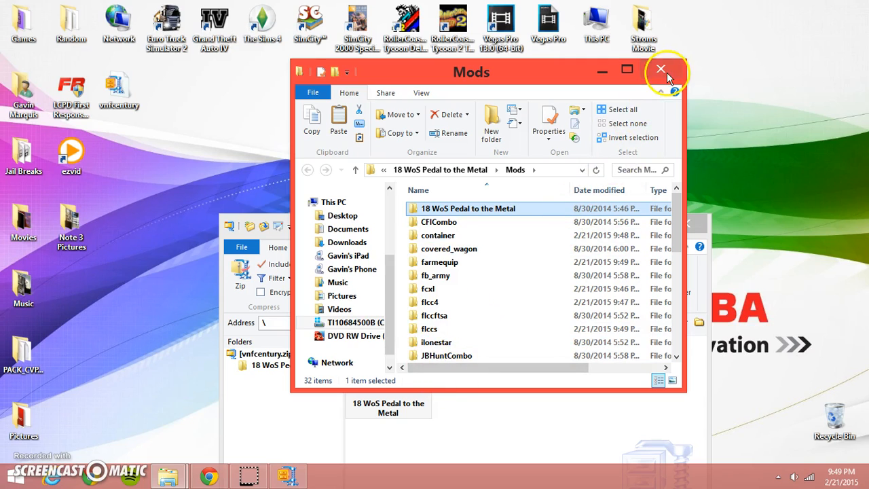
left_click(661, 70)
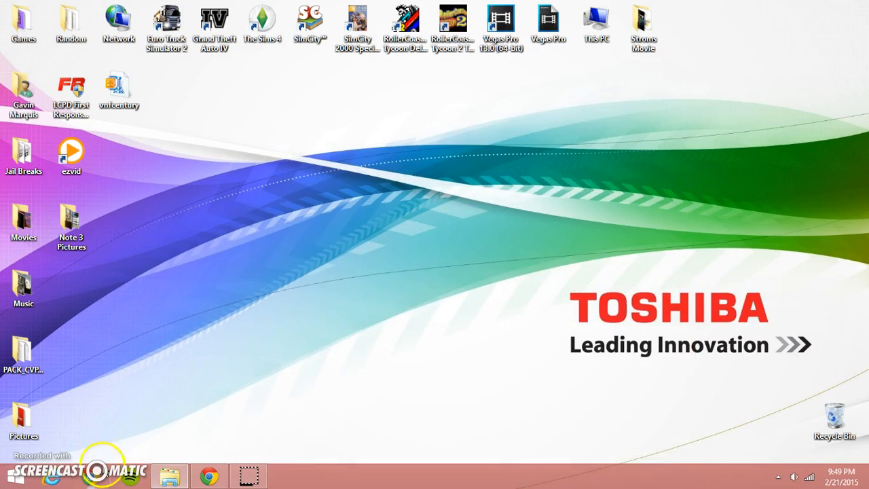